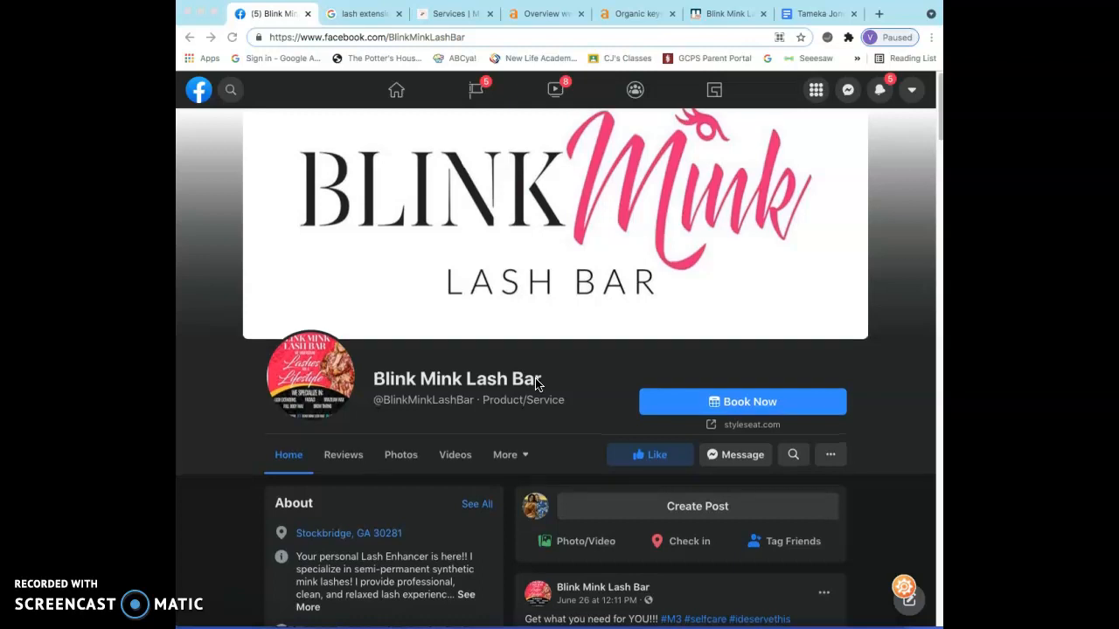
# Scroll the lash extensions stockbridge results past the map listings and Yelp links.
pyautogui.scroll(-3)
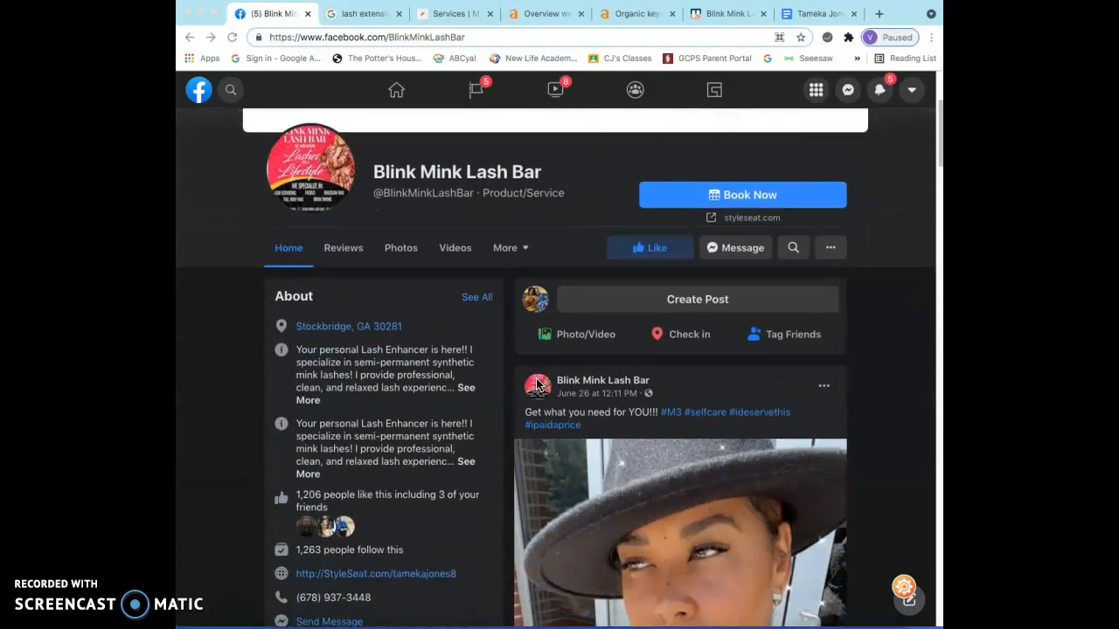
pyautogui.scroll(-3)
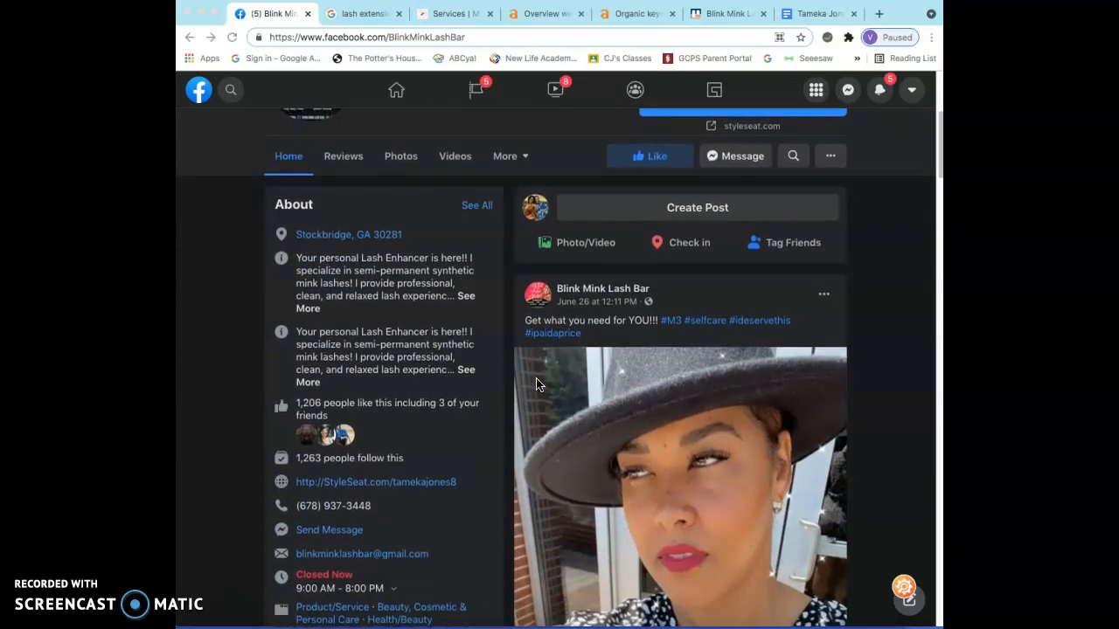
pyautogui.scroll(-3)
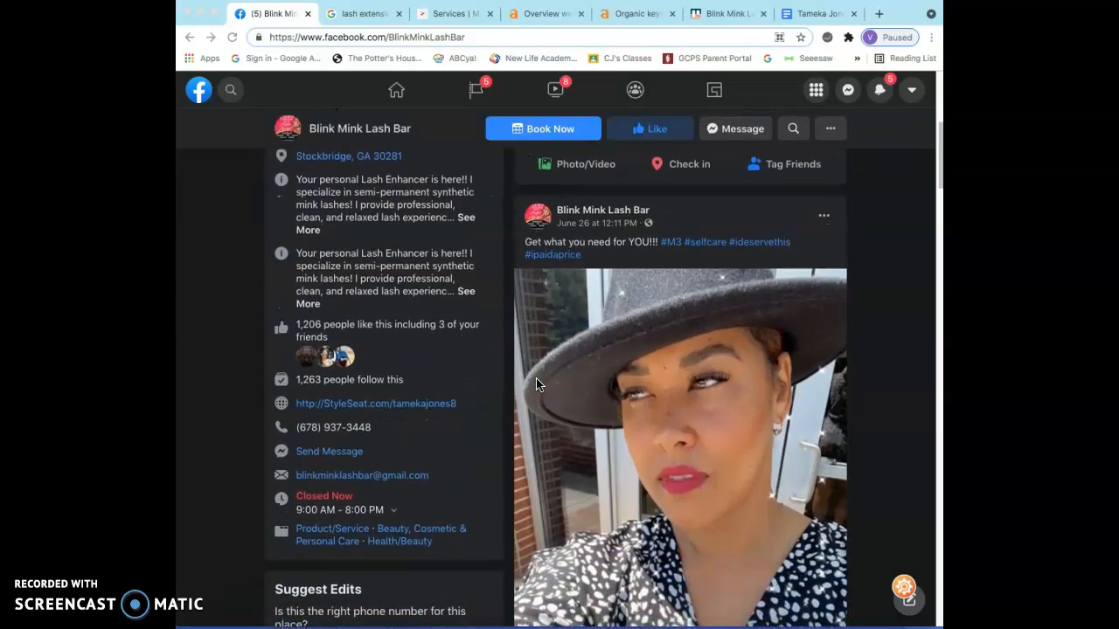
pyautogui.scroll(-3)
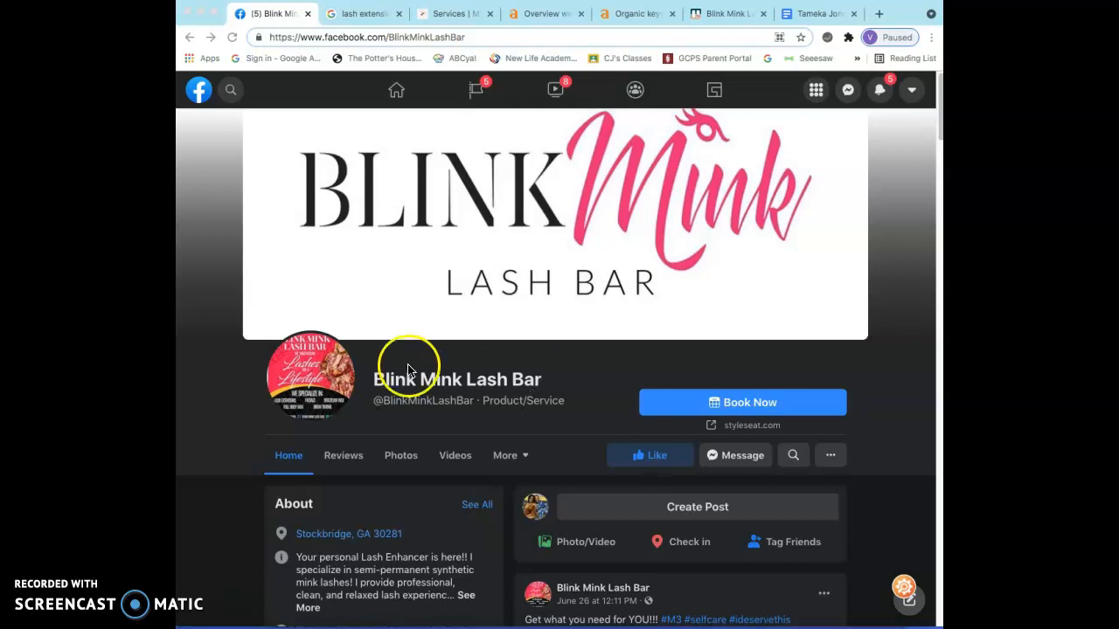
pyautogui.moveTo(210, 601)
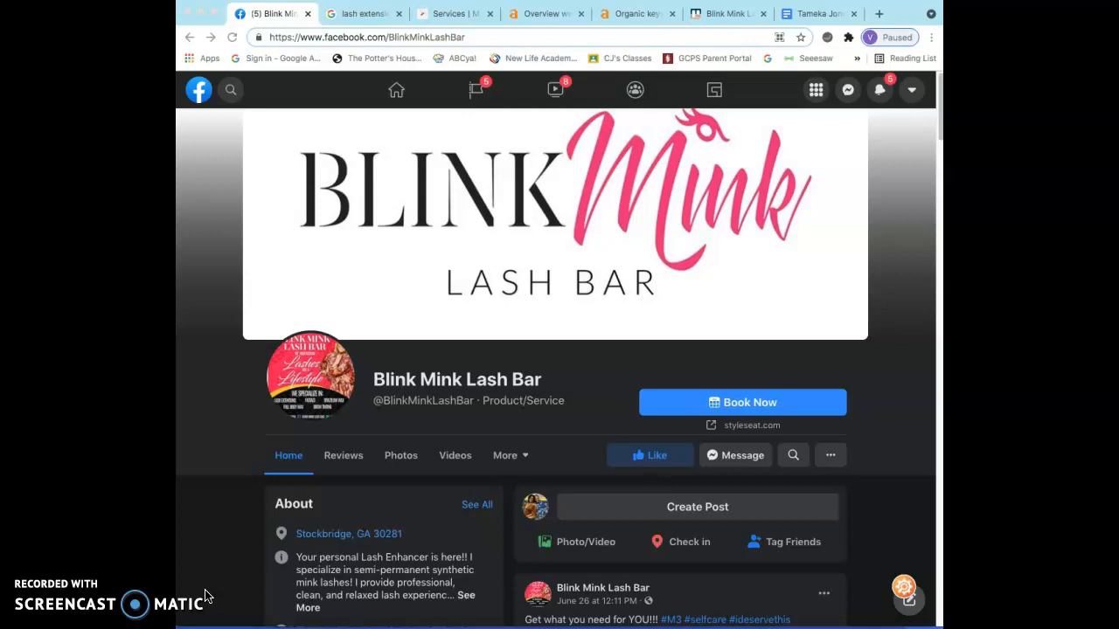
pyautogui.moveTo(201, 594)
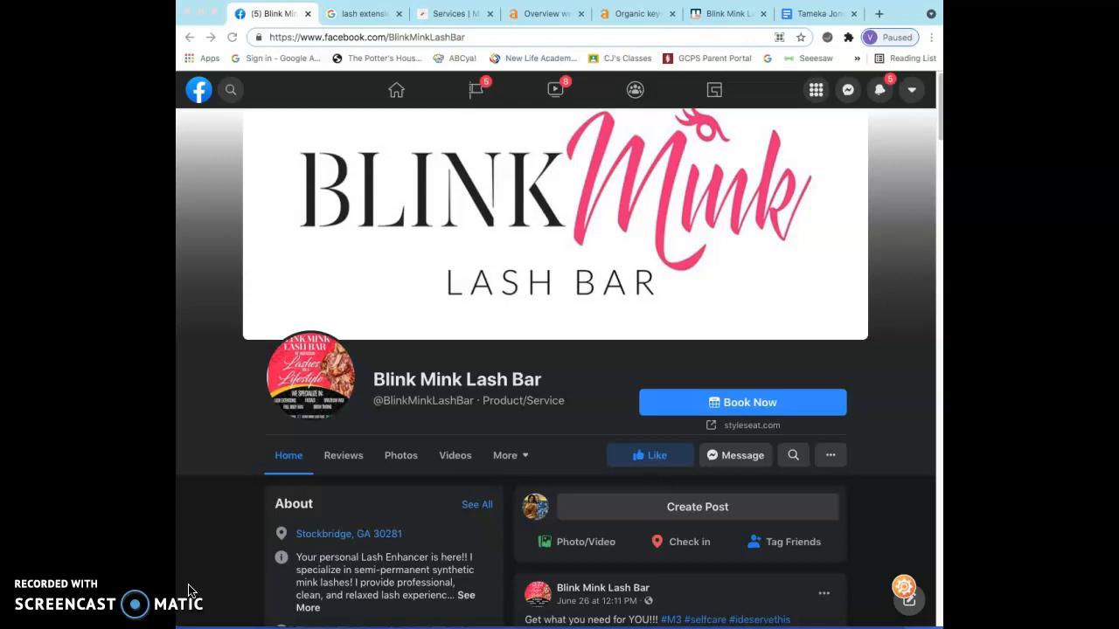
pyautogui.moveTo(183, 590)
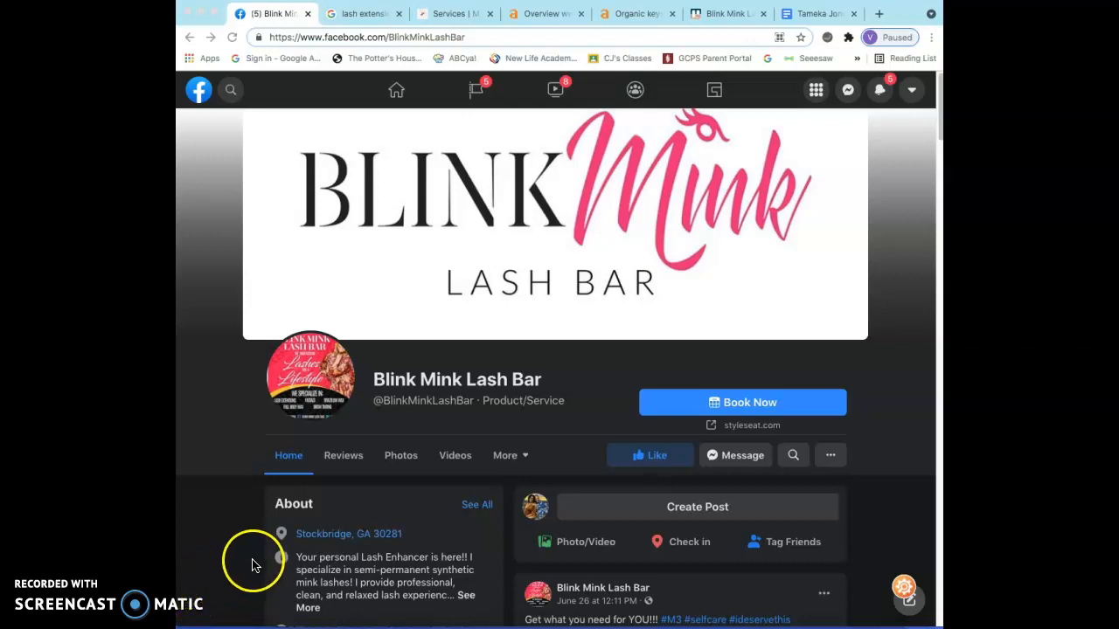
pyautogui.moveTo(280, 556)
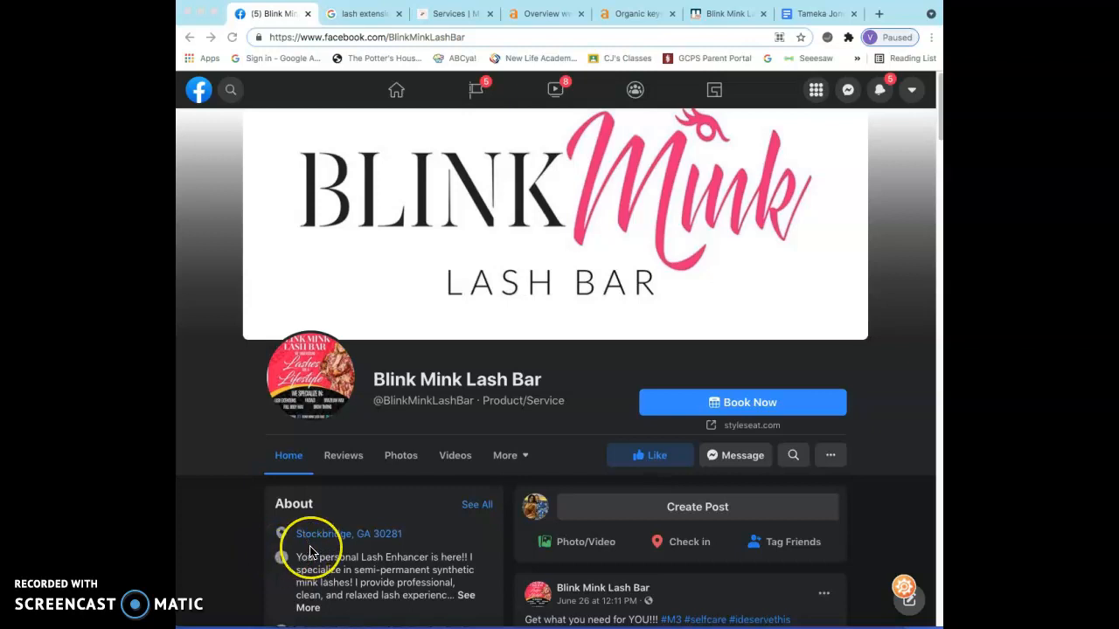
pyautogui.scroll(-3)
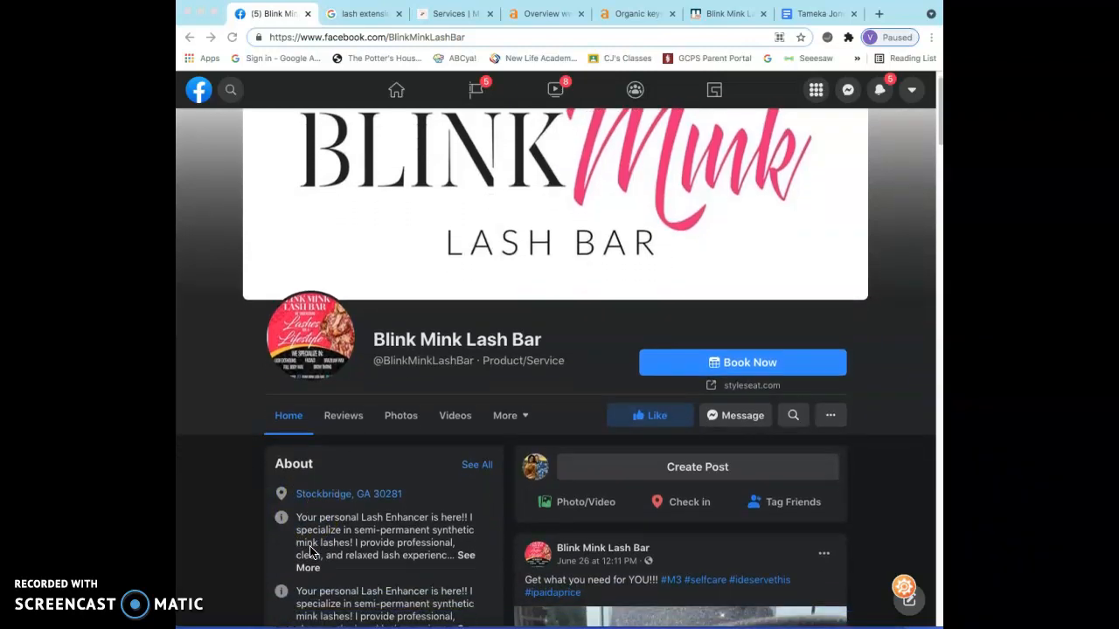
pyautogui.scroll(-3)
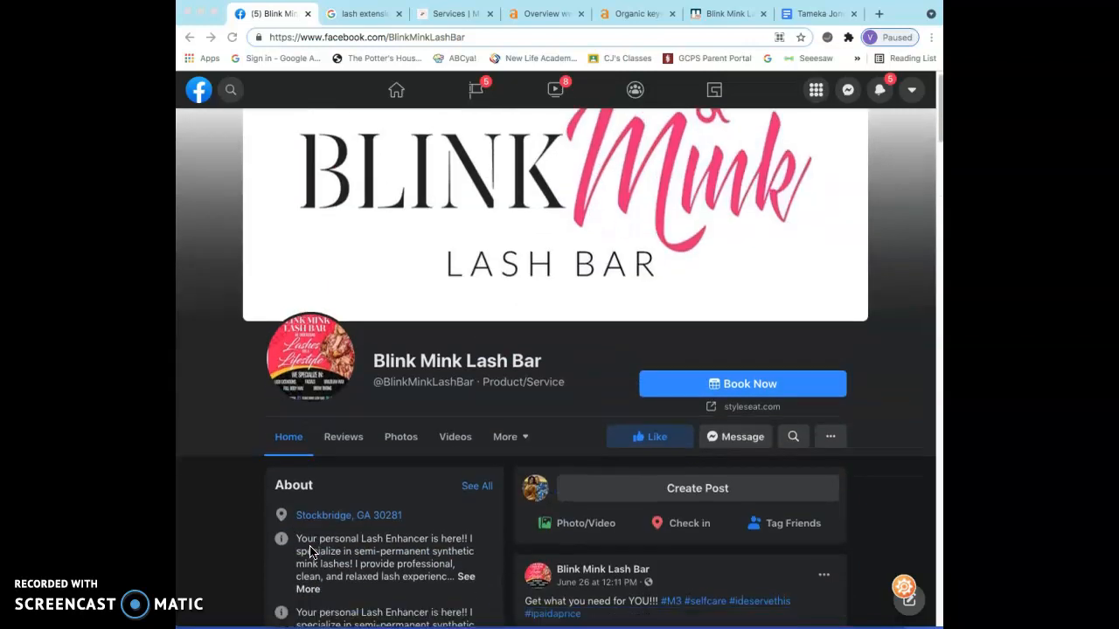
pyautogui.scroll(-3)
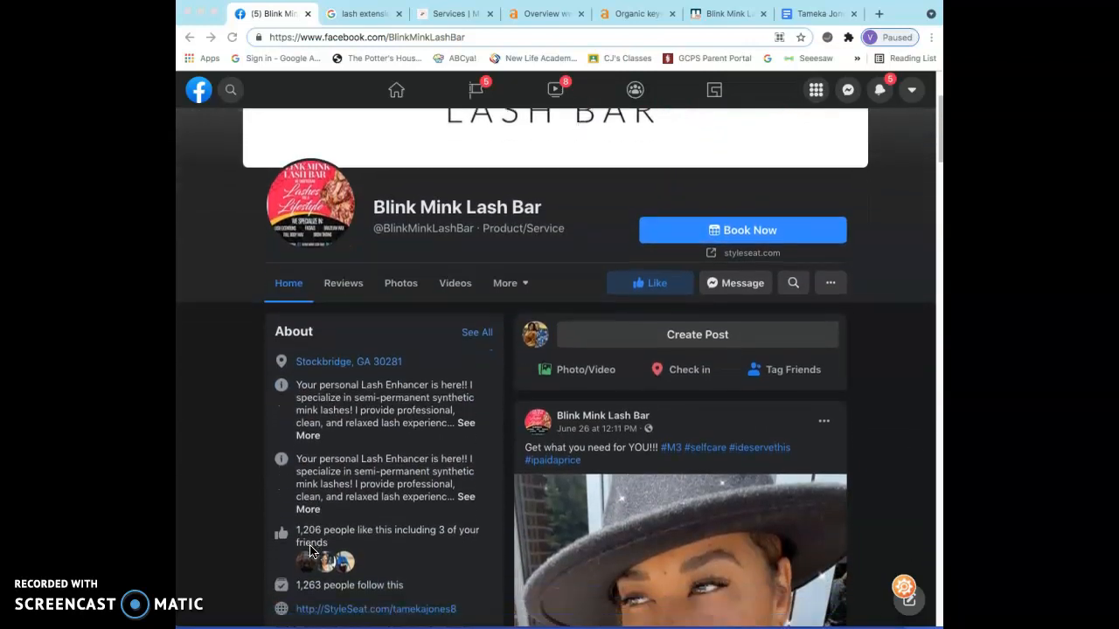
pyautogui.scroll(-3)
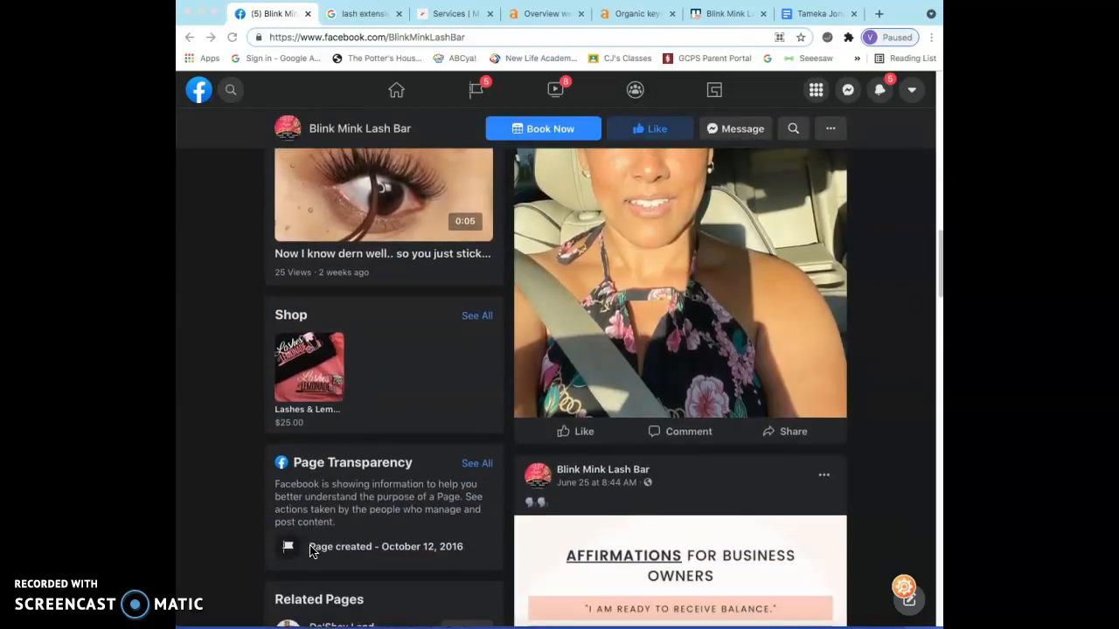
pyautogui.scroll(-3)
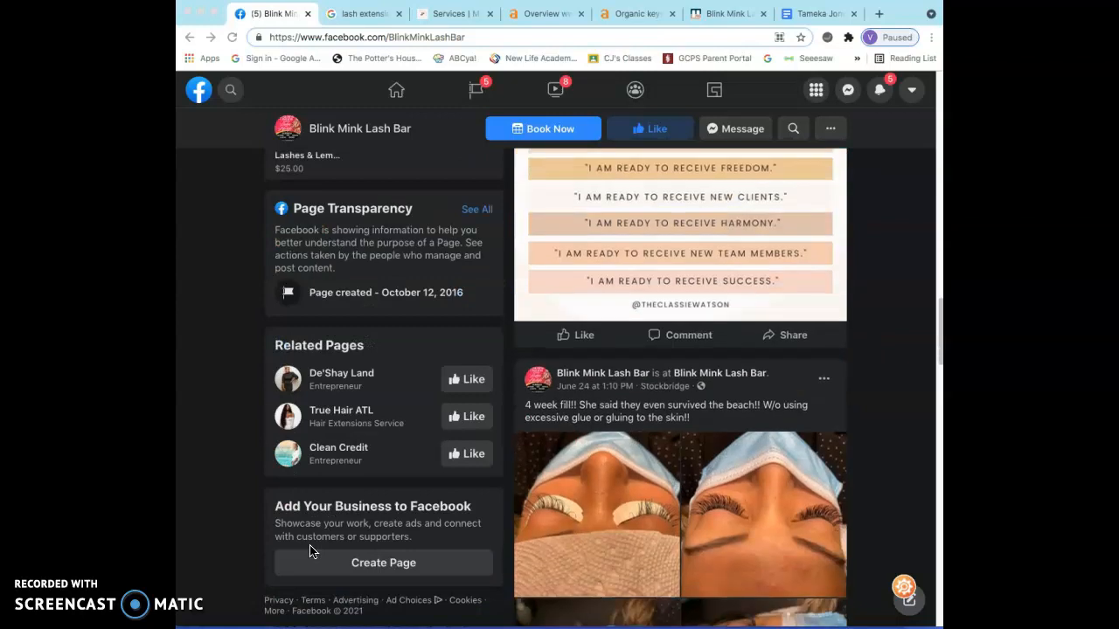
pyautogui.scroll(-3)
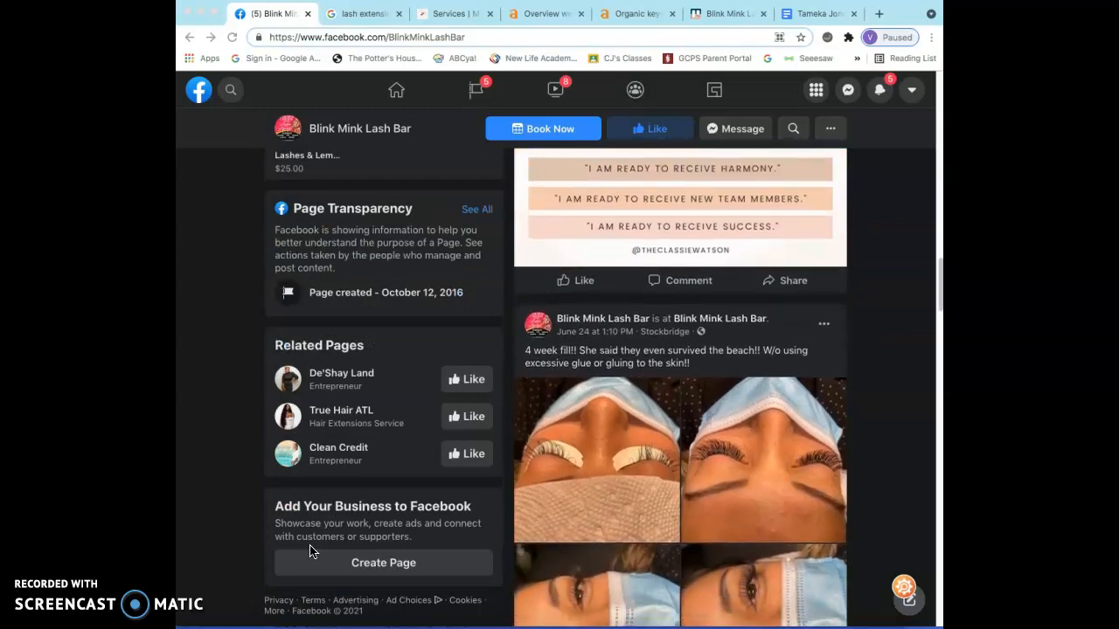
pyautogui.scroll(-3)
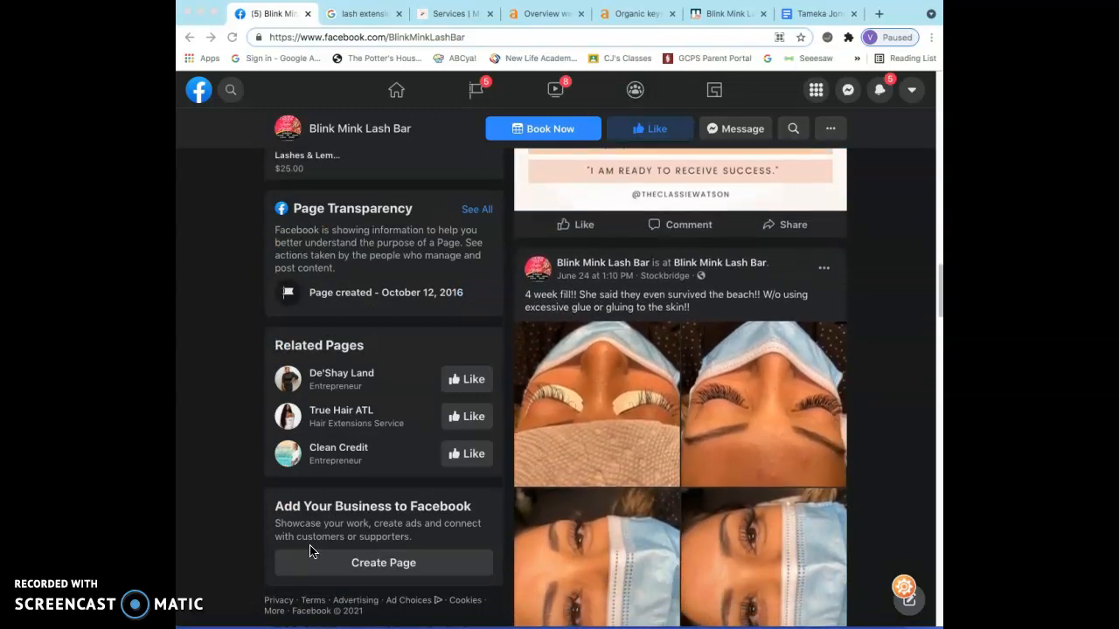
pyautogui.scroll(-3)
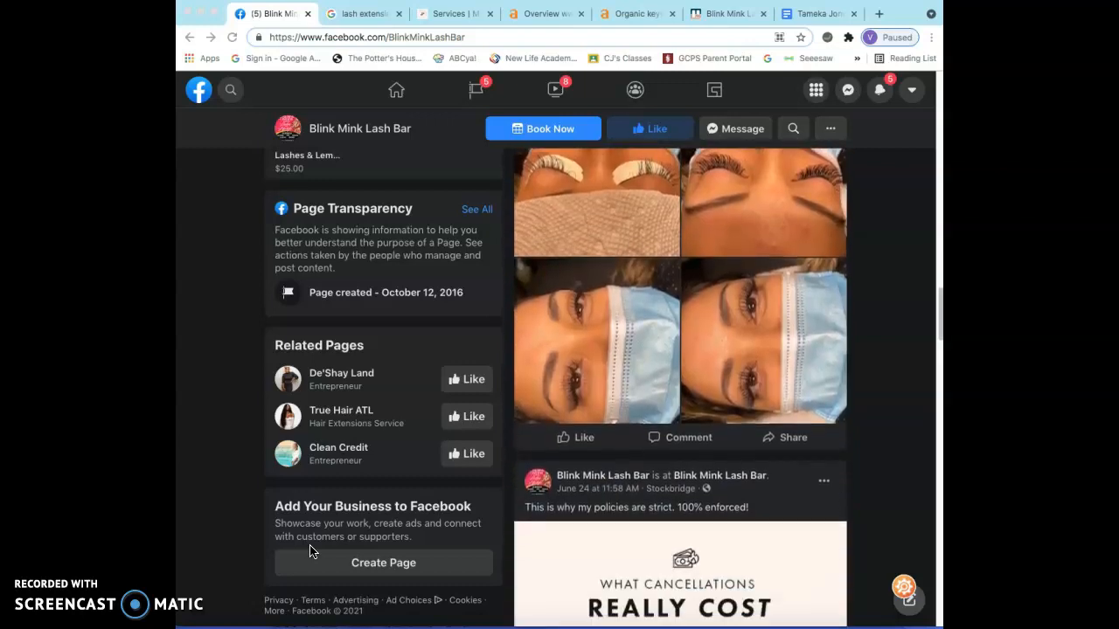
pyautogui.scroll(-3)
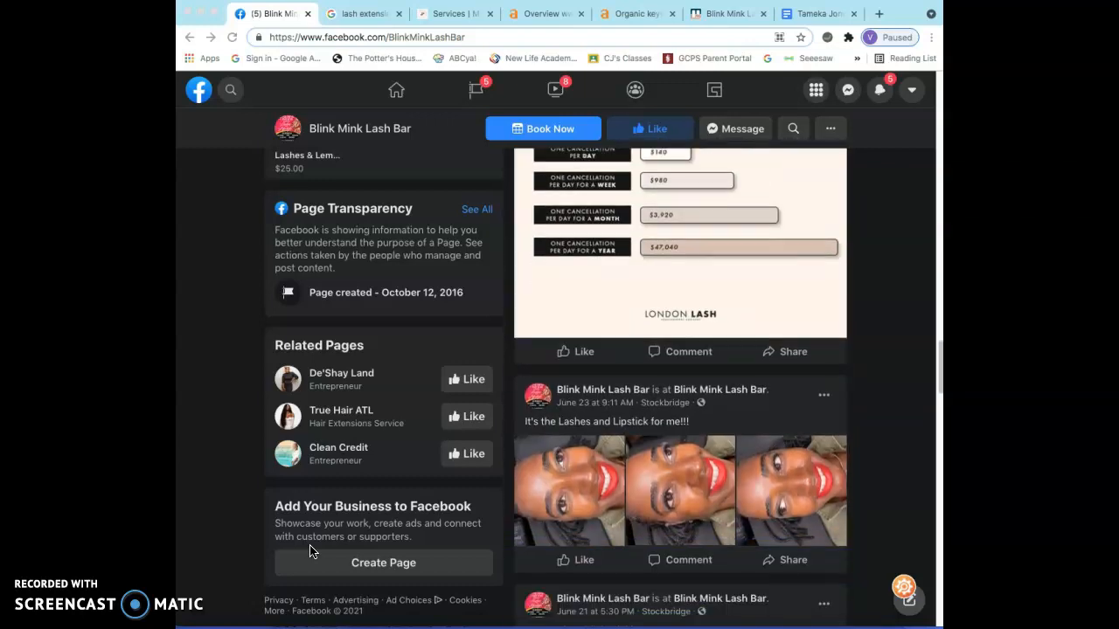
pyautogui.scroll(-3)
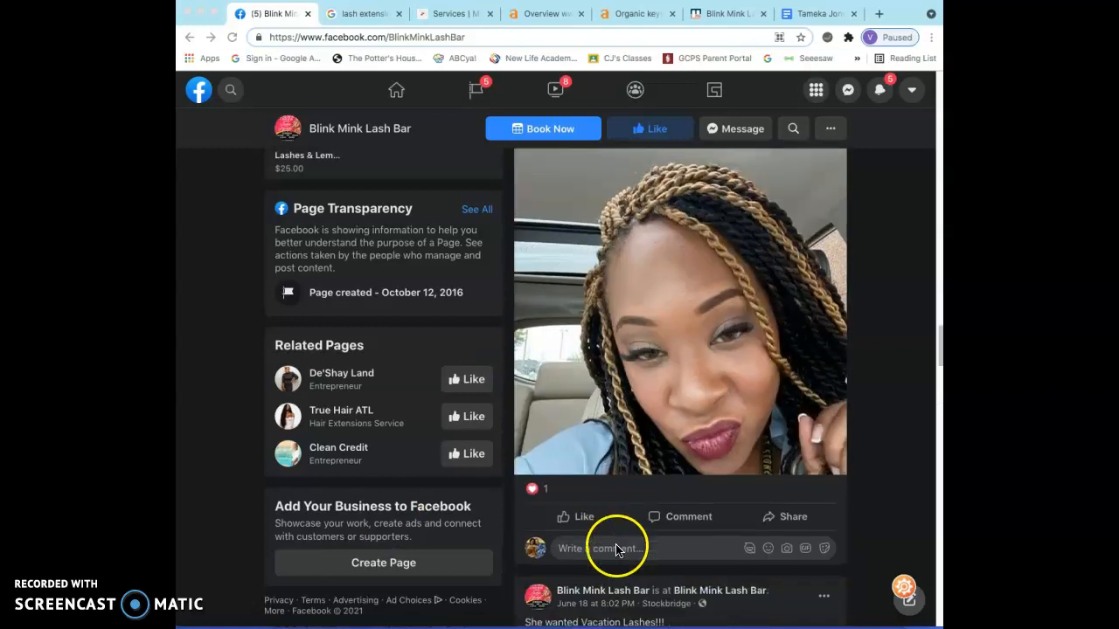
pyautogui.scroll(-3)
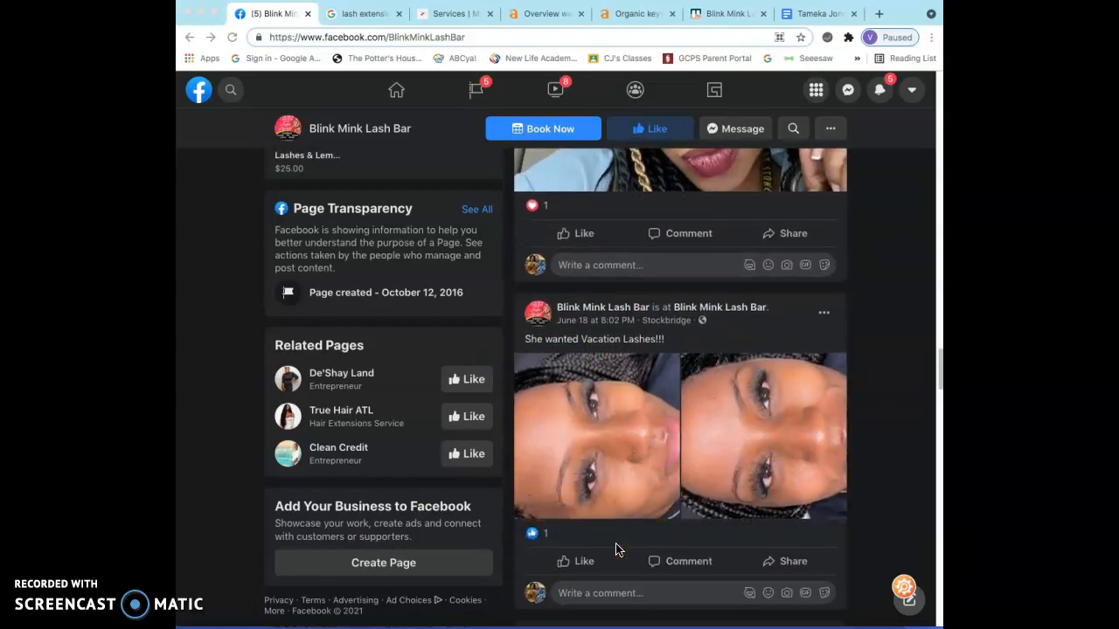
pyautogui.scroll(-3)
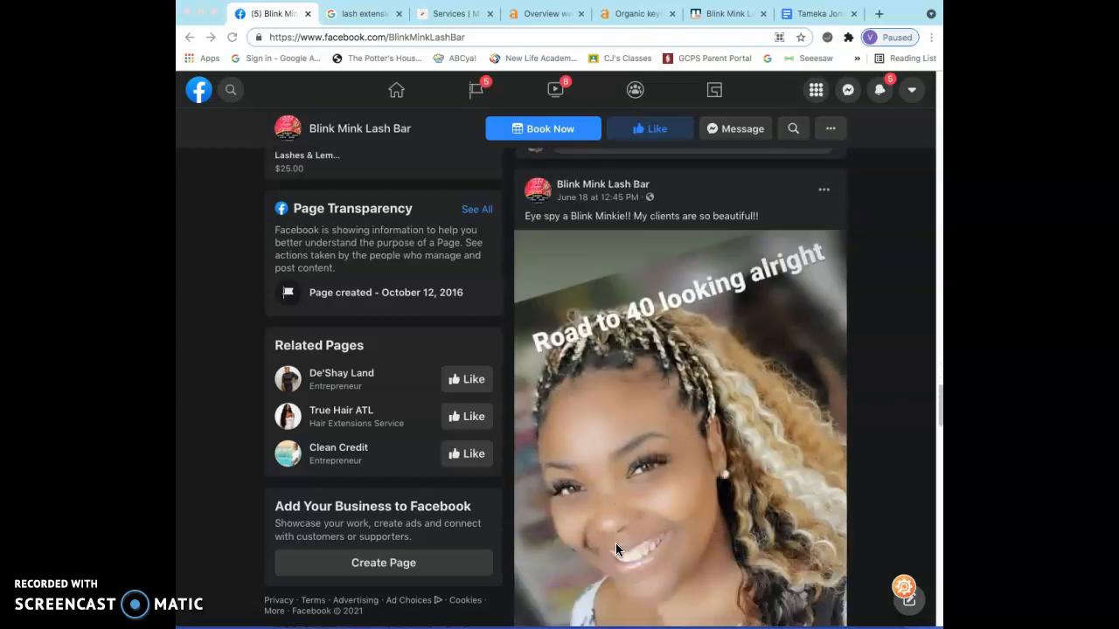
pyautogui.scroll(-3)
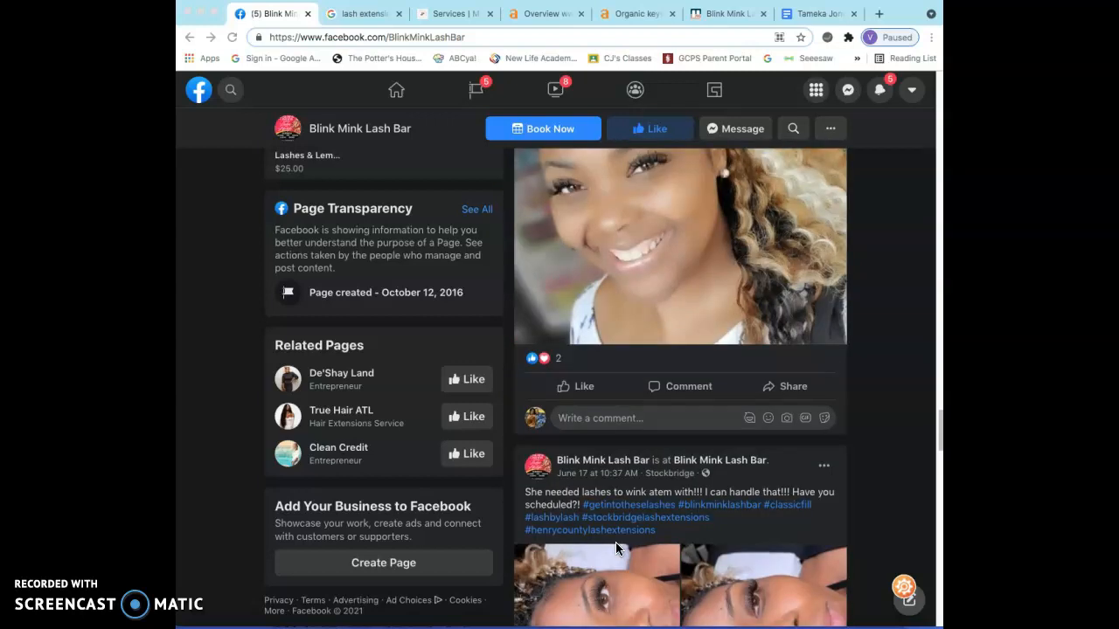
pyautogui.scroll(-3)
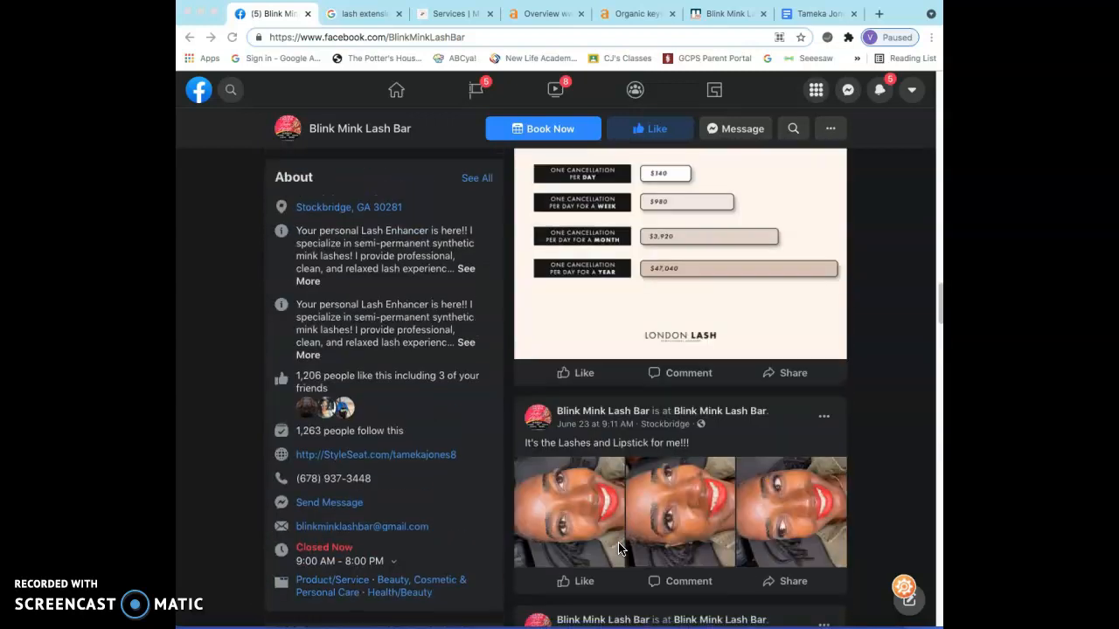
# Return to the search results and scroll down to the Groupon, Booksy and Pink Caviar listings.
pyautogui.click(363, 14)
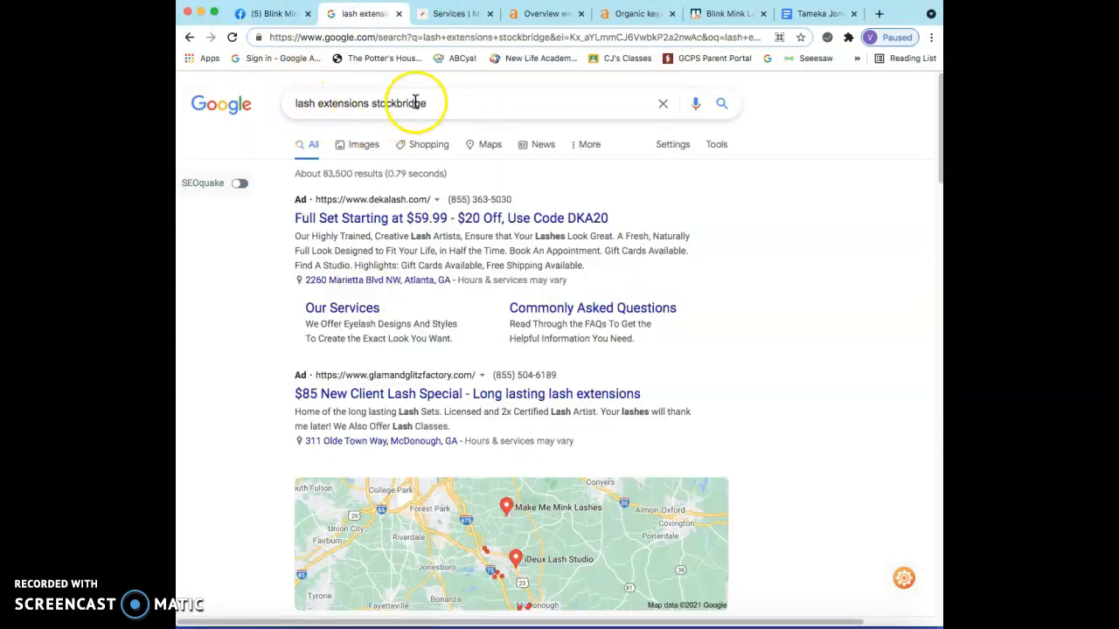
pyautogui.moveTo(577, 287)
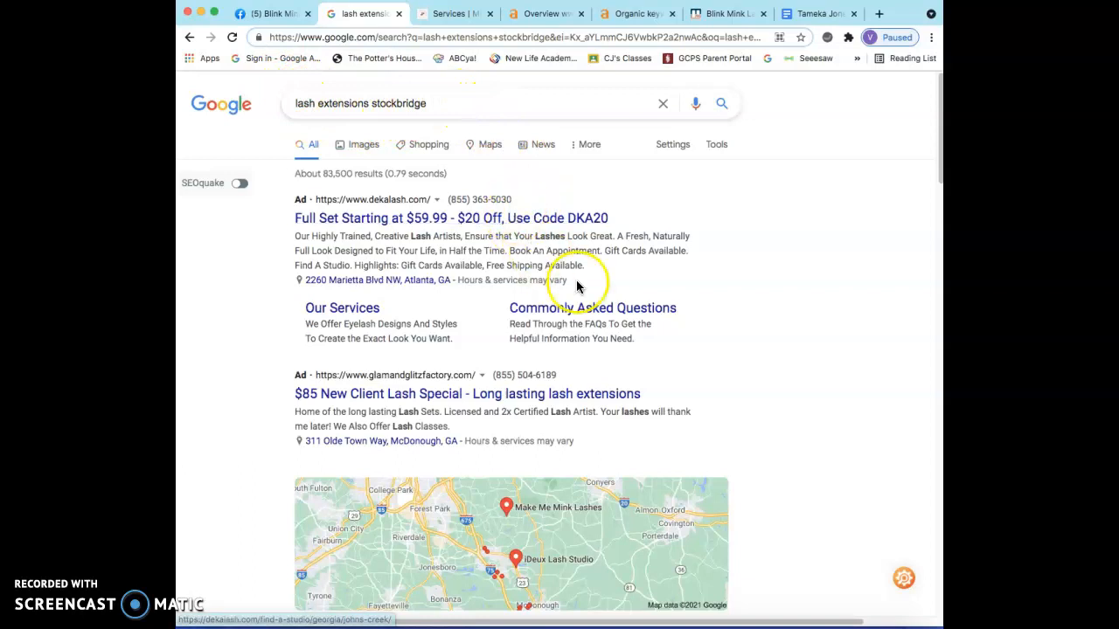
pyautogui.scroll(-3)
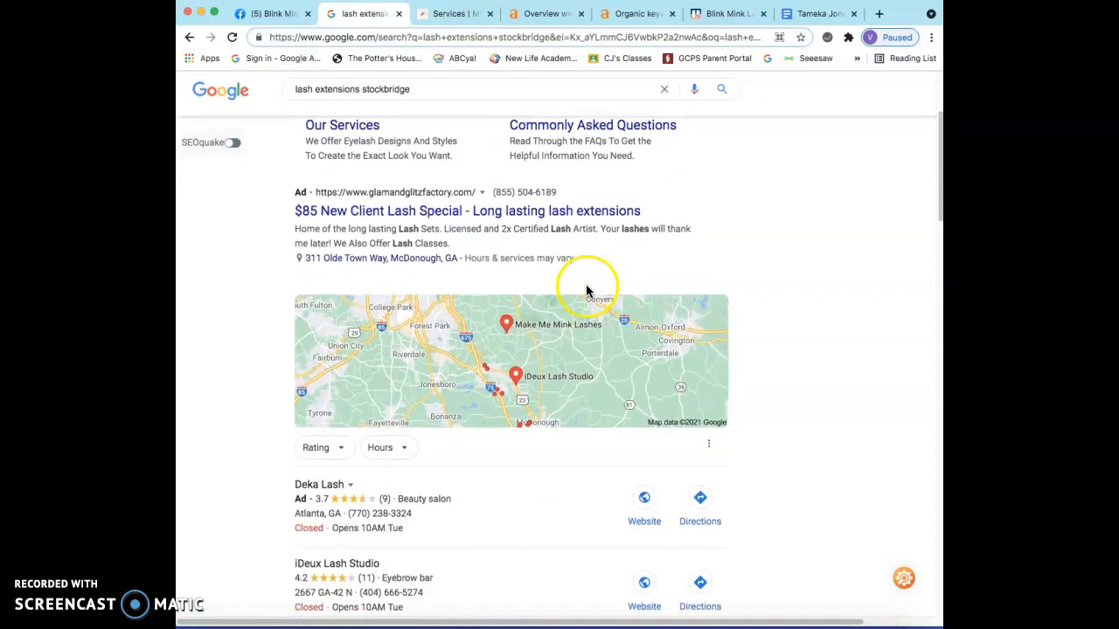
pyautogui.scroll(-3)
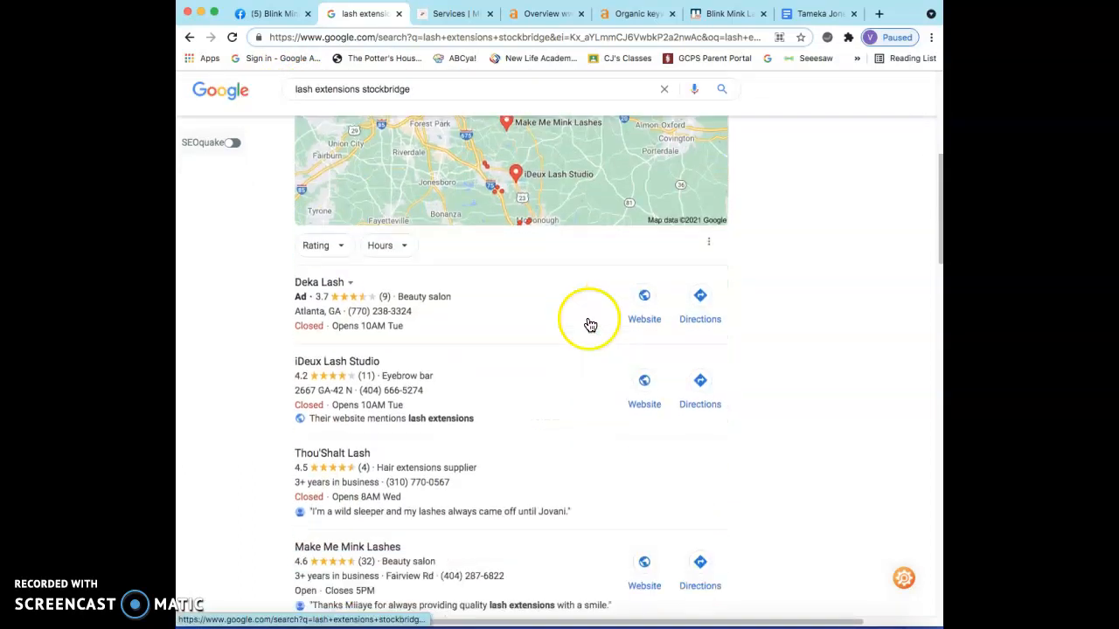
pyautogui.scroll(-3)
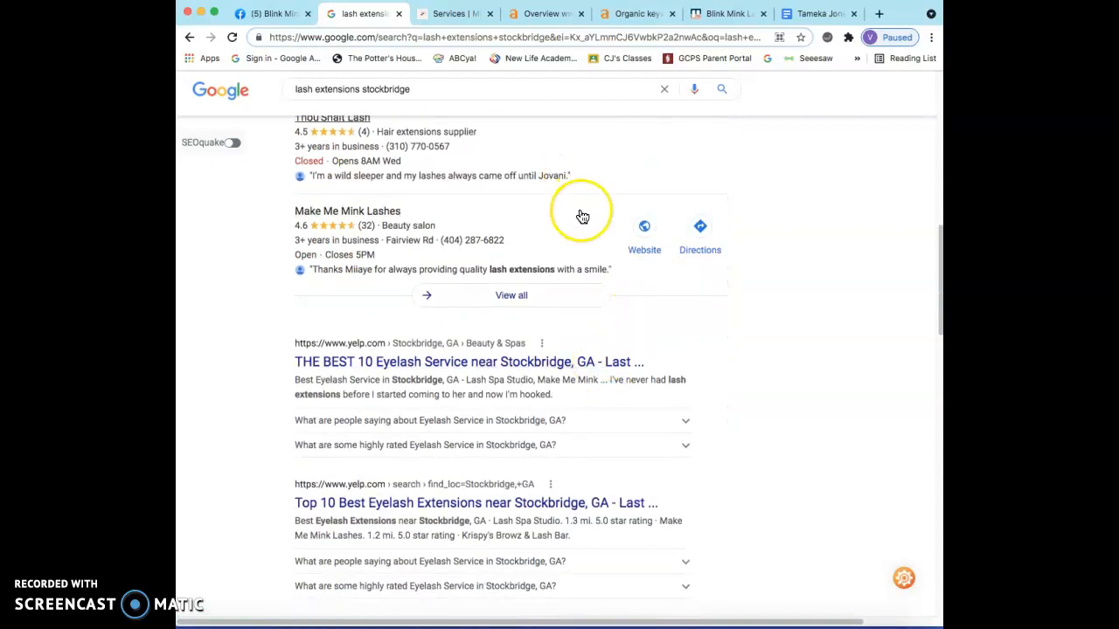
pyautogui.moveTo(546, 354)
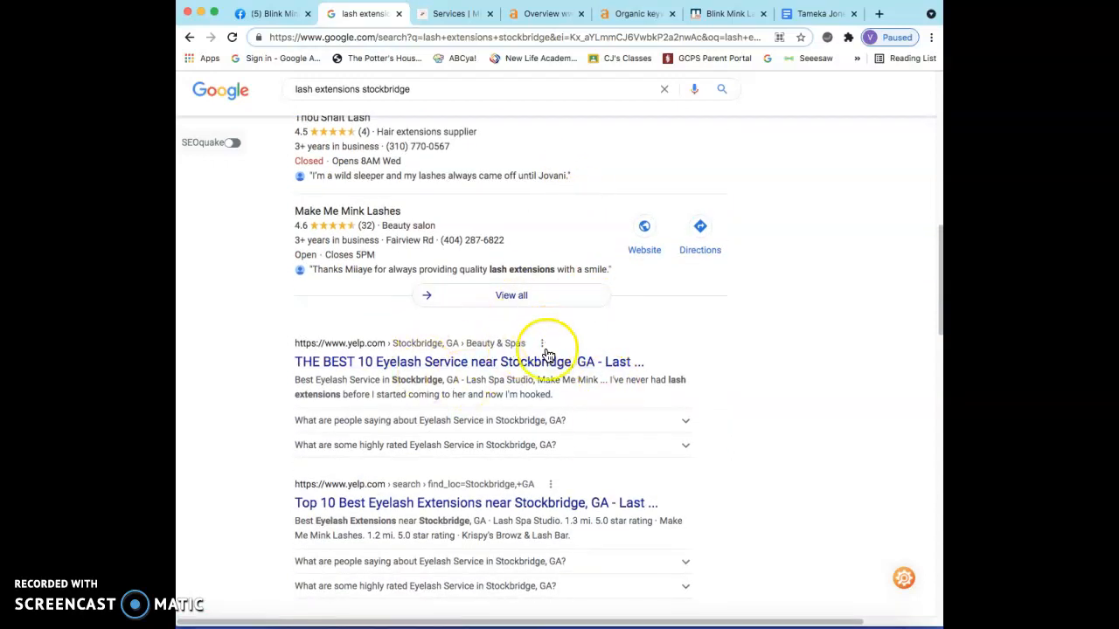
pyautogui.scroll(-3)
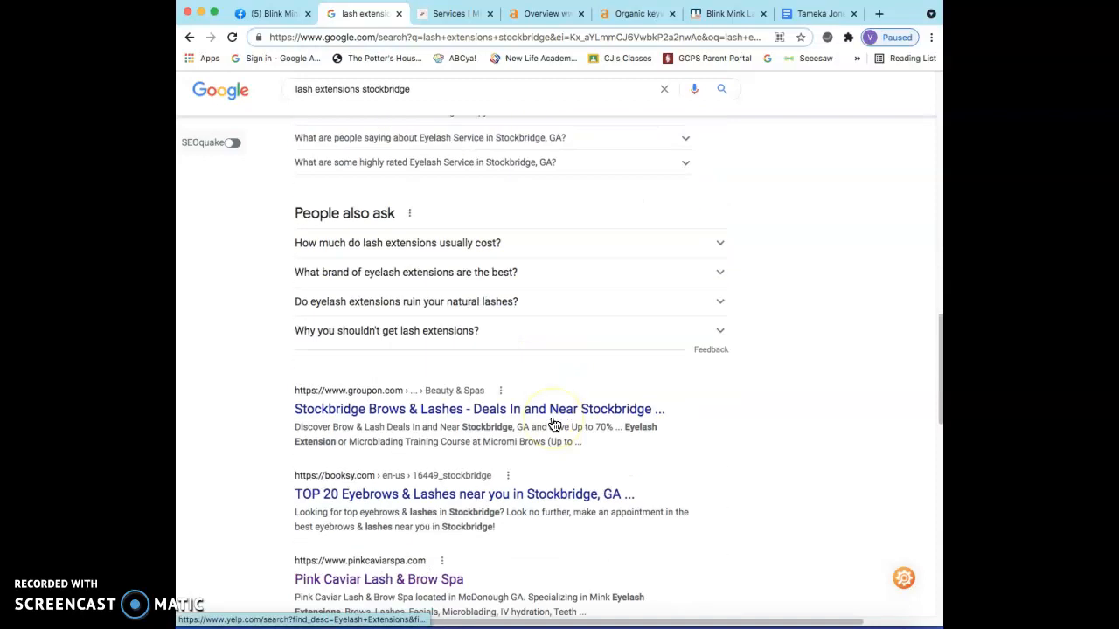
pyautogui.scroll(-3)
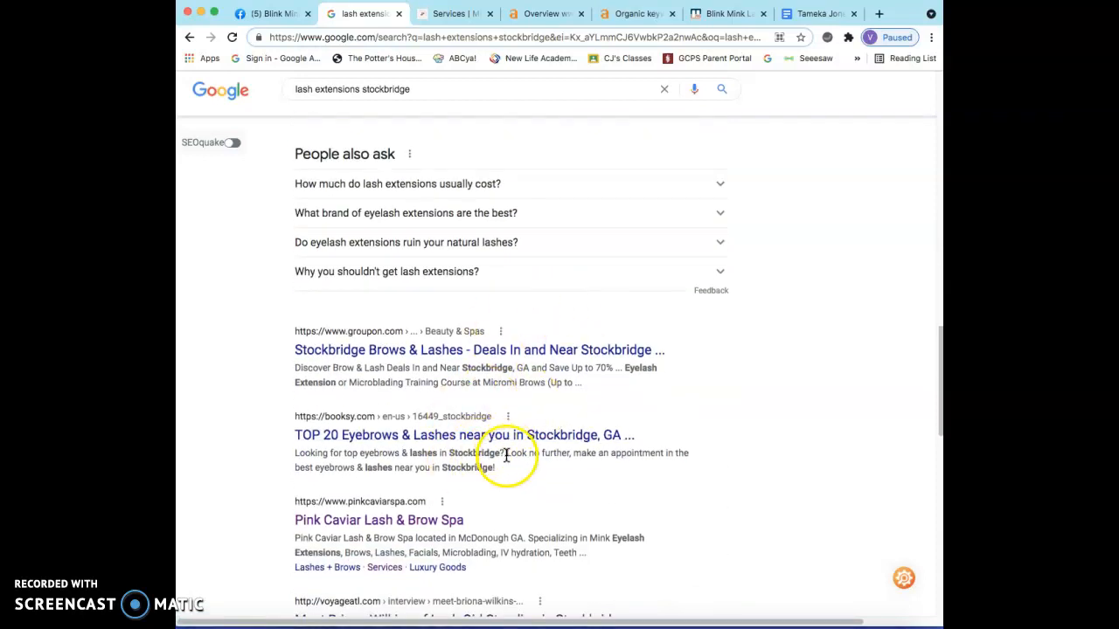
pyautogui.moveTo(610, 481)
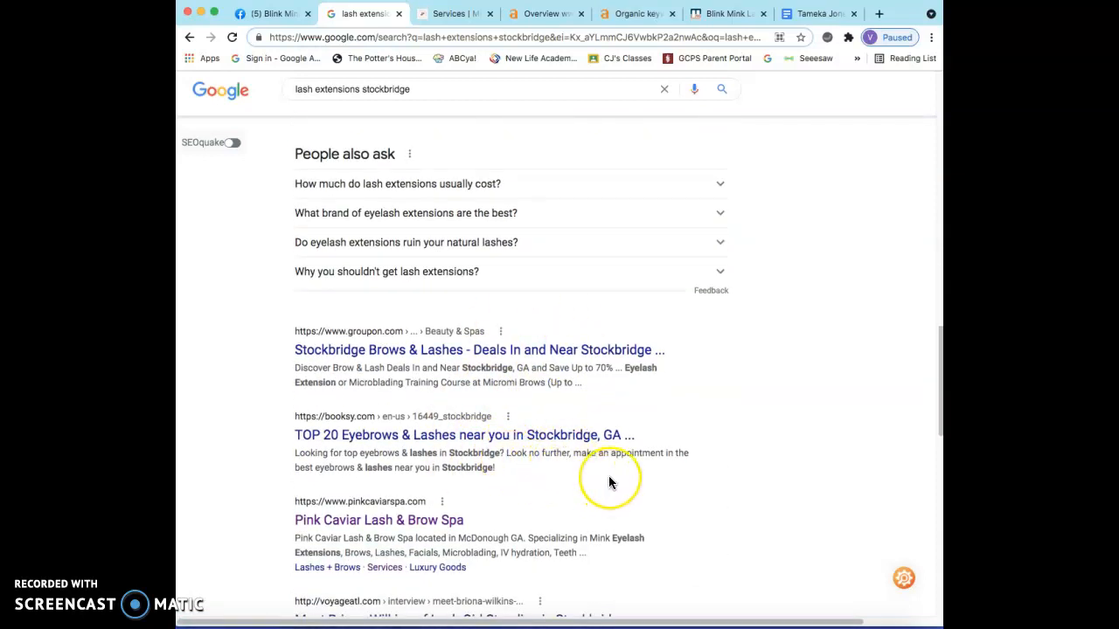
pyautogui.scroll(-3)
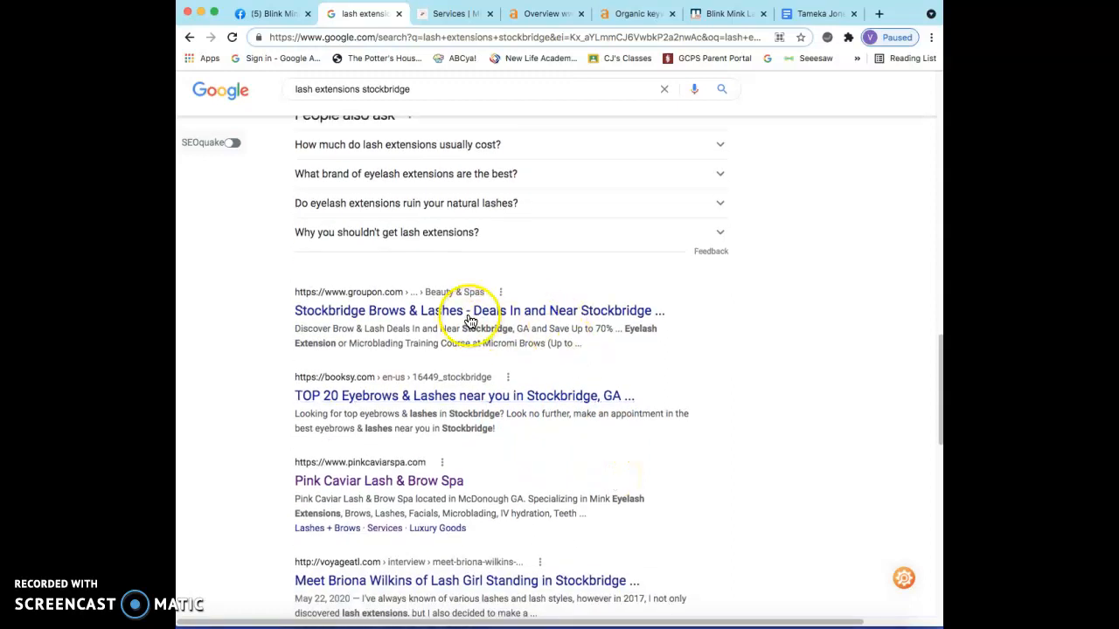
pyautogui.moveTo(466, 396)
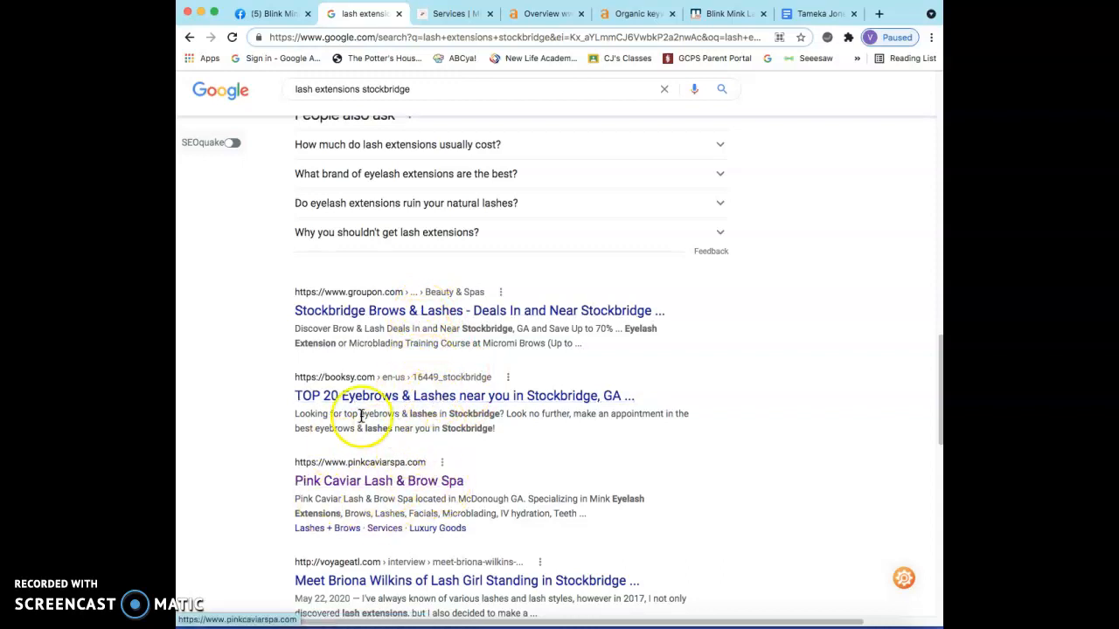
pyautogui.moveTo(391, 472)
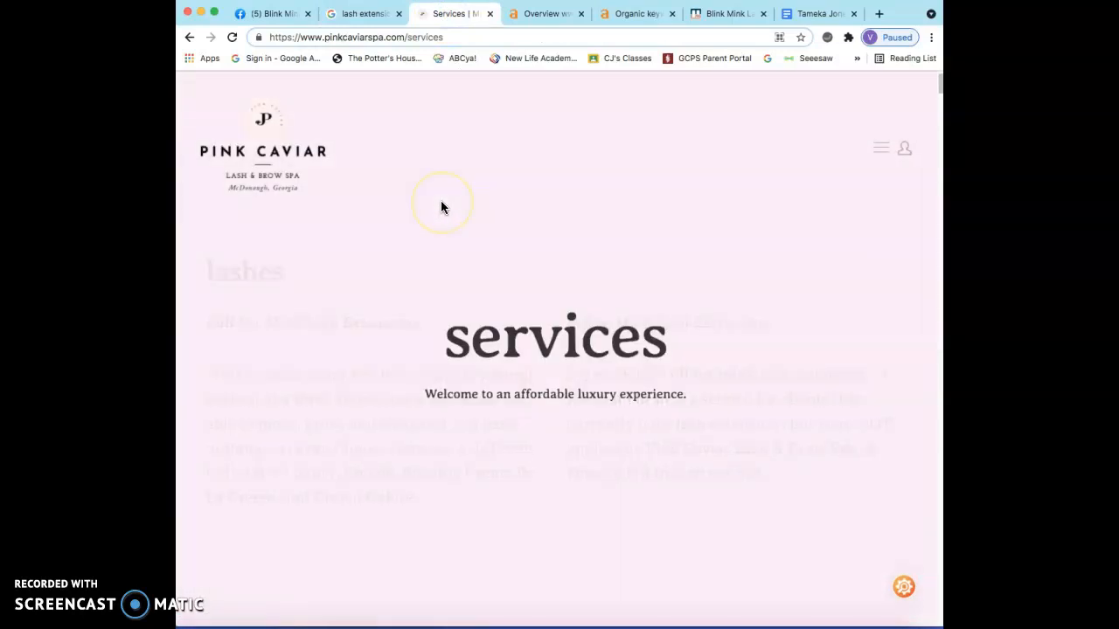
# Scroll Pink Caviar's services and prices including teeth whitening and masks, then return to the Google results.
pyautogui.scroll(-3)
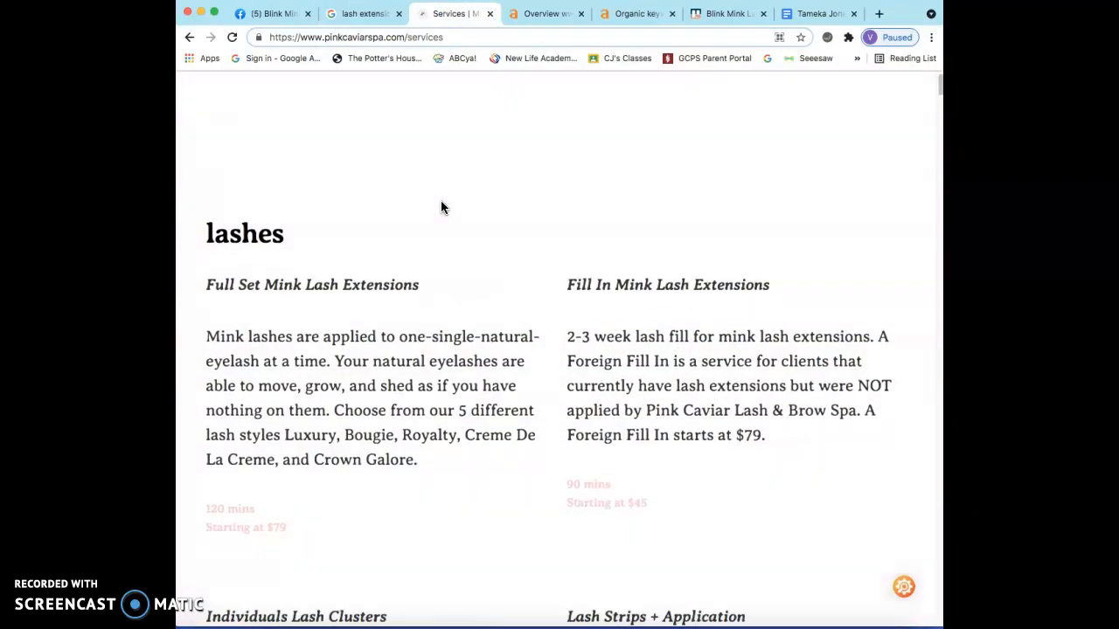
pyautogui.scroll(-3)
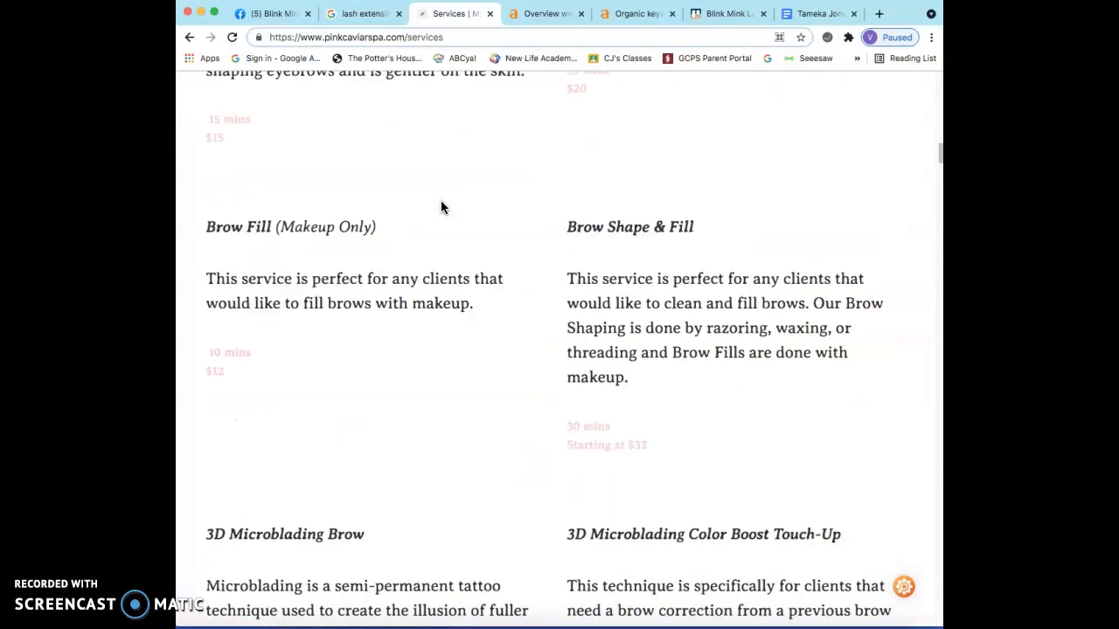
pyautogui.scroll(-3)
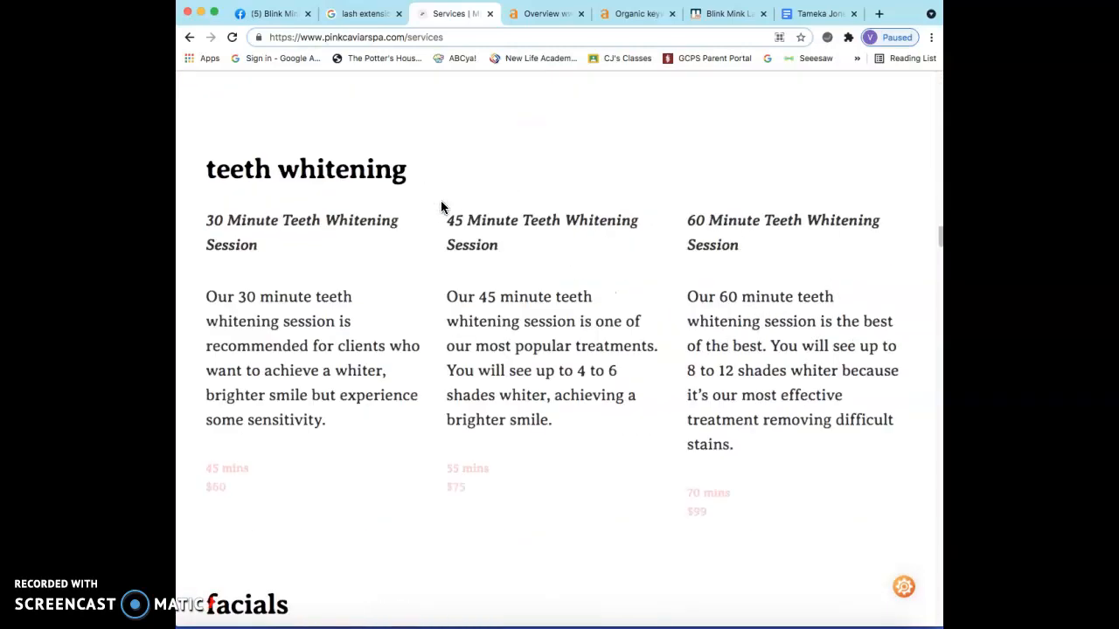
pyautogui.scroll(-3)
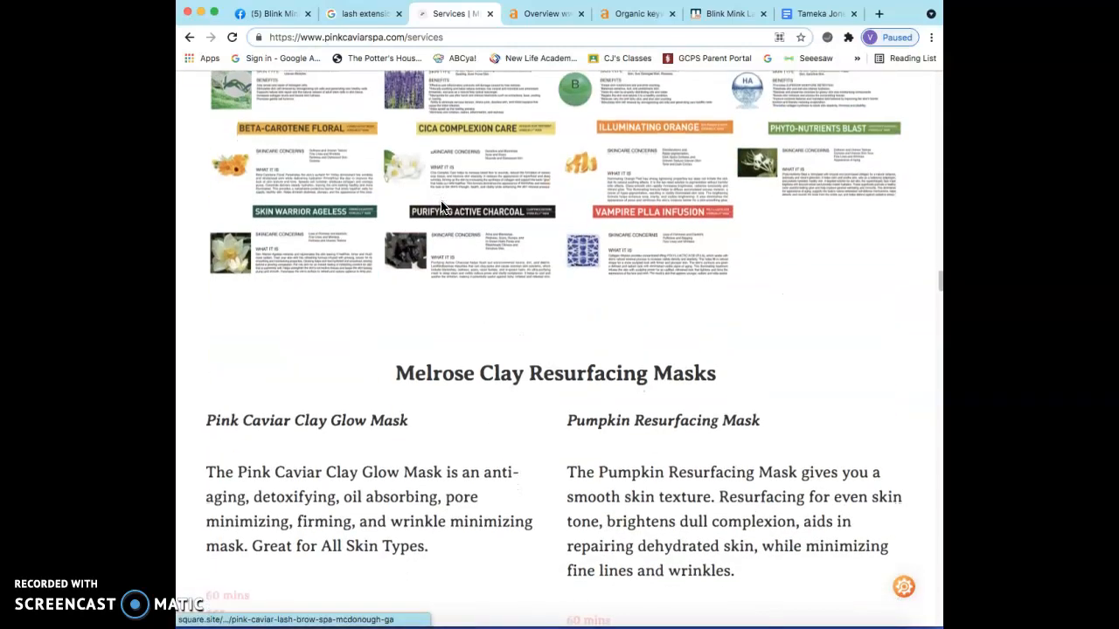
pyautogui.scroll(-3)
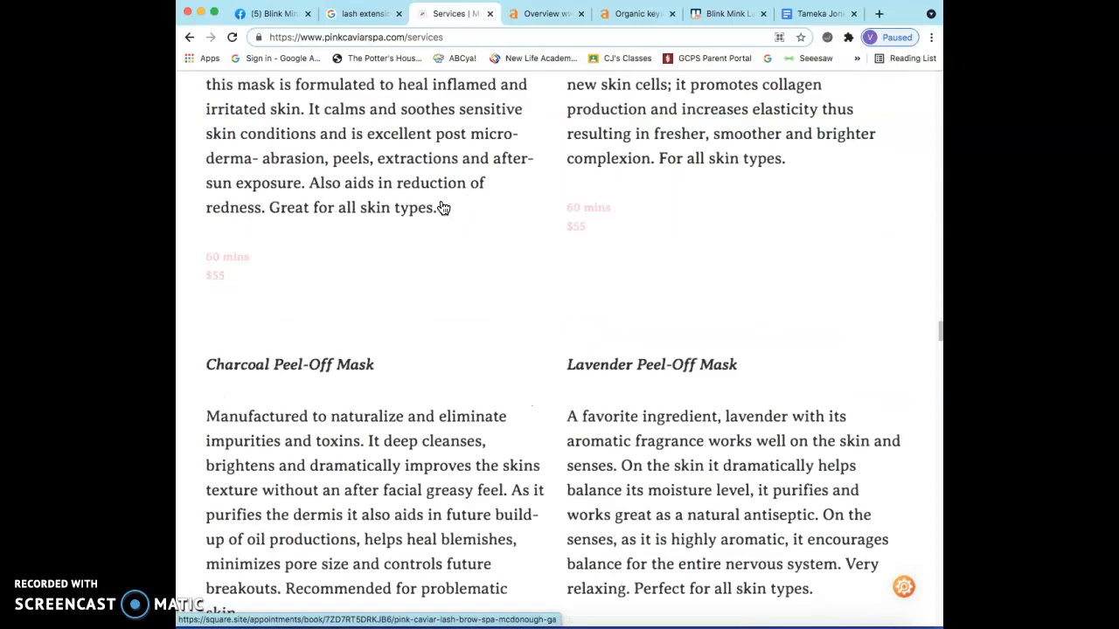
pyautogui.scroll(-3)
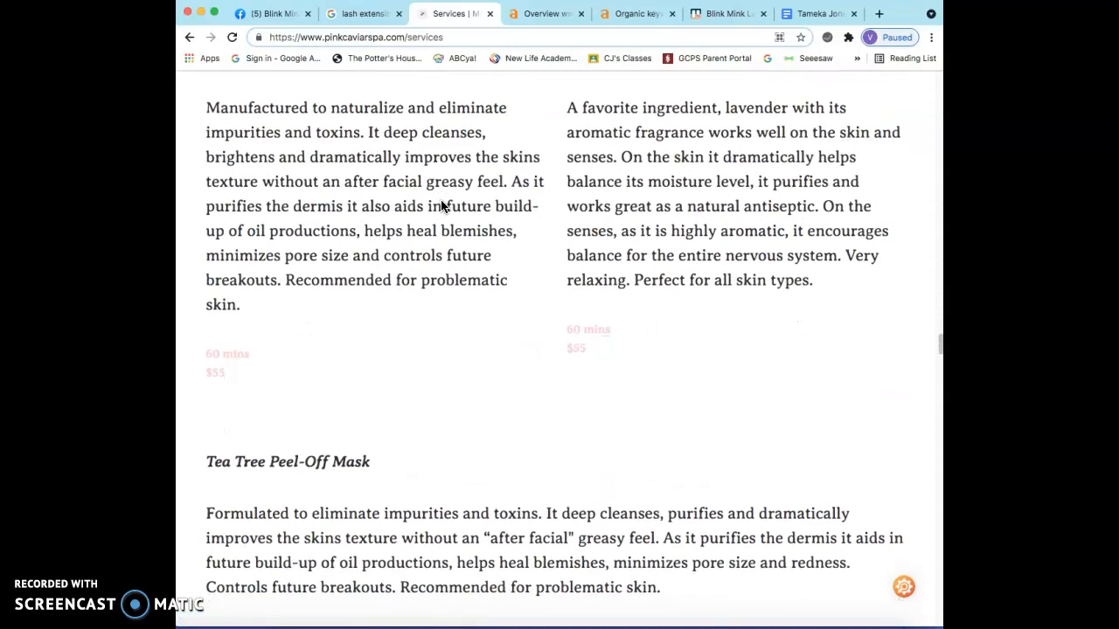
pyautogui.scroll(-3)
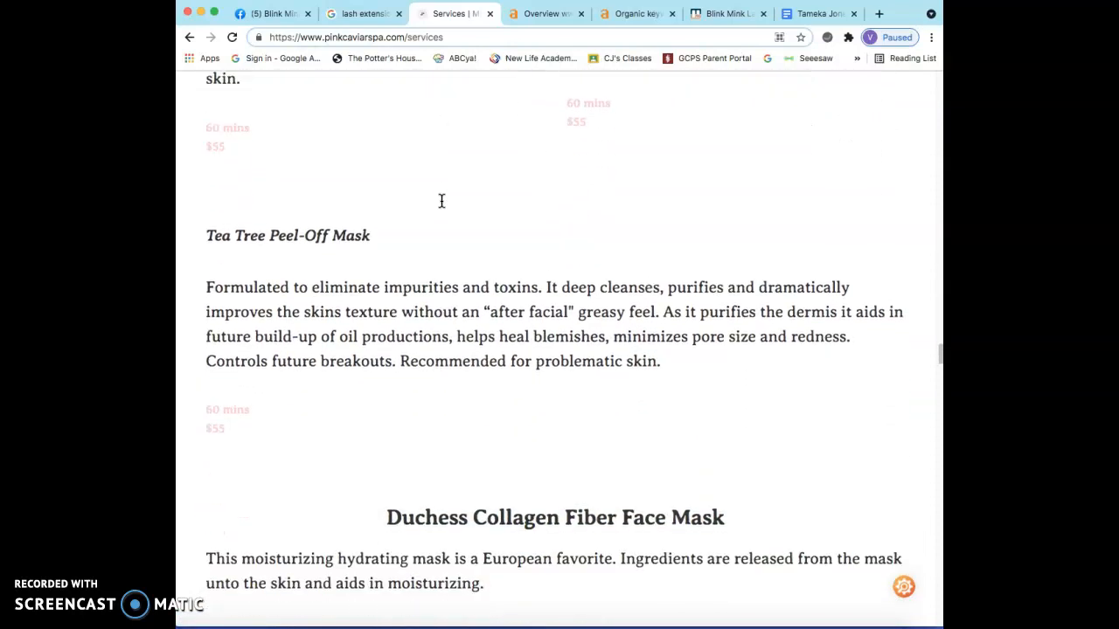
pyautogui.scroll(-3)
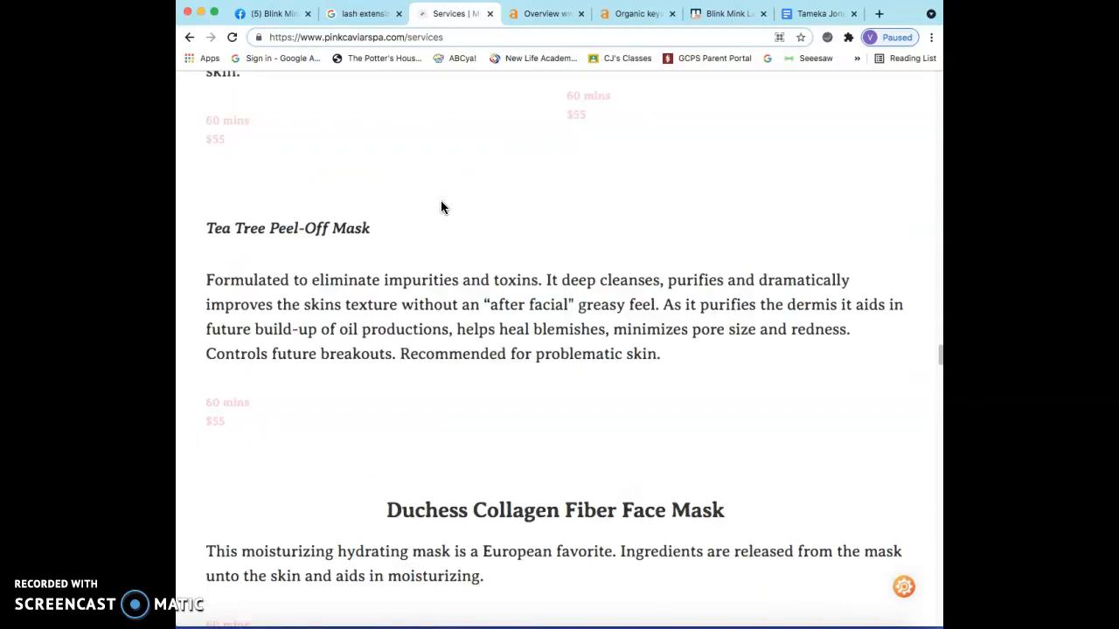
pyautogui.scroll(3)
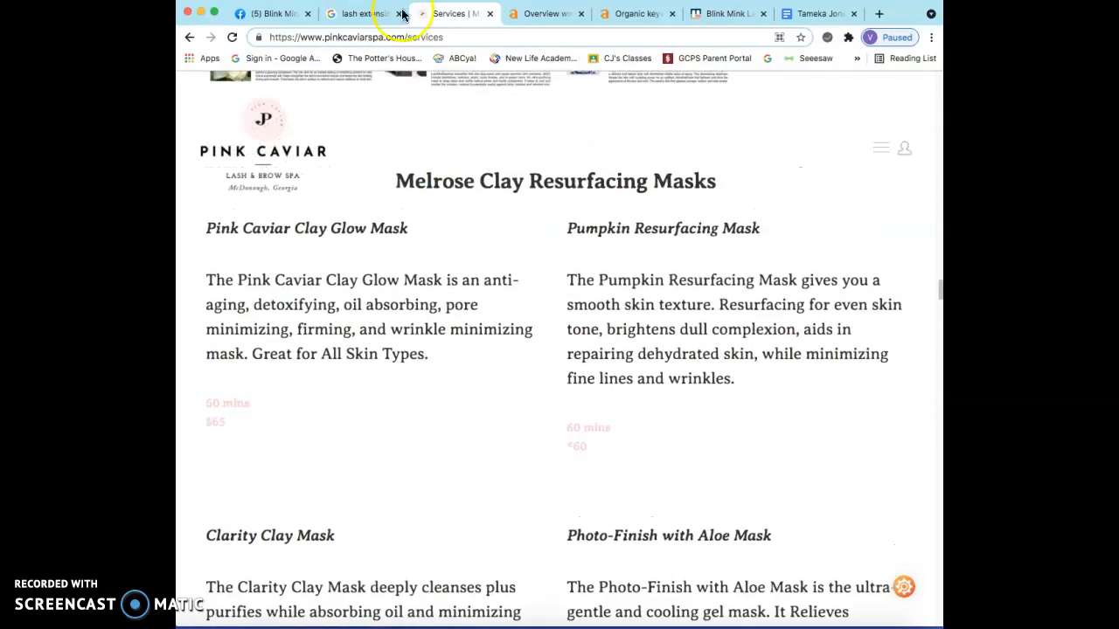
pyautogui.click(358, 13)
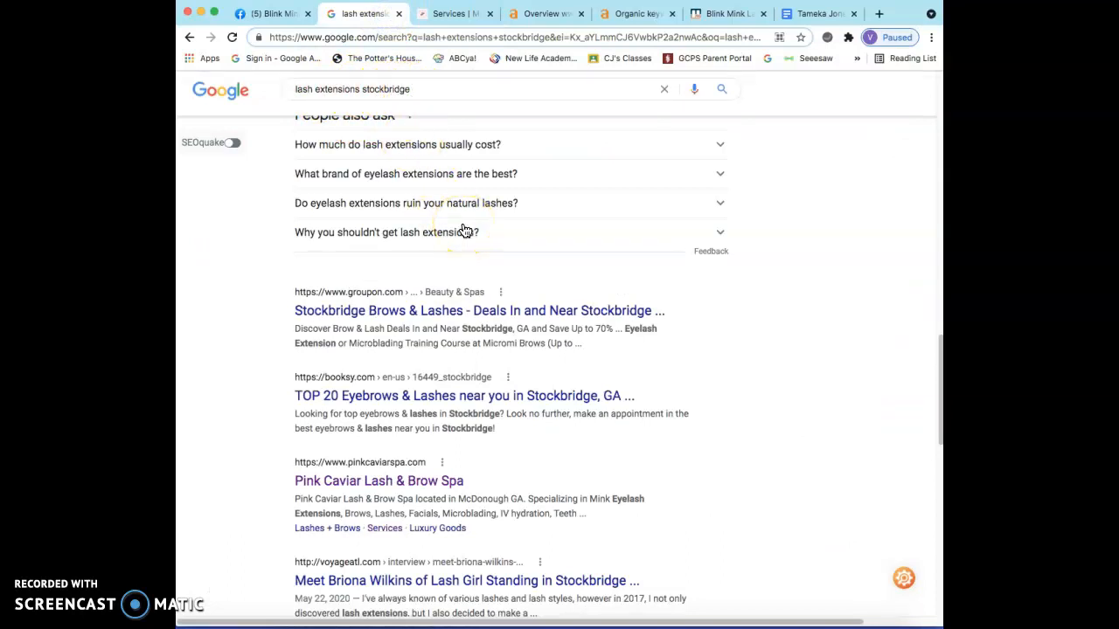
# Scroll the results past Pink Caviar, MyTime and Yelp listings, then reopen Pink Caviar's services page.
pyautogui.scroll(-3)
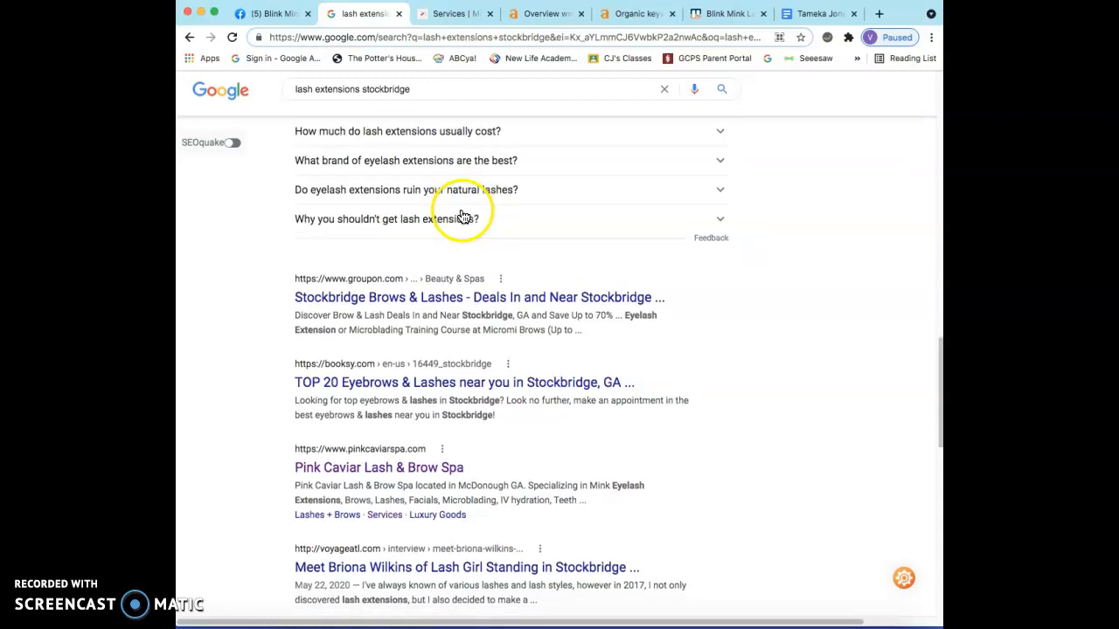
pyautogui.scroll(-3)
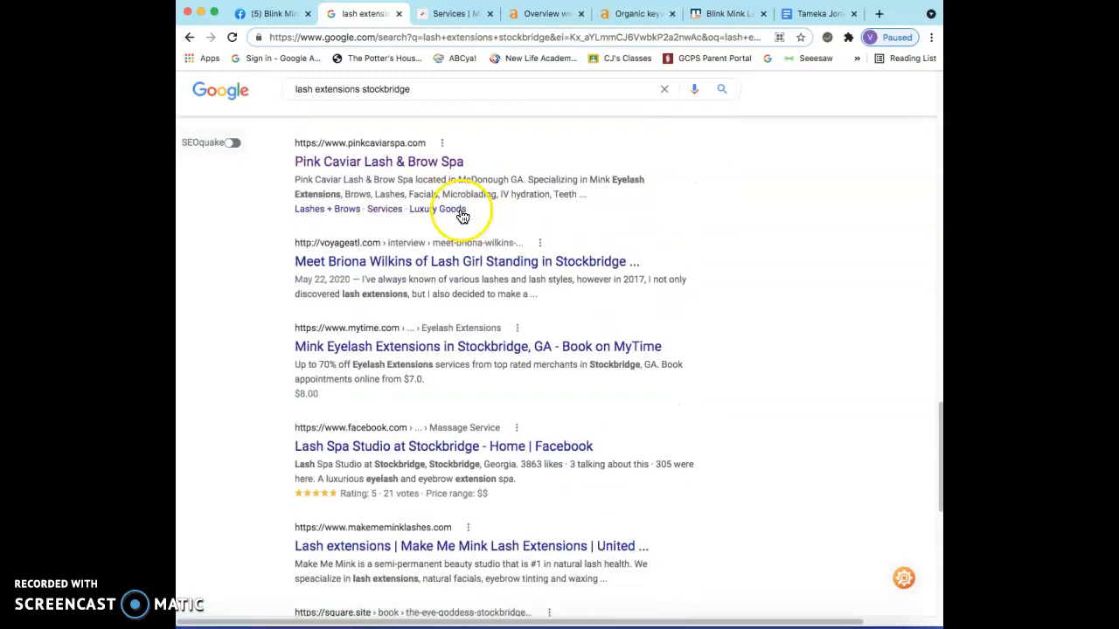
pyautogui.scroll(-3)
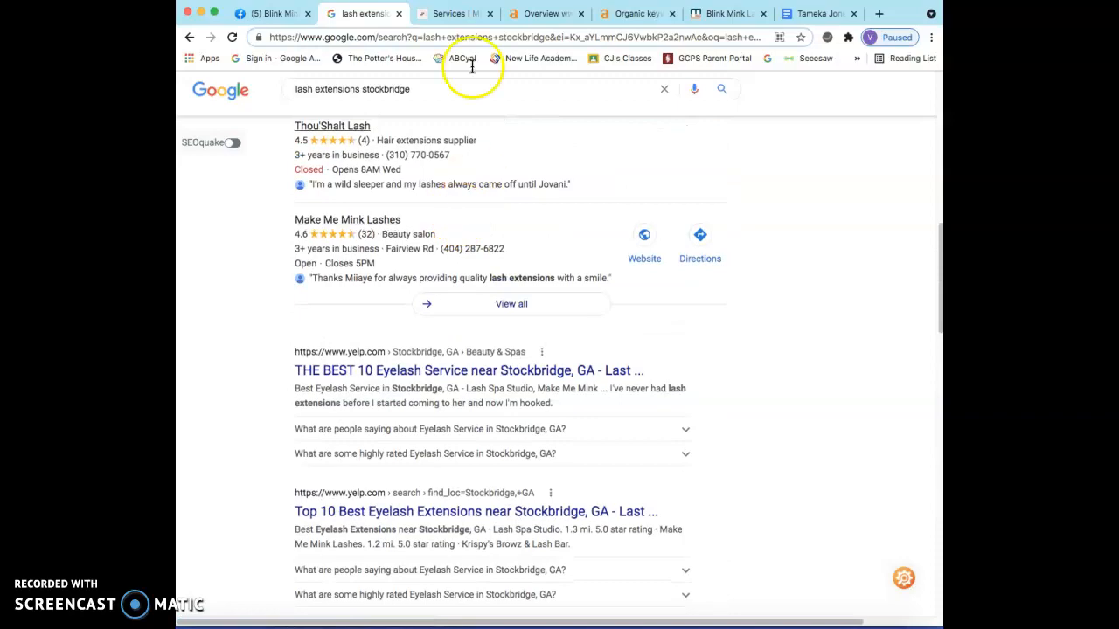
pyautogui.click(454, 13)
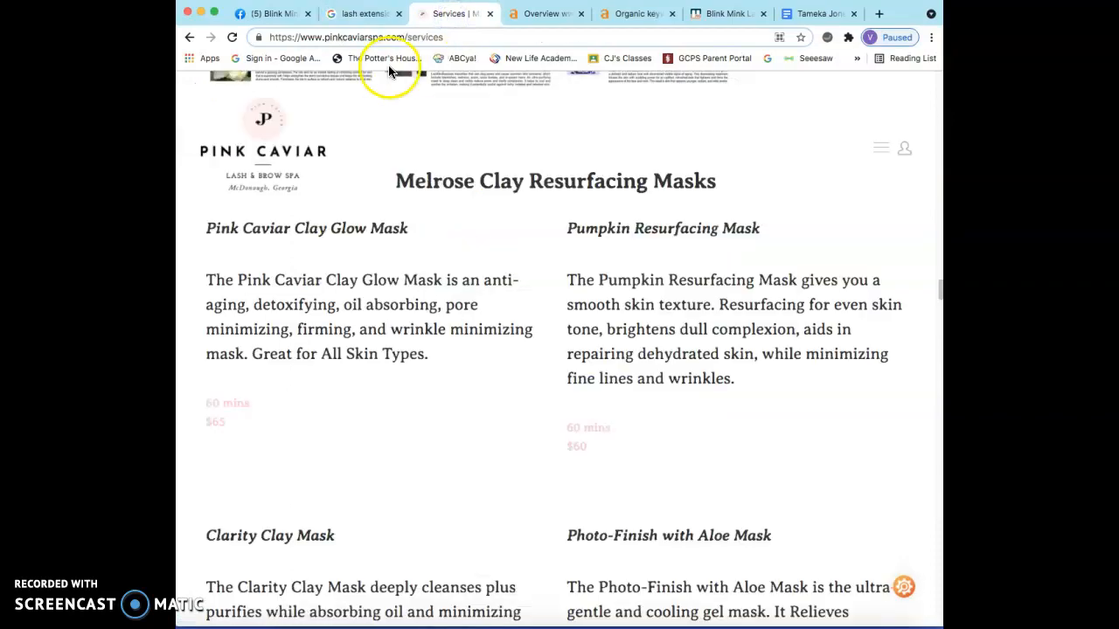
# Switch from the services page to the Ahrefs Site Explorer overview of pinkcaviarspa.com.
pyautogui.scroll(-3)
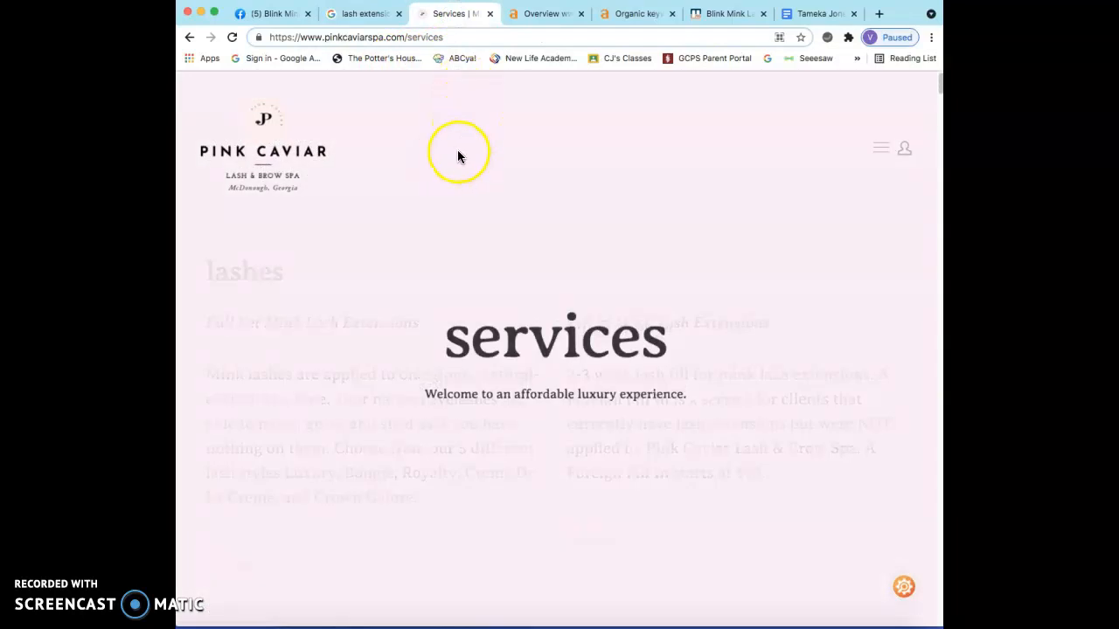
pyautogui.moveTo(469, 159)
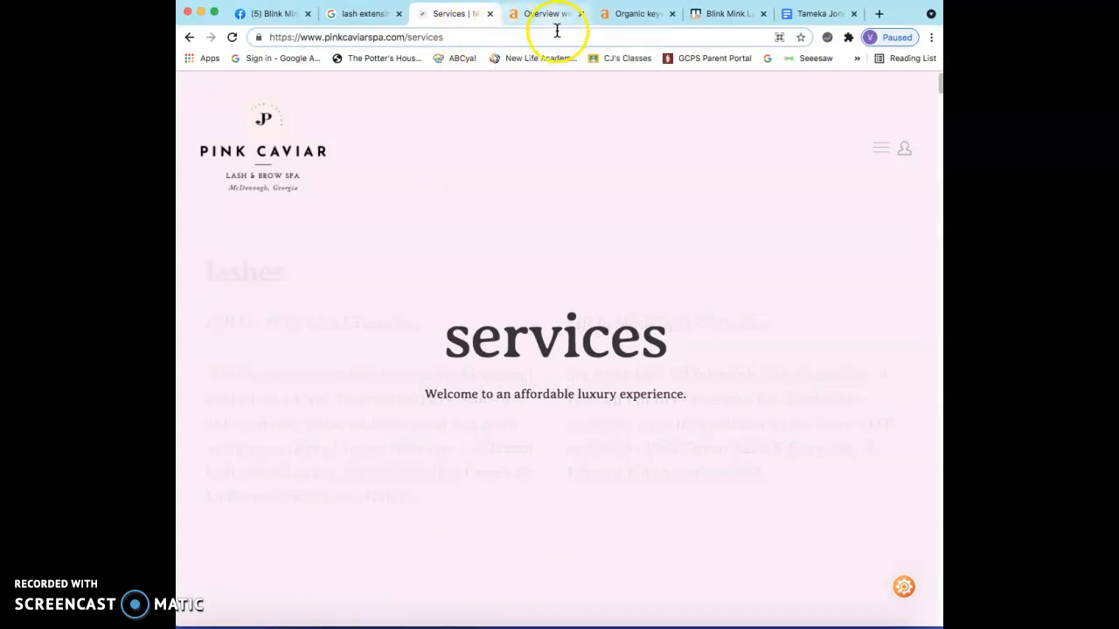
pyautogui.moveTo(542, 13)
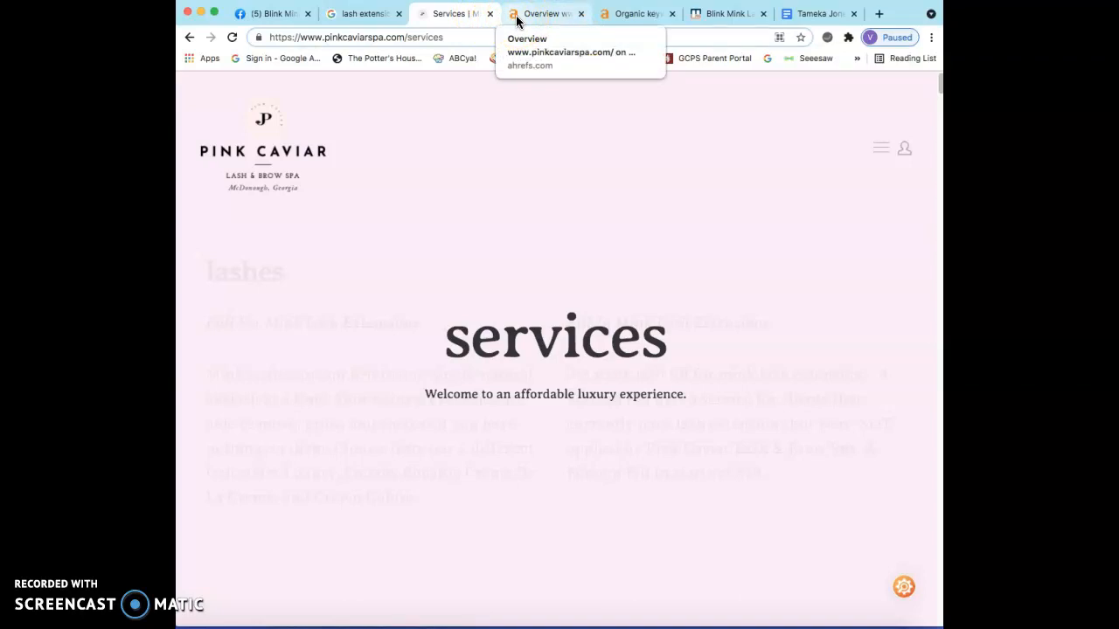
pyautogui.click(544, 13)
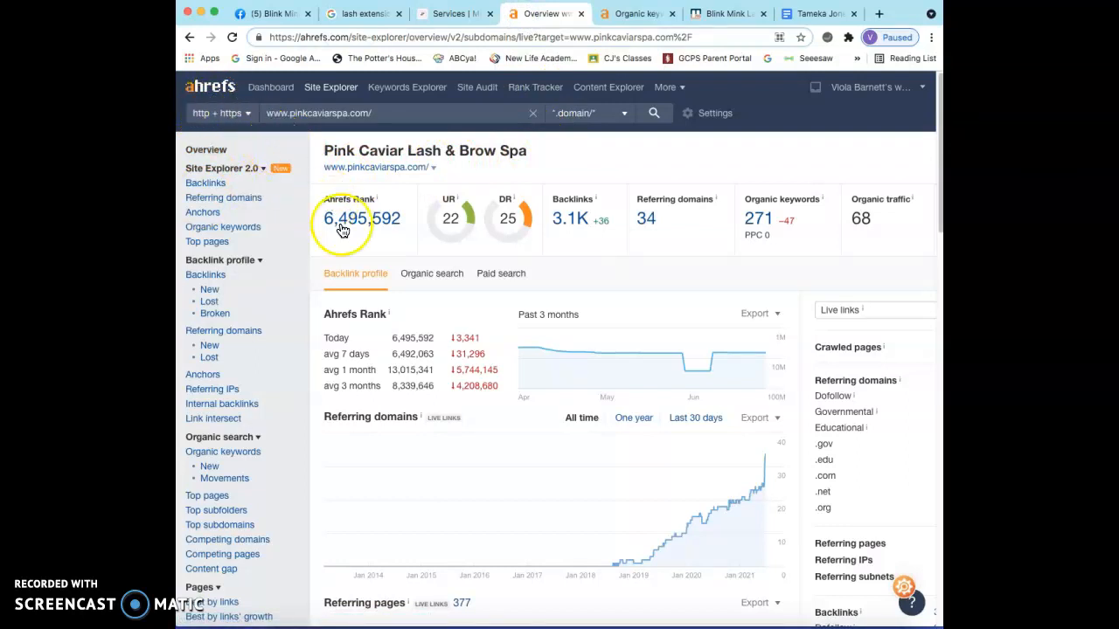
pyautogui.moveTo(498, 255)
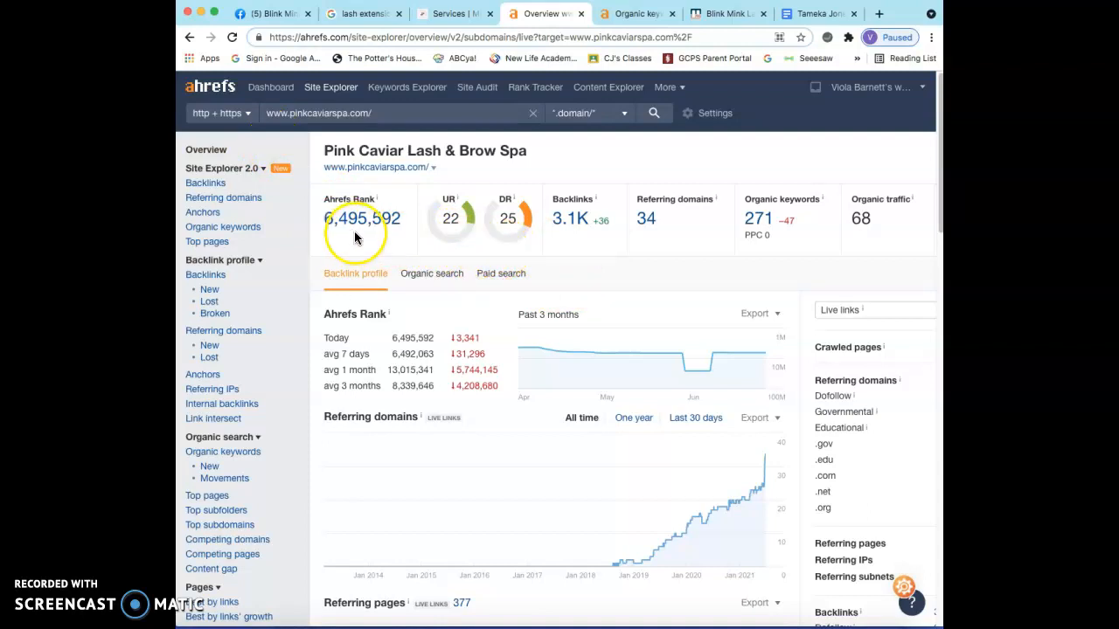
pyautogui.moveTo(467, 170)
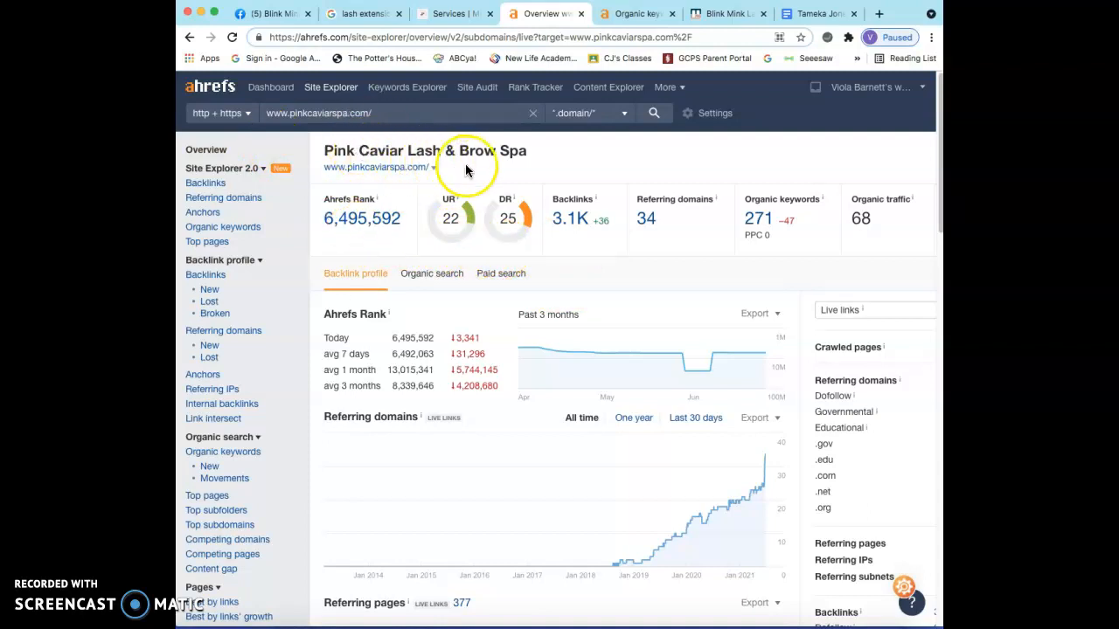
pyautogui.moveTo(760, 218)
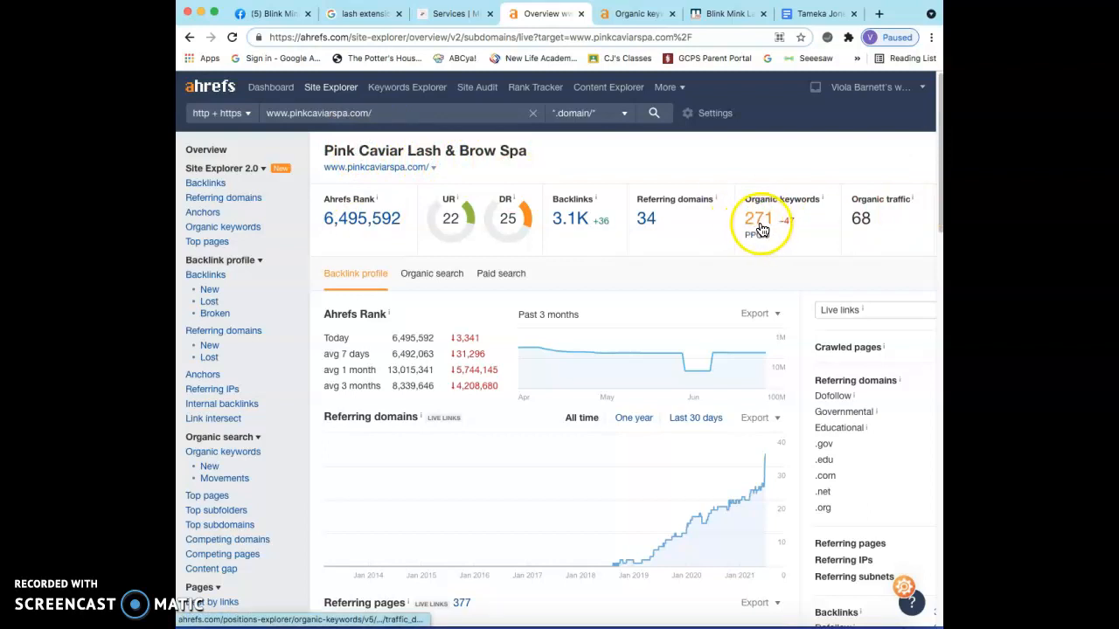
# Open pinkcaviarspa.com's 271 organic keywords from the overview.
pyautogui.click(759, 219)
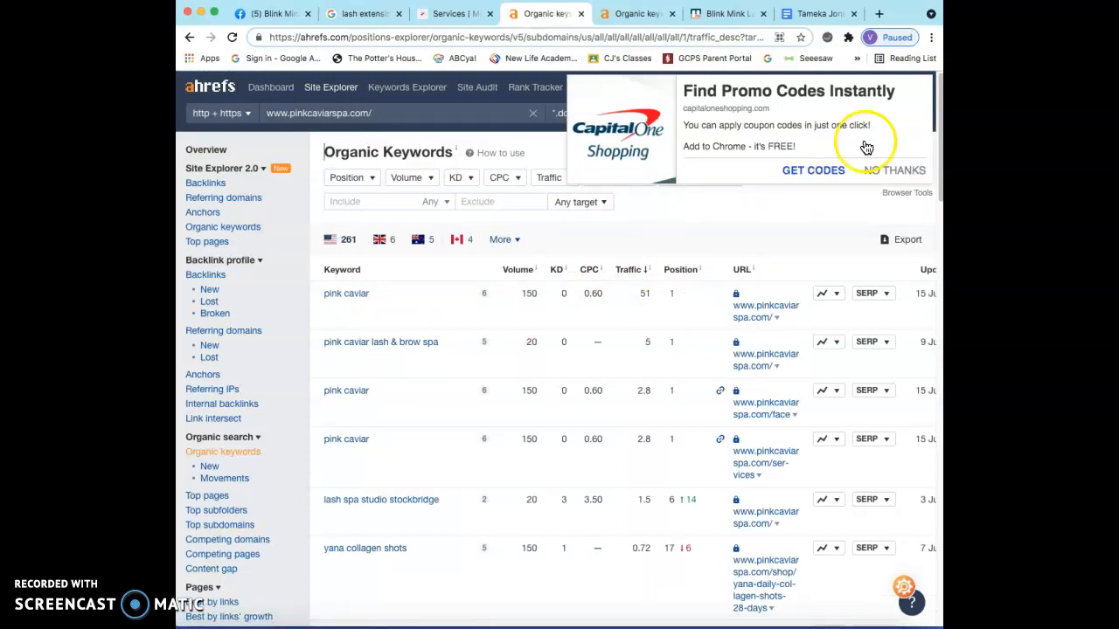
# Dismiss the promo pop-up and scroll Pink Caviar's keywords, including 'lash spa studio stockbridge' at position 6.
pyautogui.click(894, 170)
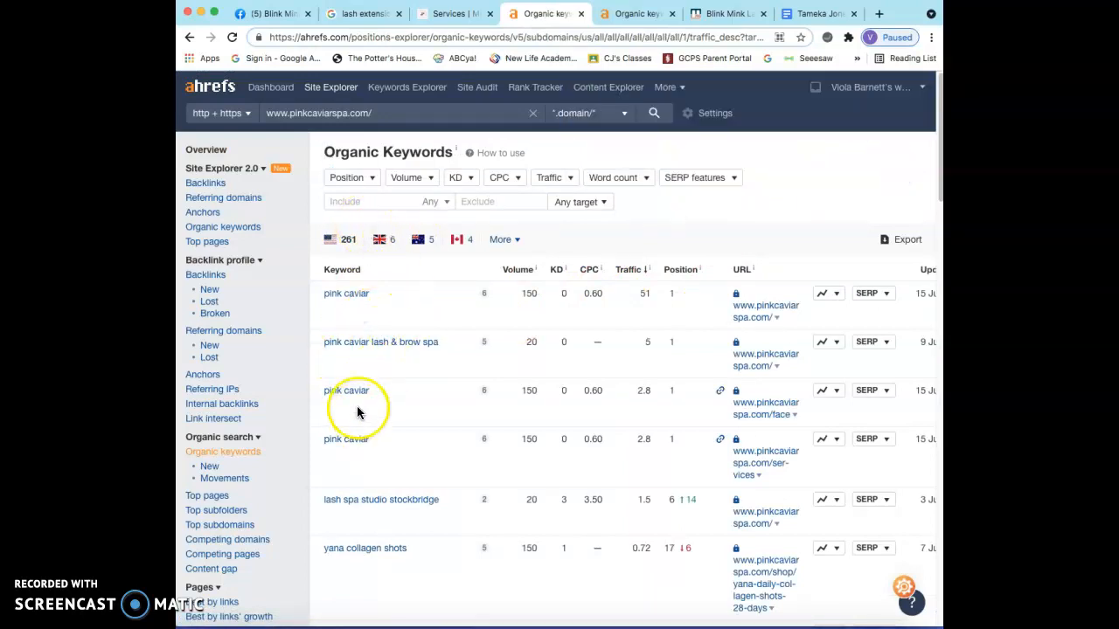
pyautogui.scroll(-3)
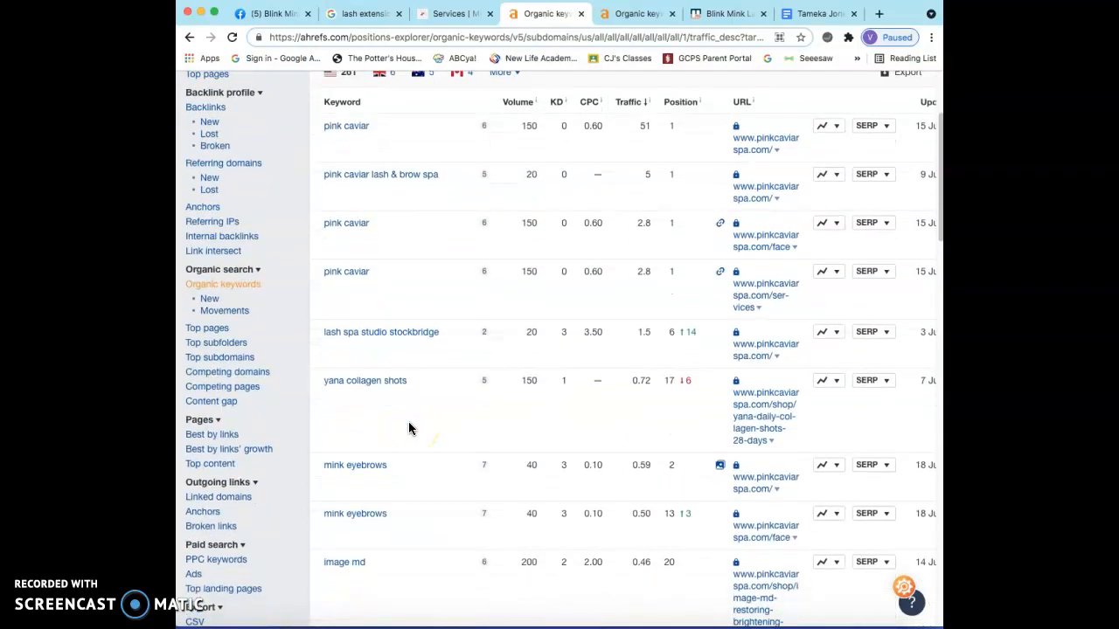
pyautogui.moveTo(435, 332)
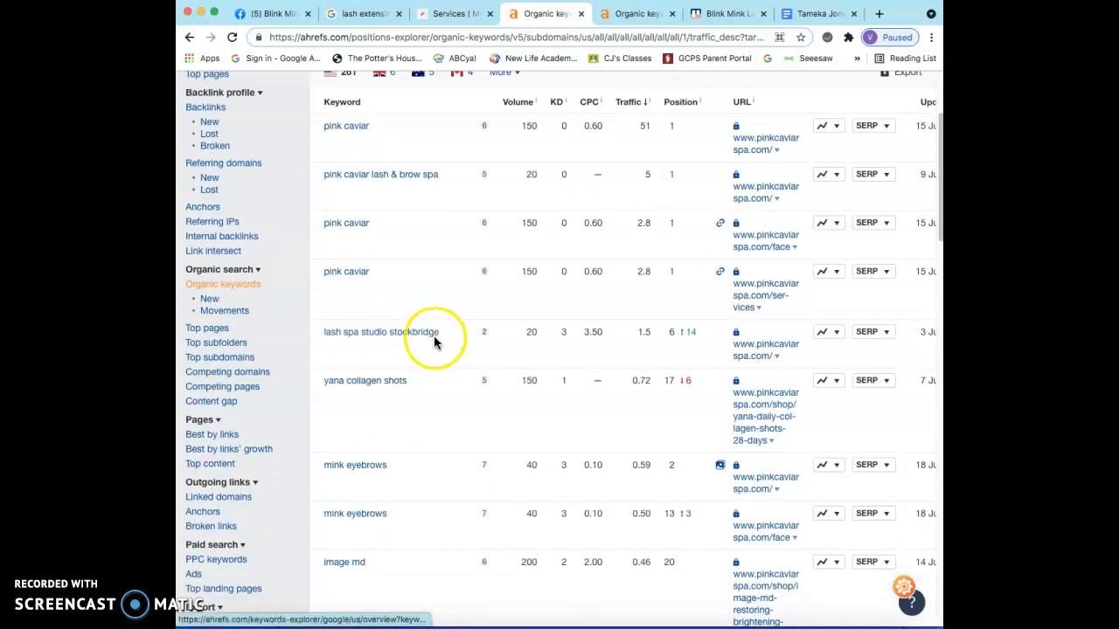
pyautogui.moveTo(536, 337)
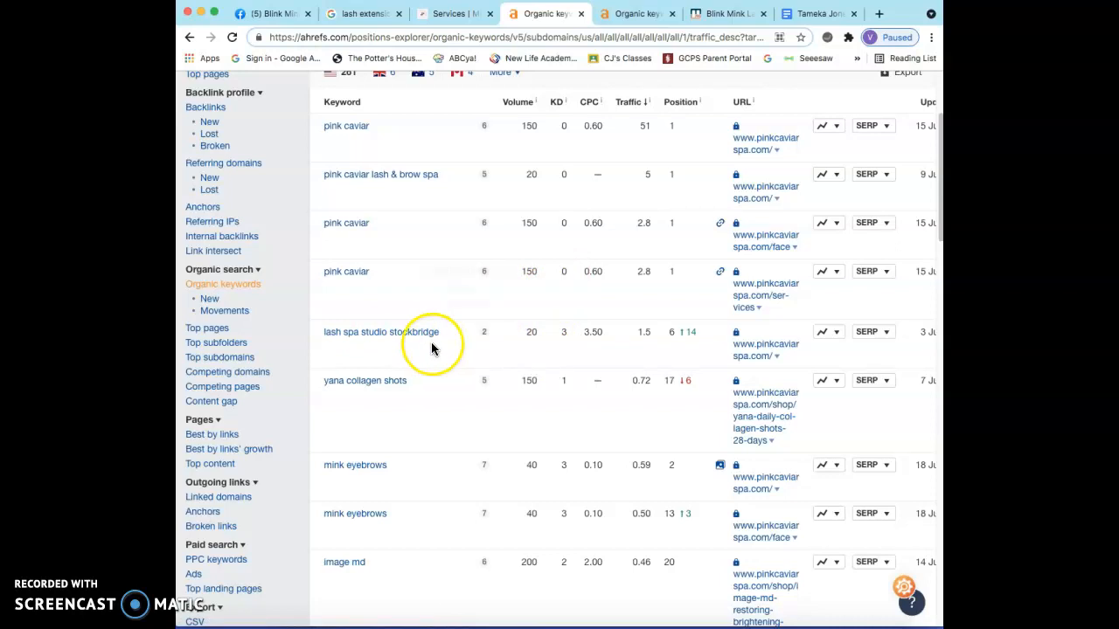
pyautogui.moveTo(516, 249)
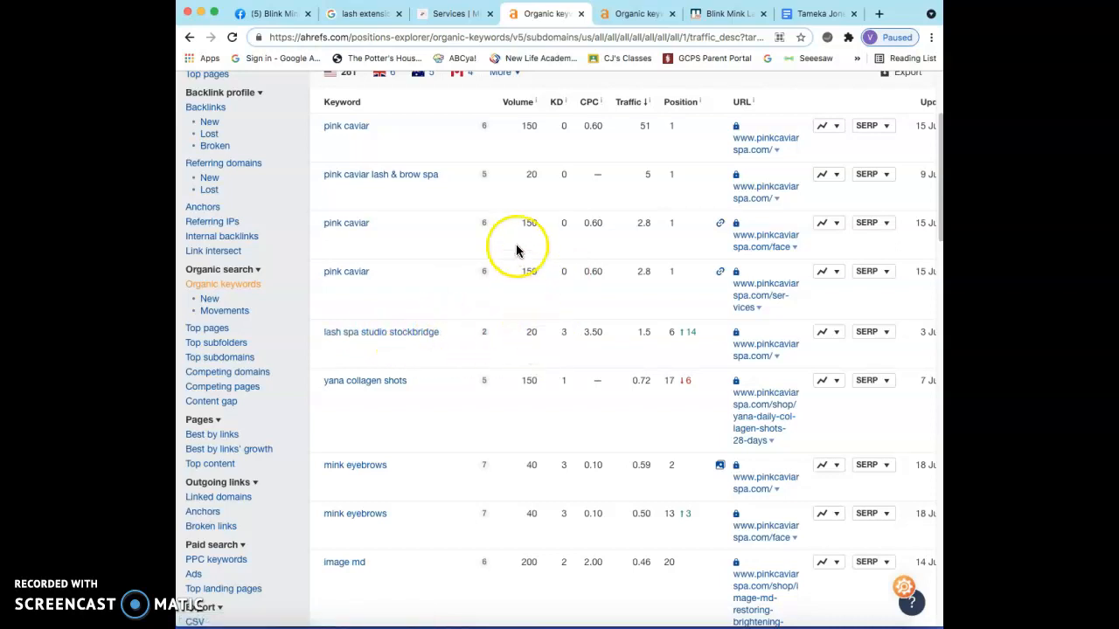
pyautogui.moveTo(531, 345)
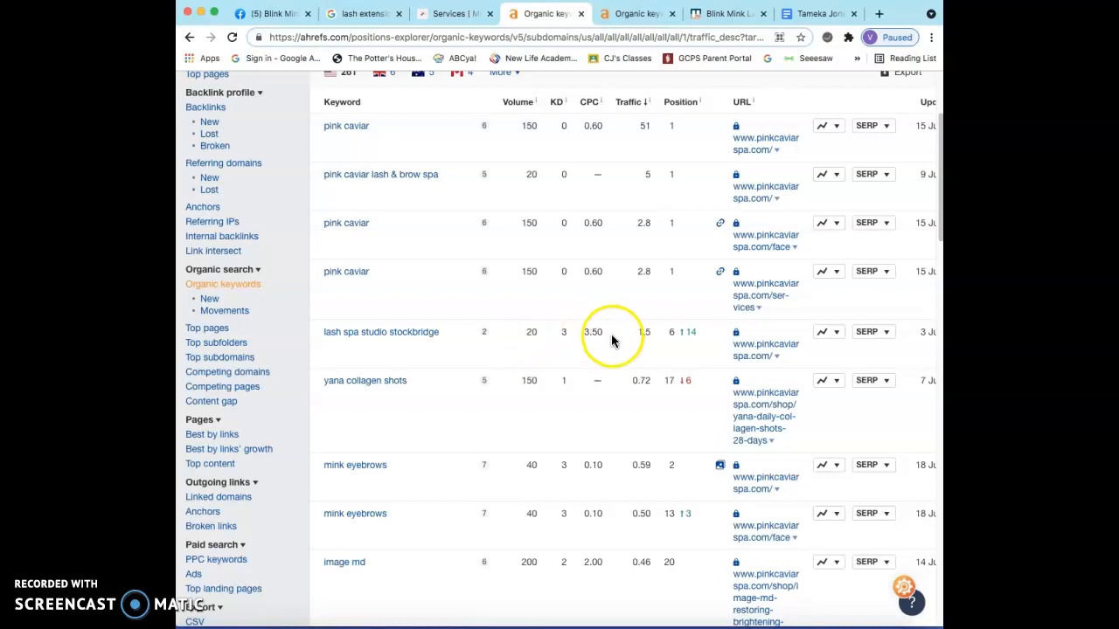
pyautogui.moveTo(653, 332)
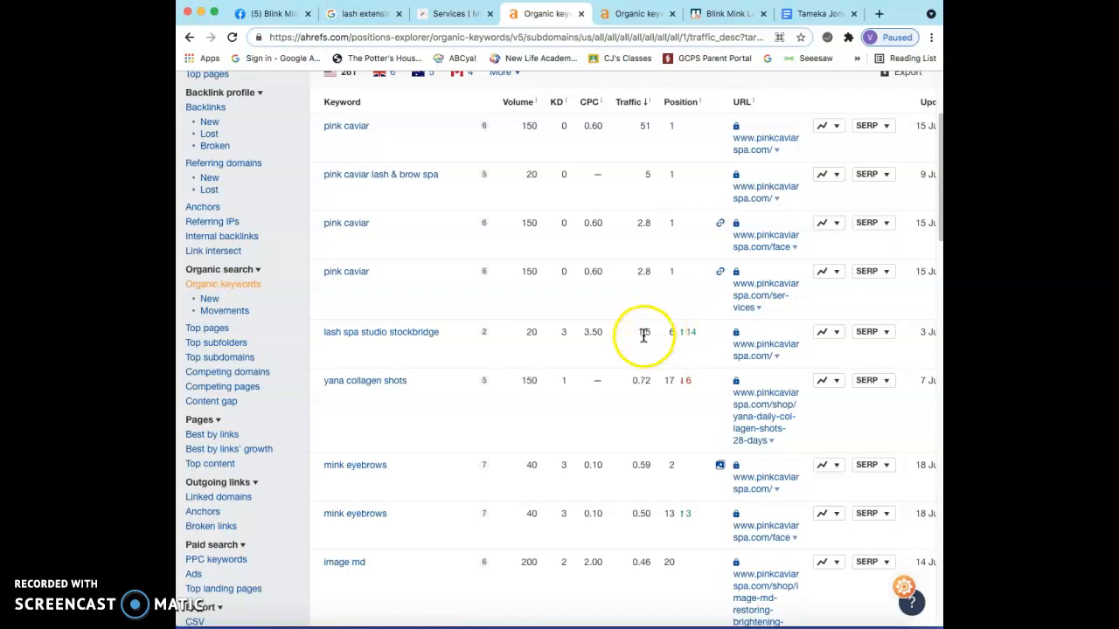
pyautogui.moveTo(536, 342)
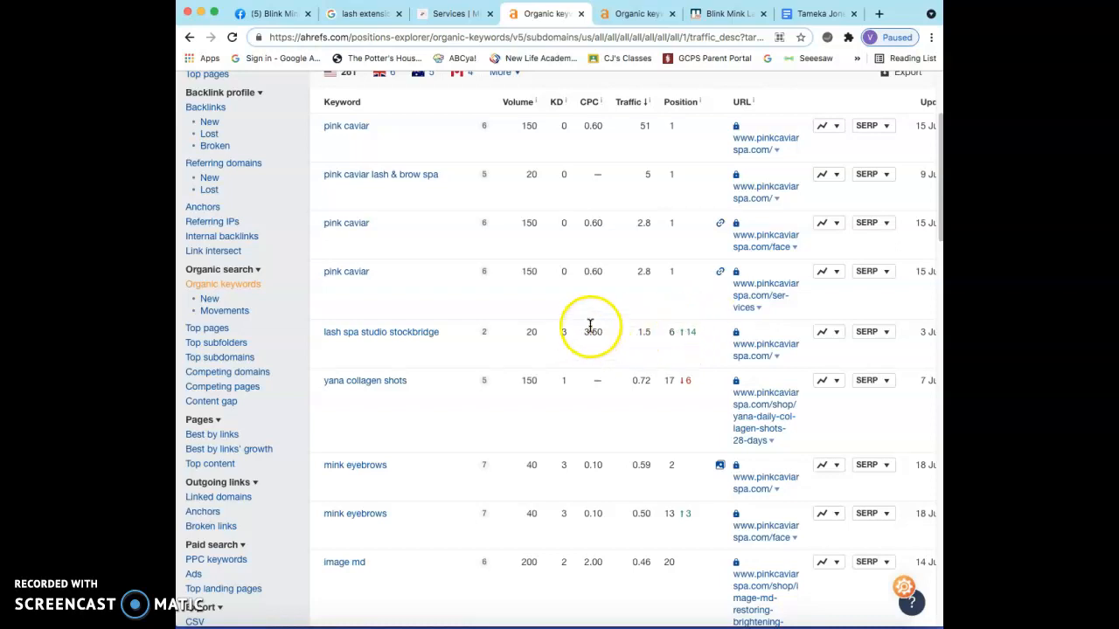
pyautogui.scroll(-3)
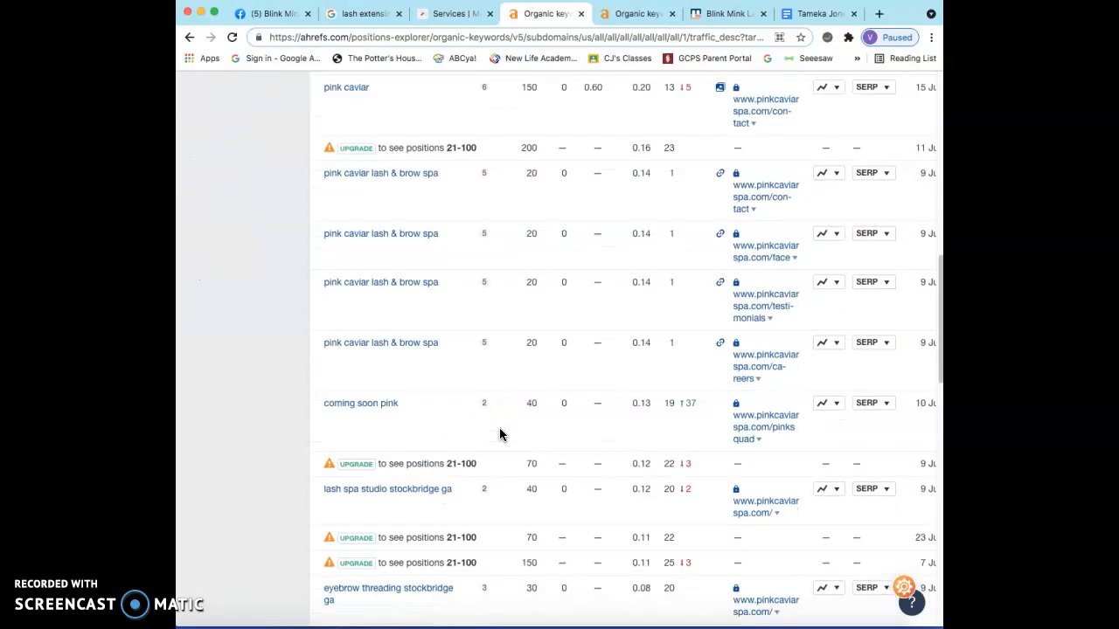
pyautogui.scroll(-3)
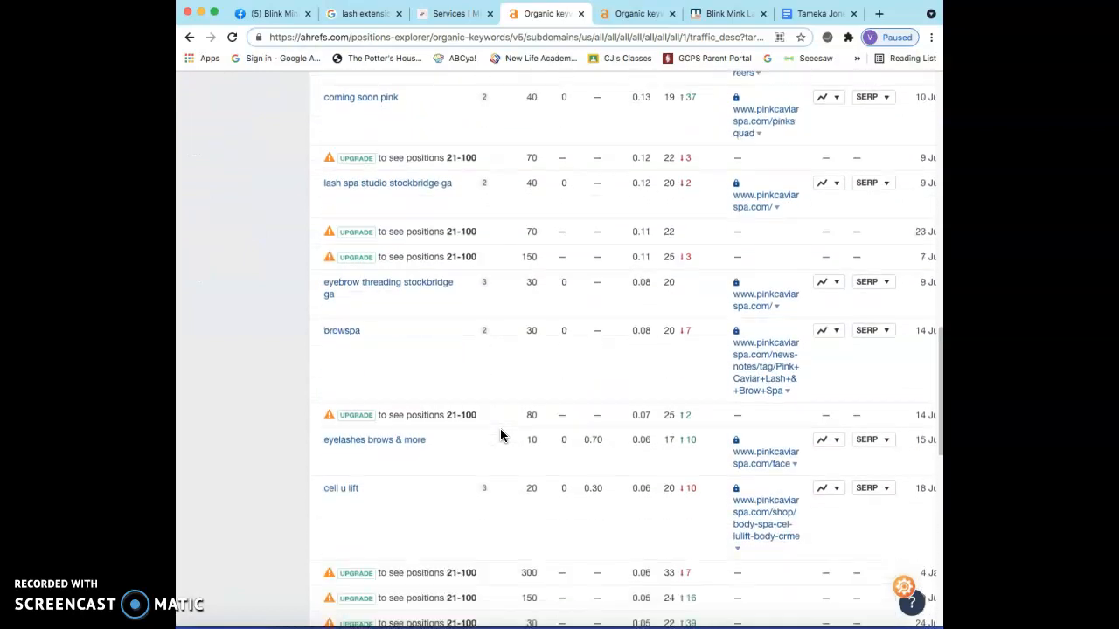
pyautogui.scroll(3)
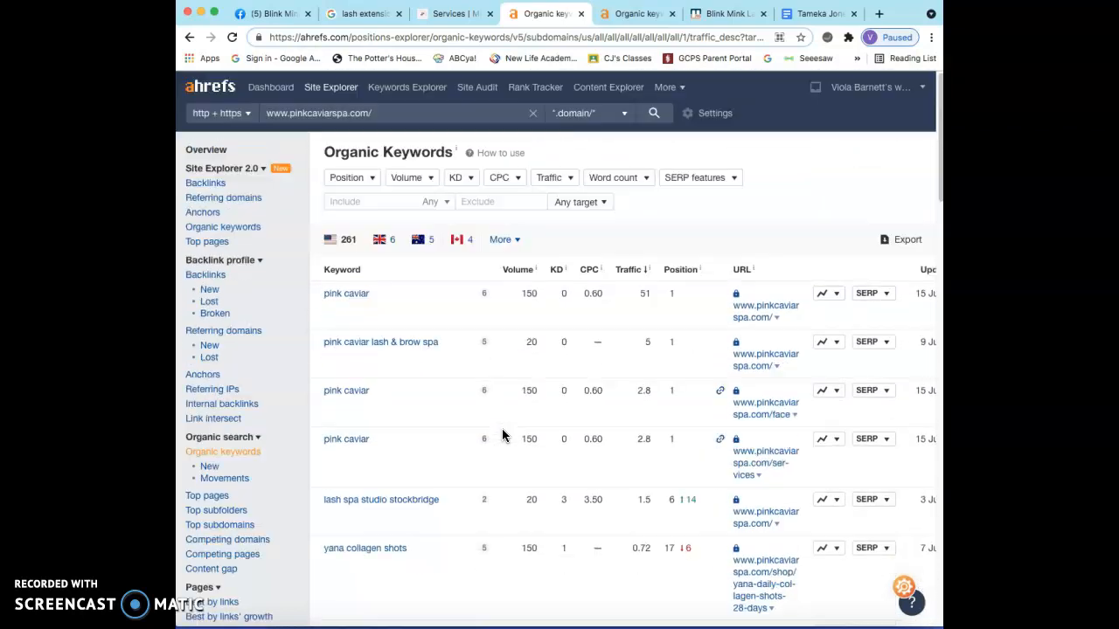
pyautogui.moveTo(627, 345)
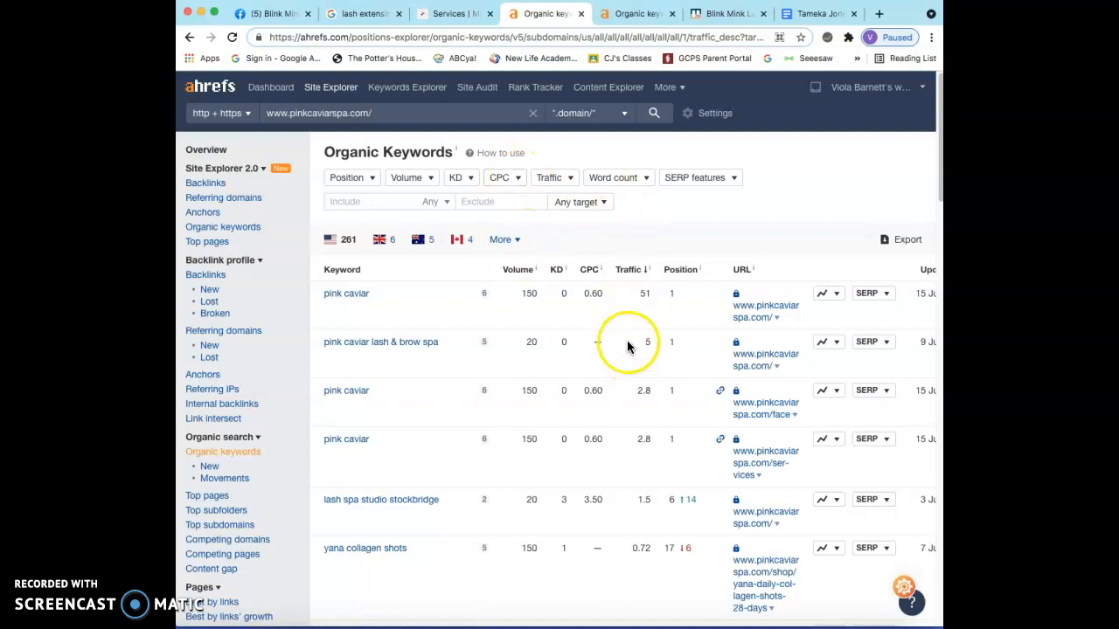
pyautogui.moveTo(636, 211)
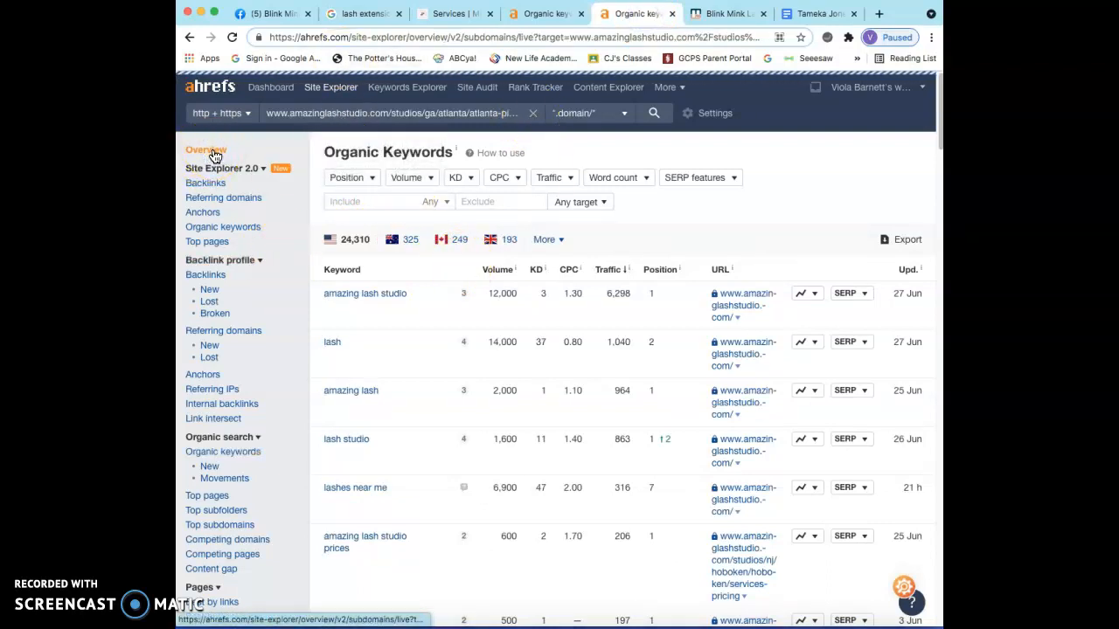
pyautogui.click(206, 150)
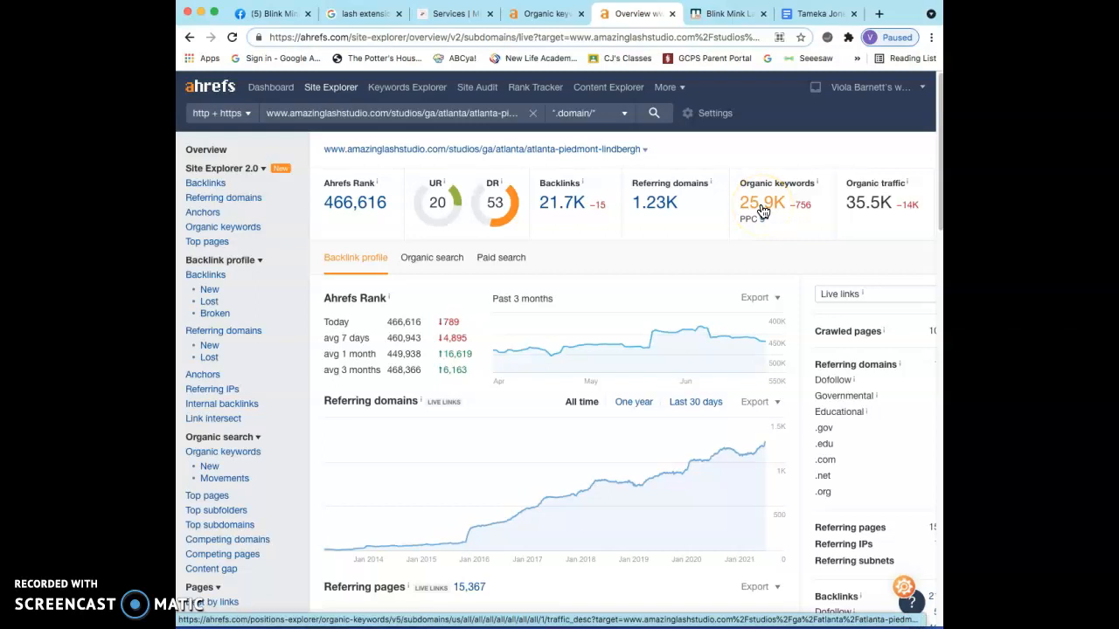
pyautogui.click(761, 202)
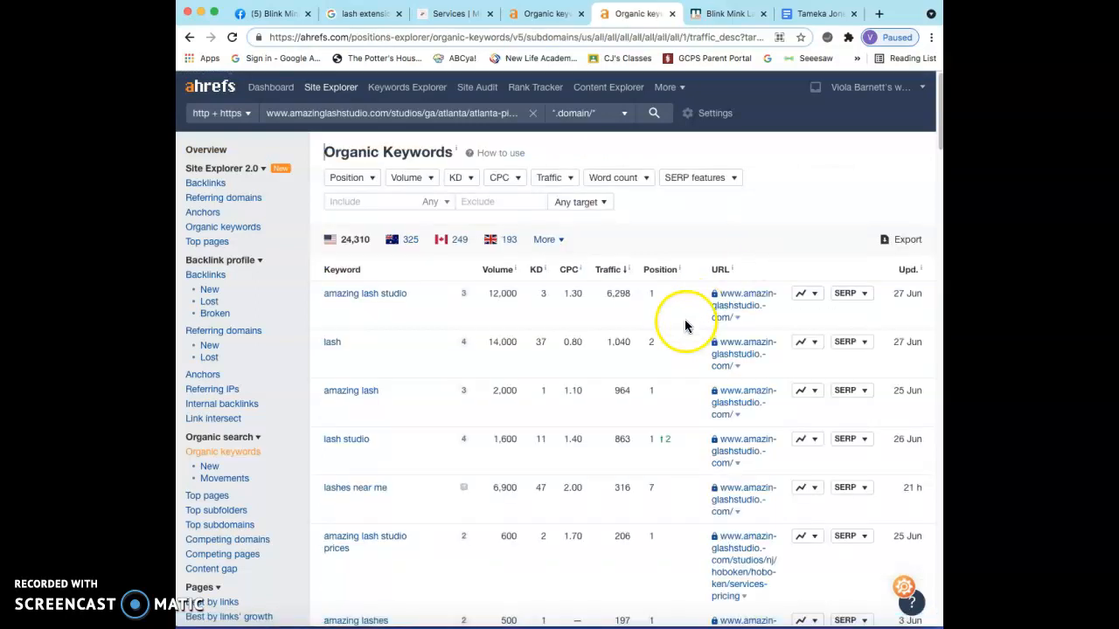
pyautogui.click(378, 202)
pyautogui.write('ast')
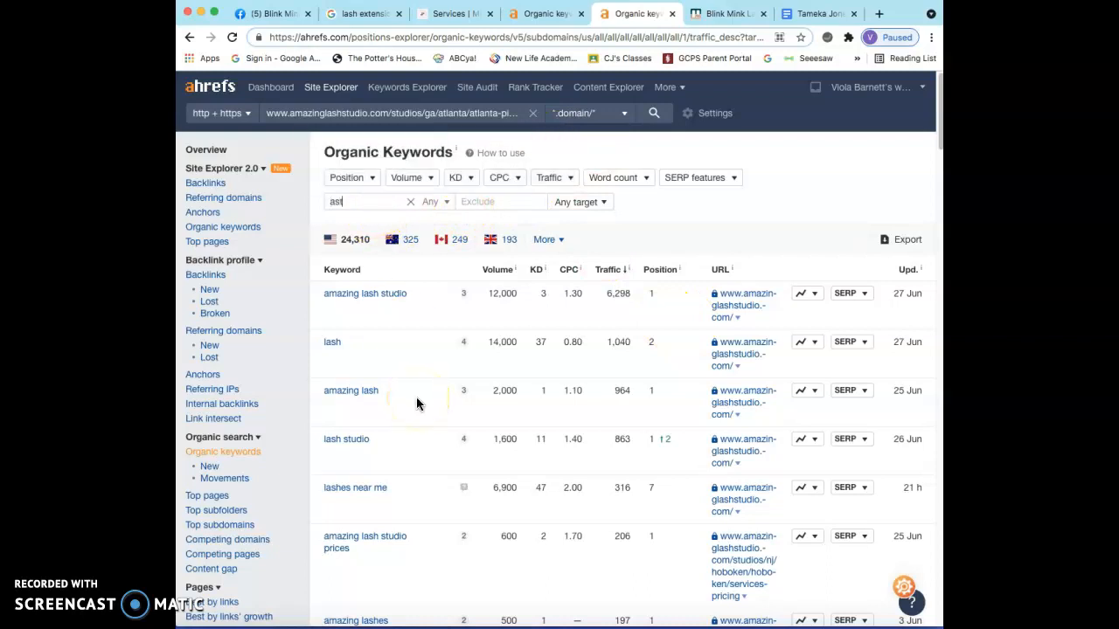
# Filter Amazing Lash Studio's keywords to include 'atlanta' and scroll the 269 filtered results.
pyautogui.write('atlanta')
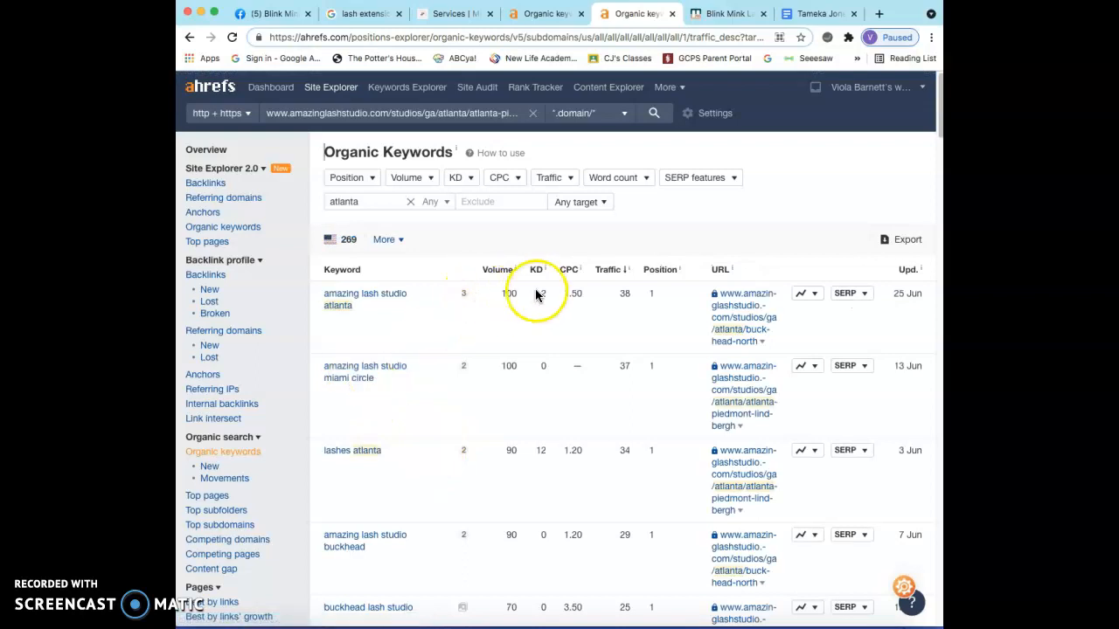
pyautogui.scroll(-3)
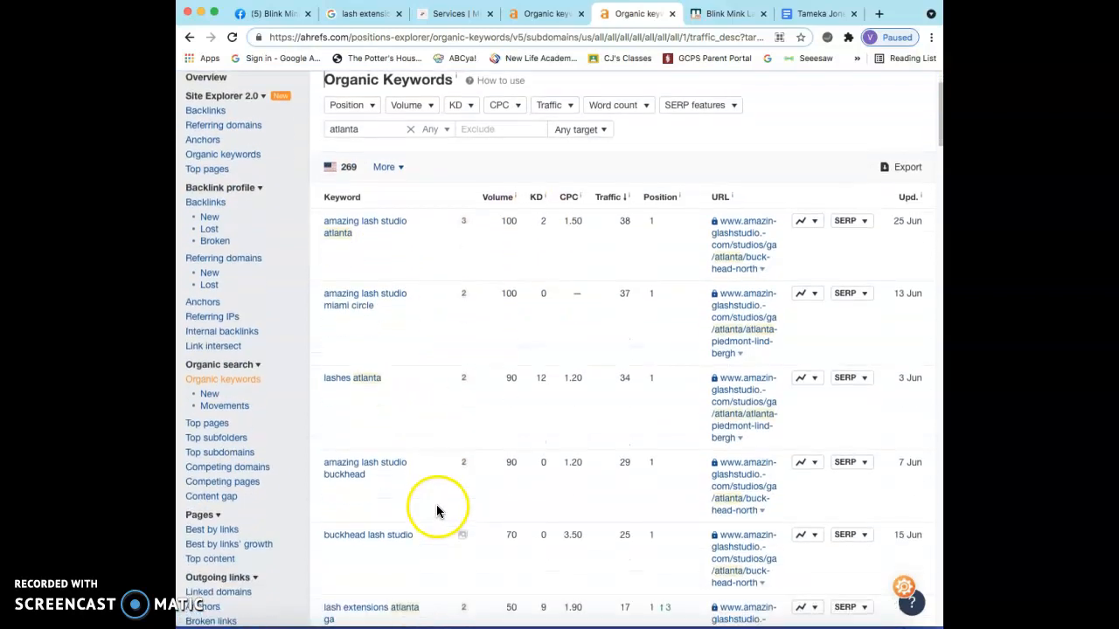
pyautogui.scroll(-3)
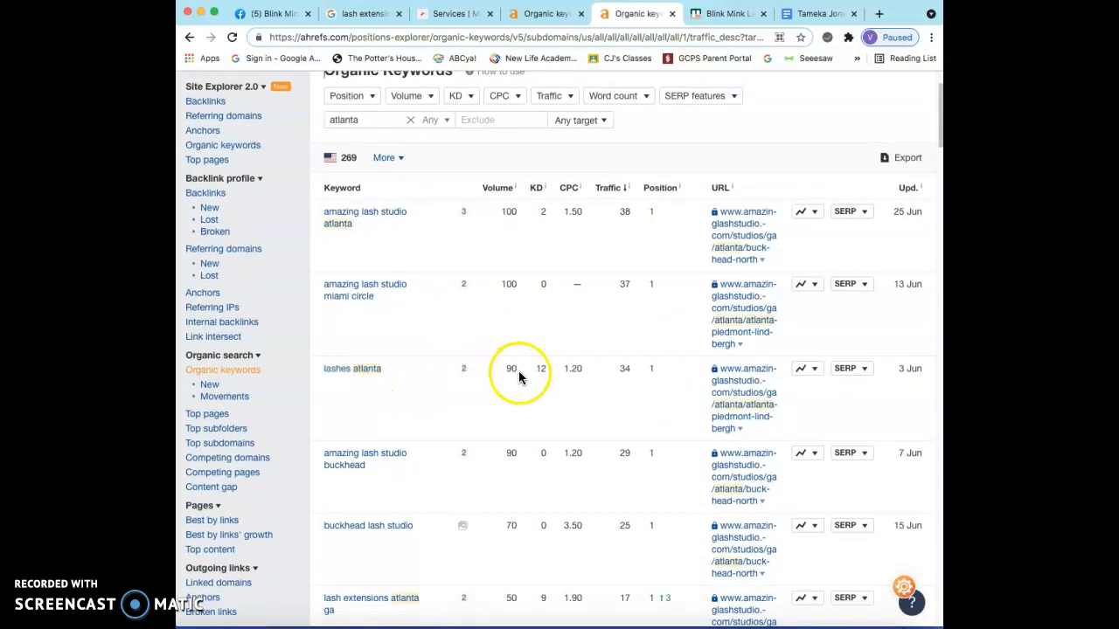
pyautogui.moveTo(525, 365)
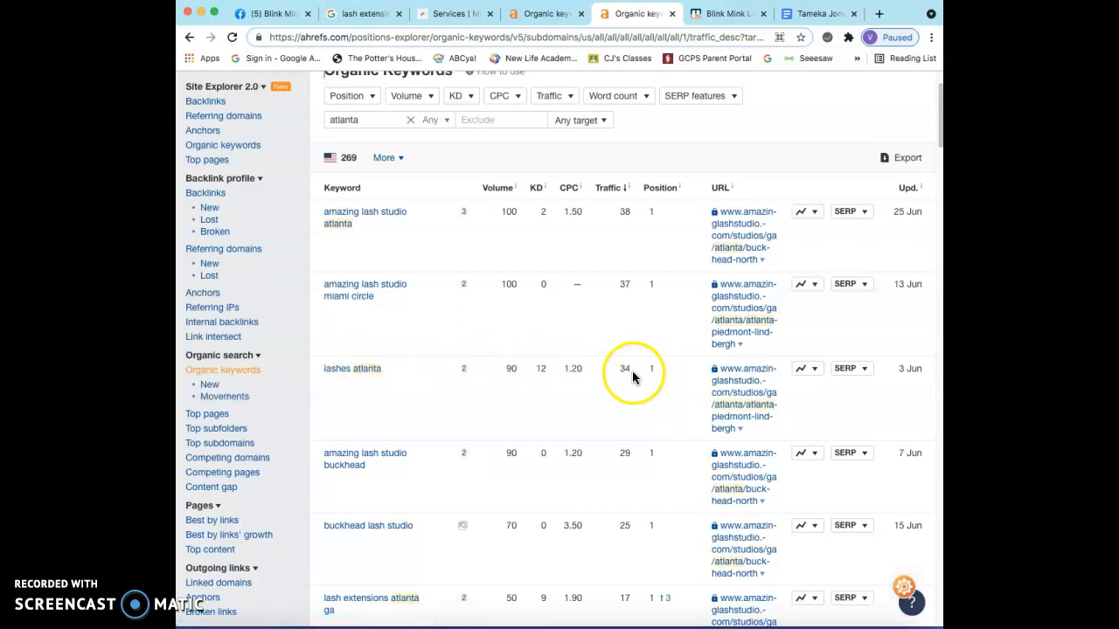
pyautogui.moveTo(679, 356)
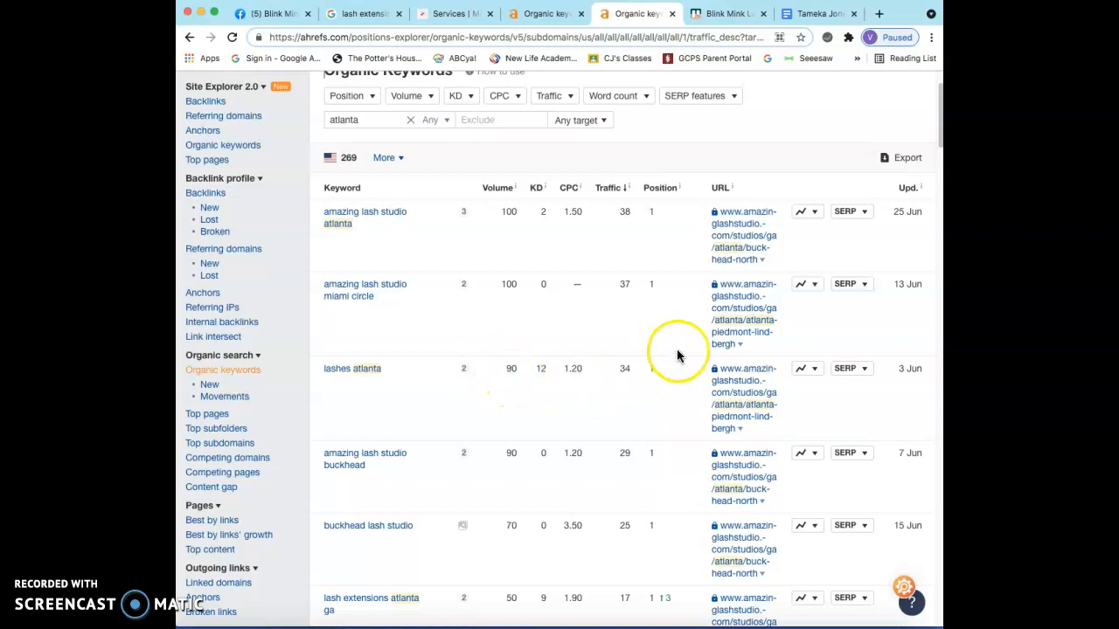
pyautogui.moveTo(555, 391)
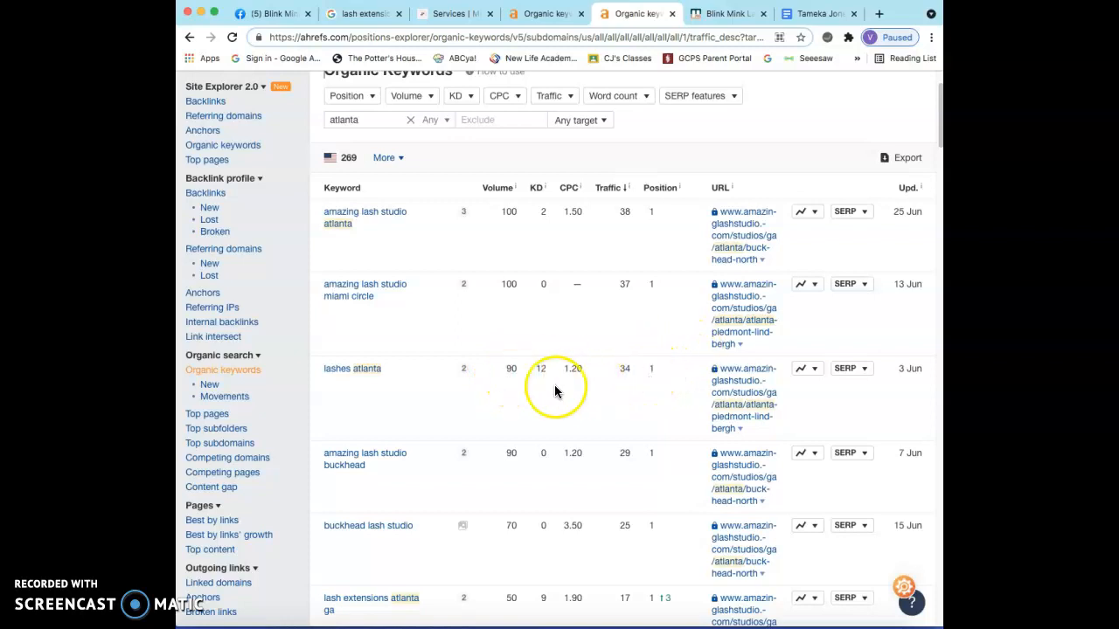
pyautogui.moveTo(516, 362)
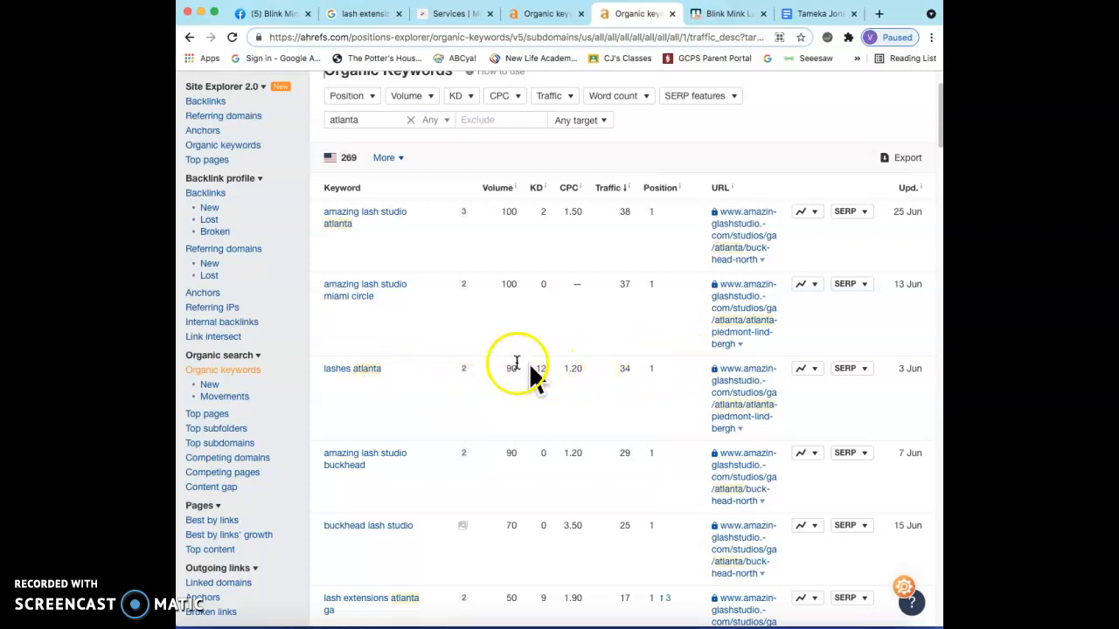
pyautogui.moveTo(428, 387)
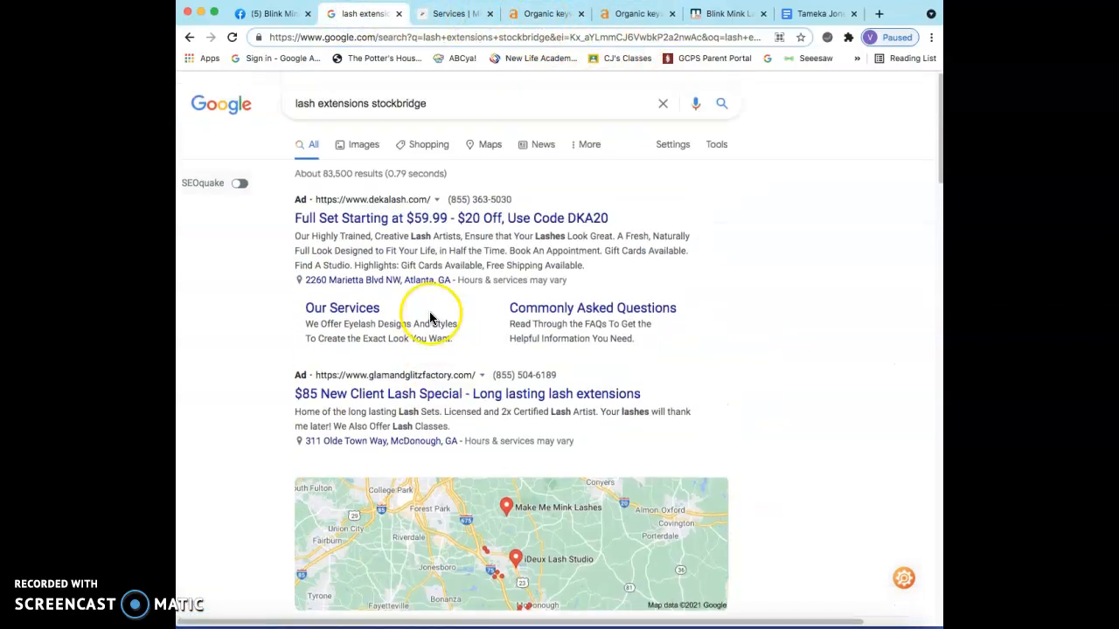
# Scroll the map pack listings for Deka Lash, iDeux Lash Studio and the Yelp results.
pyautogui.scroll(-3)
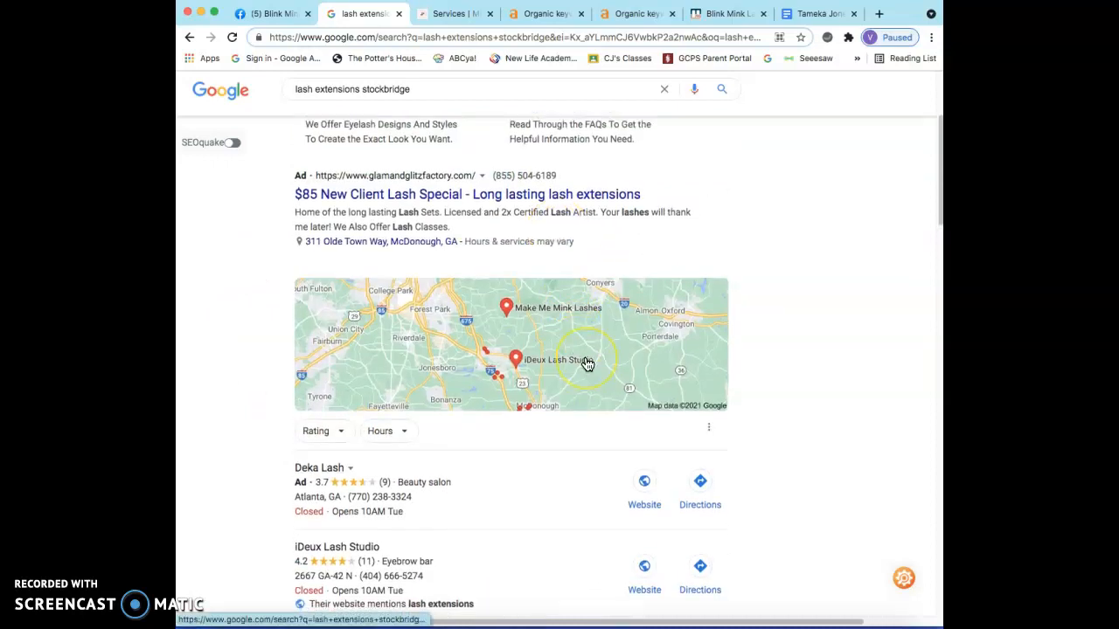
pyautogui.scroll(-3)
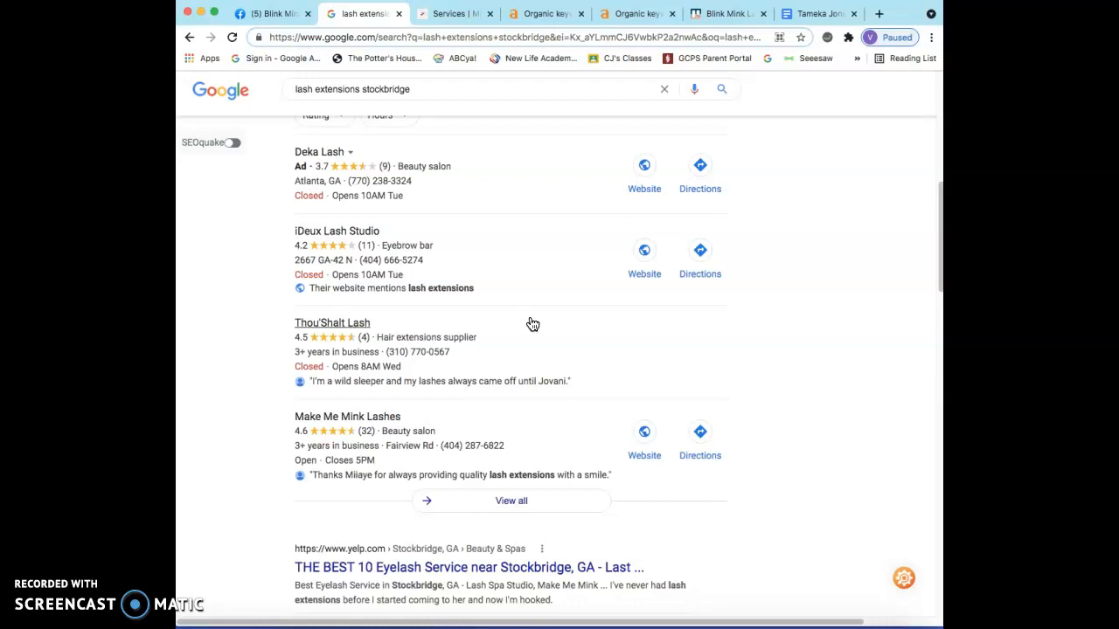
pyautogui.scroll(-3)
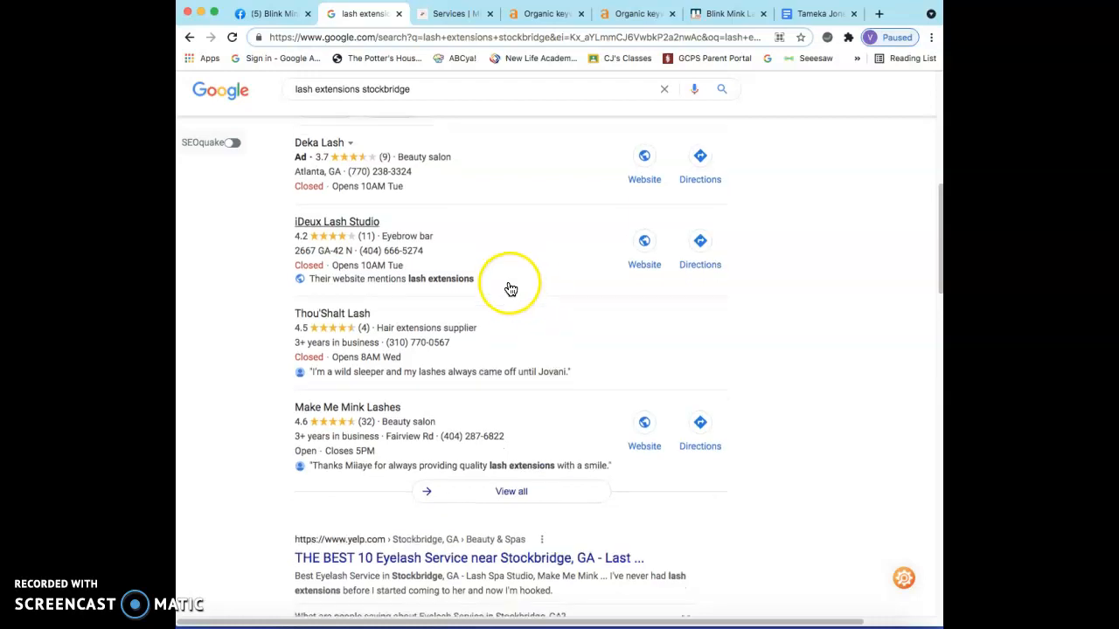
pyautogui.scroll(-3)
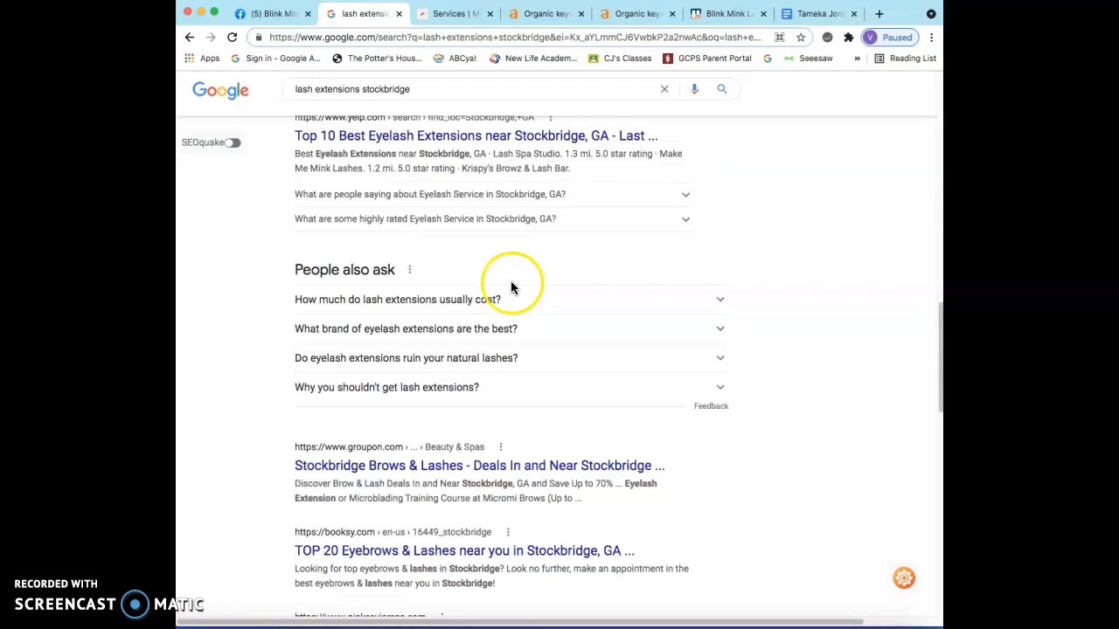
pyautogui.scroll(-3)
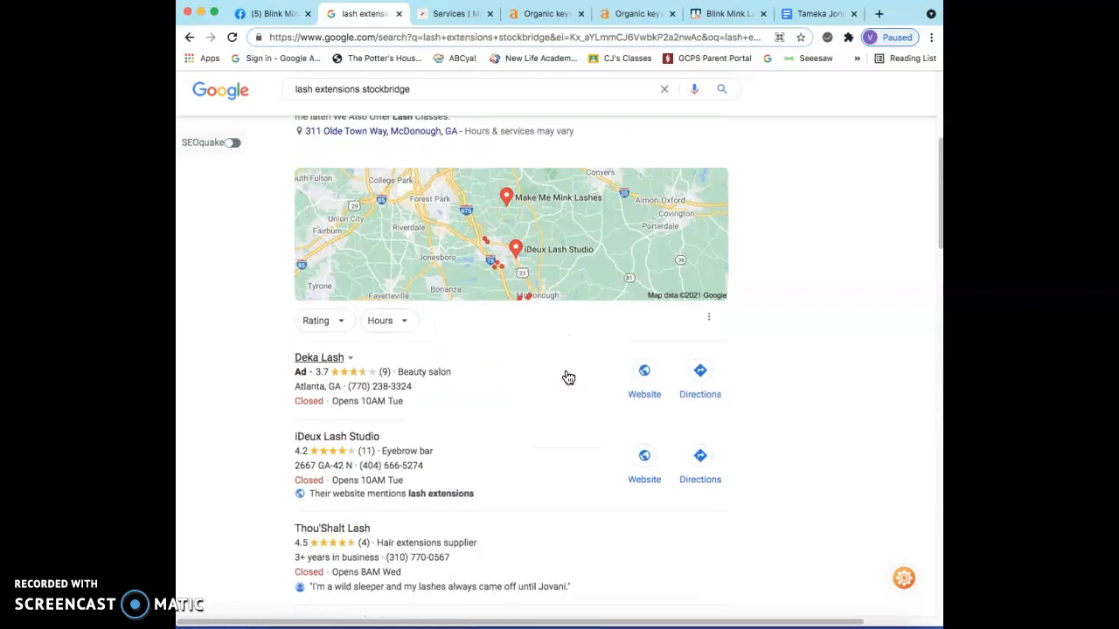
pyautogui.scroll(-3)
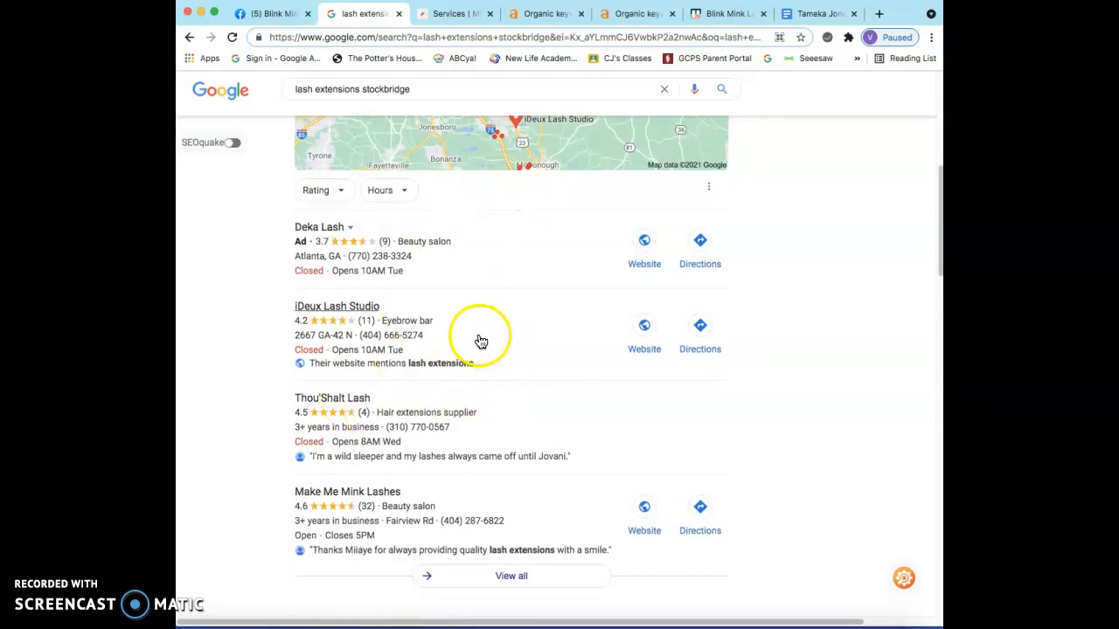
pyautogui.moveTo(416, 274)
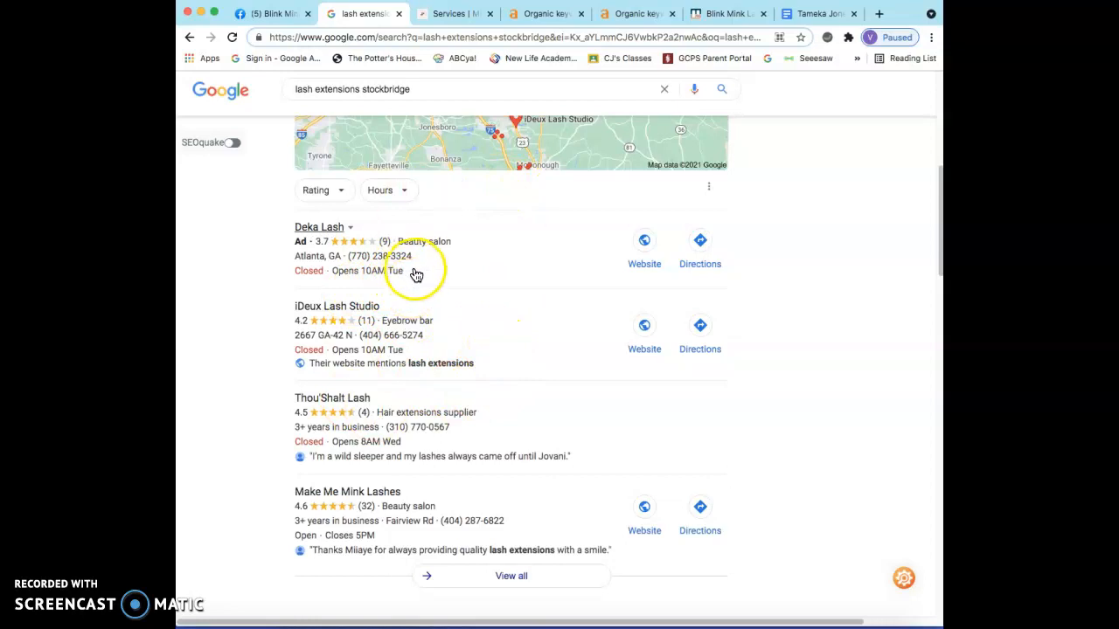
pyautogui.moveTo(428, 267)
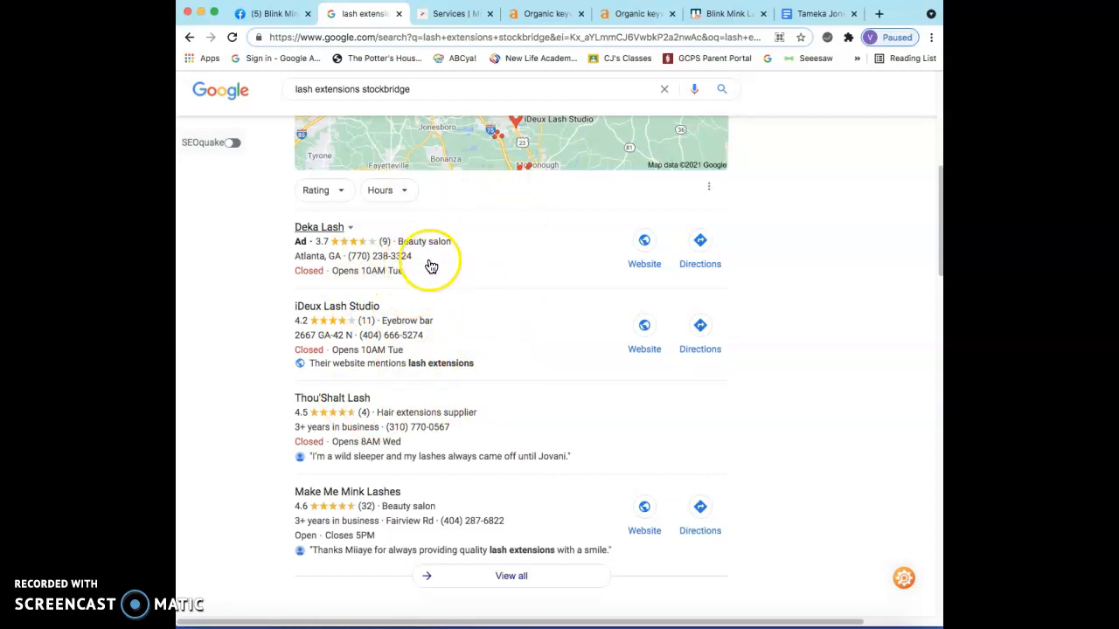
pyautogui.moveTo(437, 268)
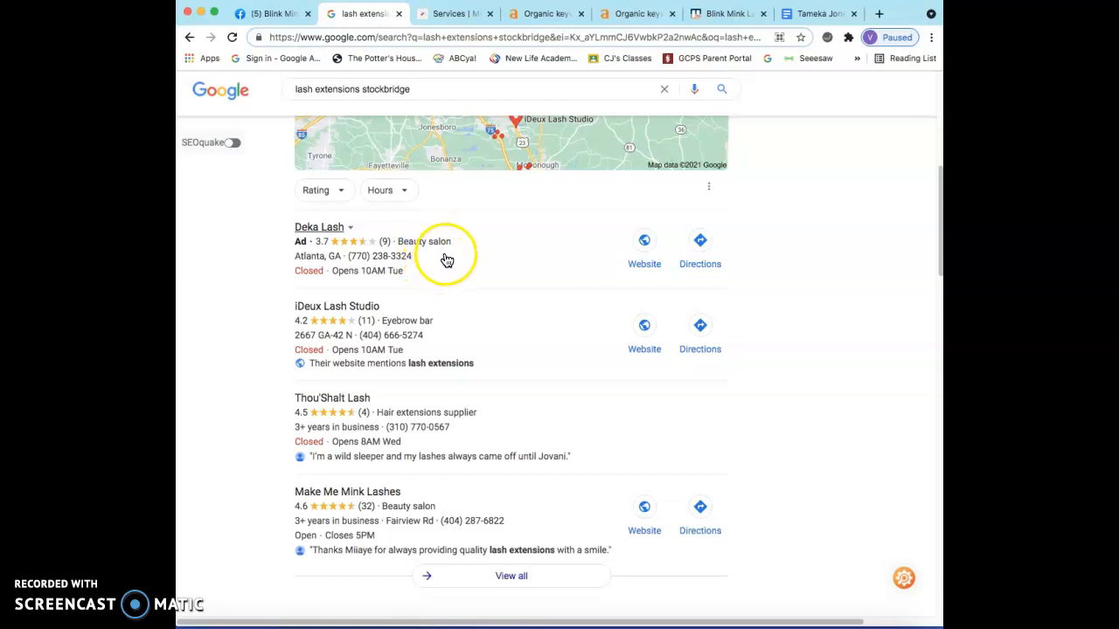
pyautogui.moveTo(354, 271)
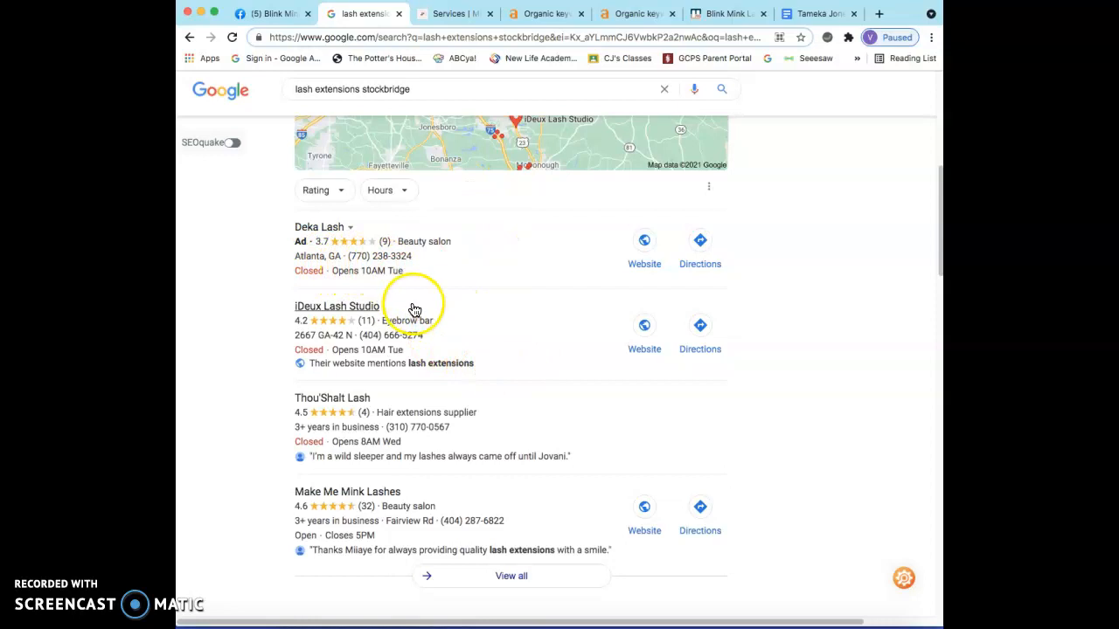
pyautogui.moveTo(466, 292)
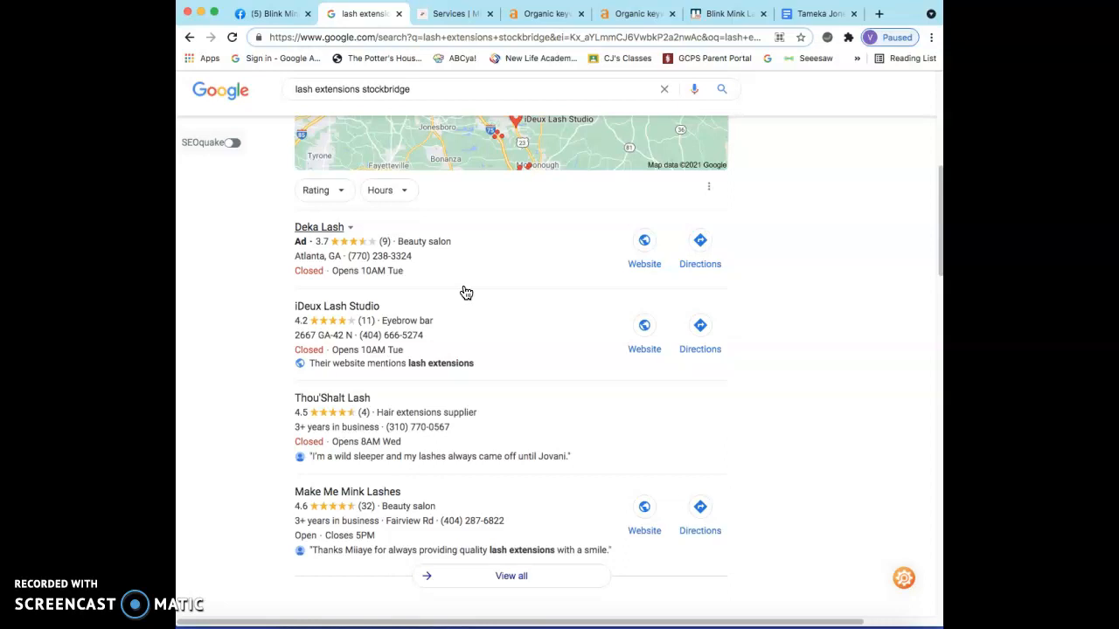
pyautogui.moveTo(466, 292)
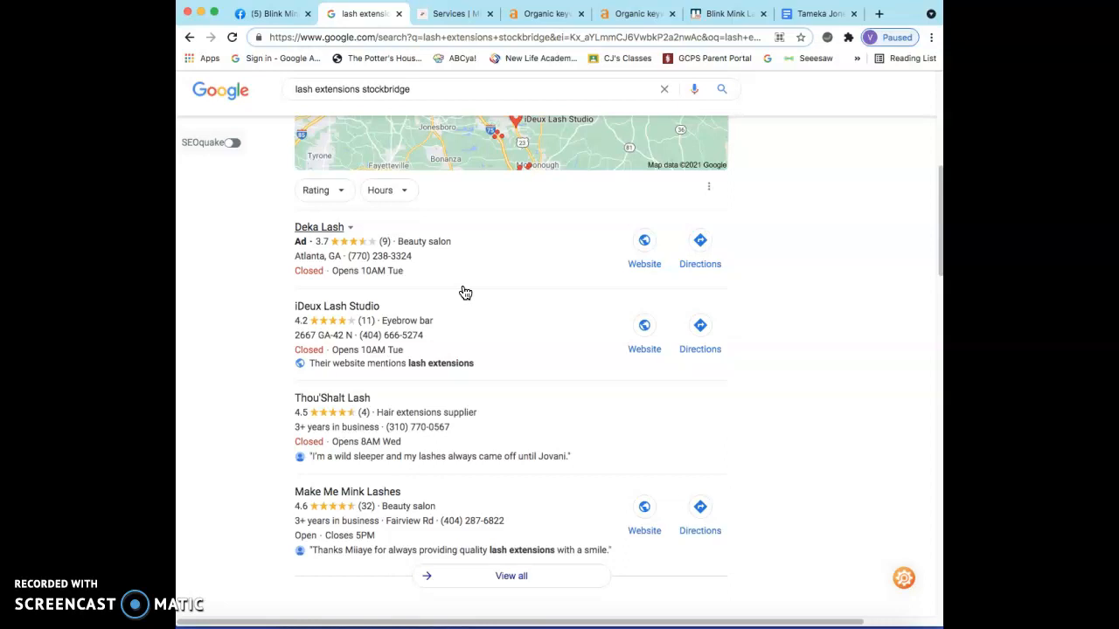
pyautogui.scroll(-3)
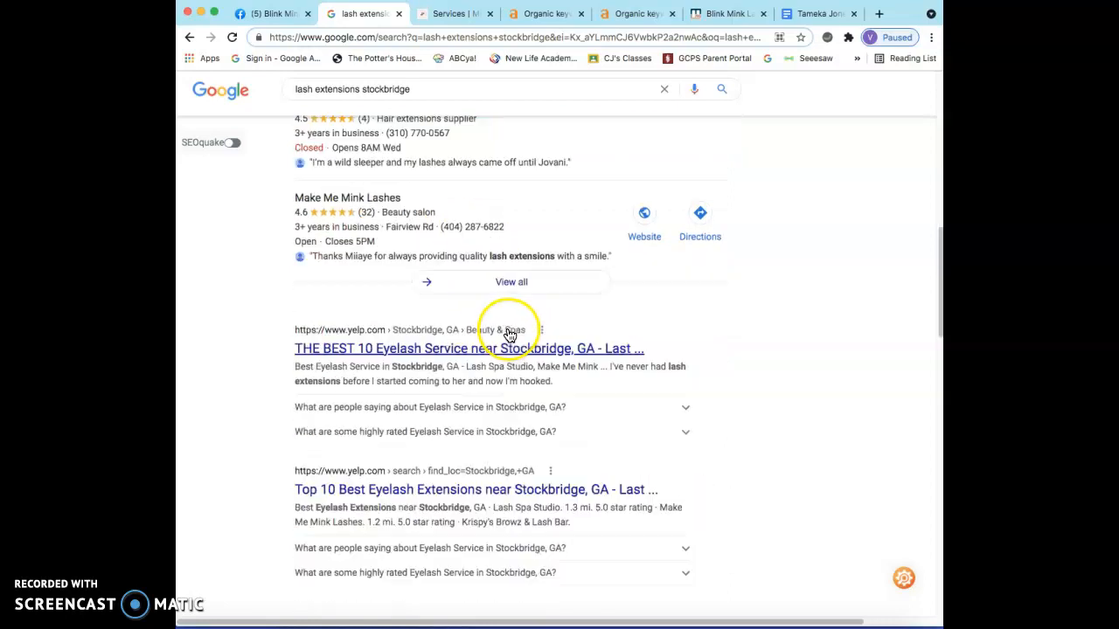
pyautogui.scroll(-3)
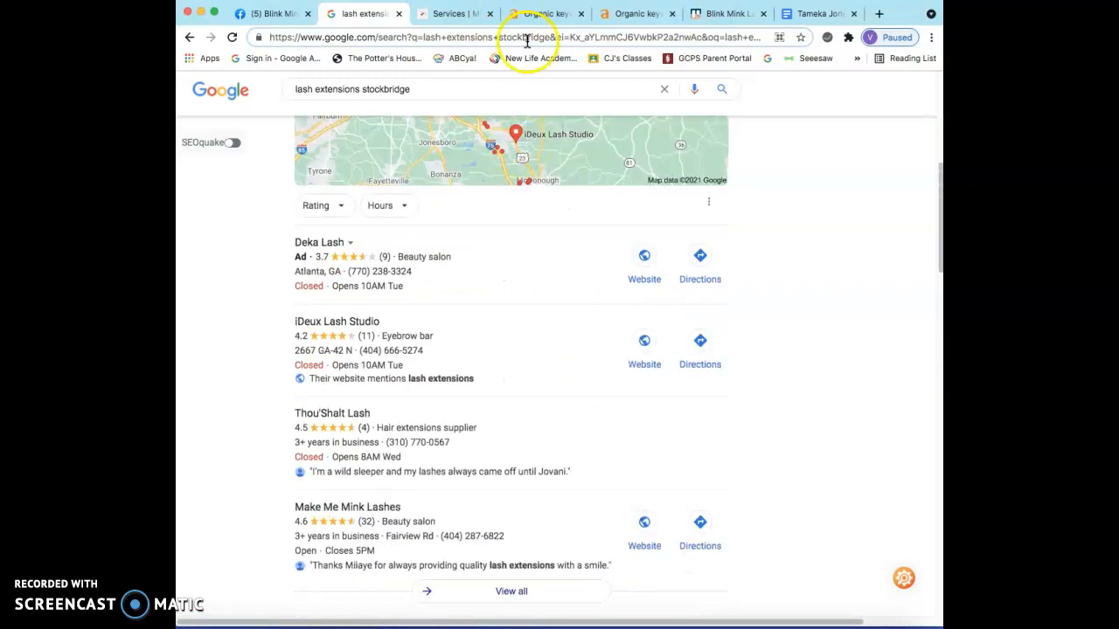
# Switch to the amazinglashstudio.com keywords report and open its Site Explorer overview.
pyautogui.click(546, 13)
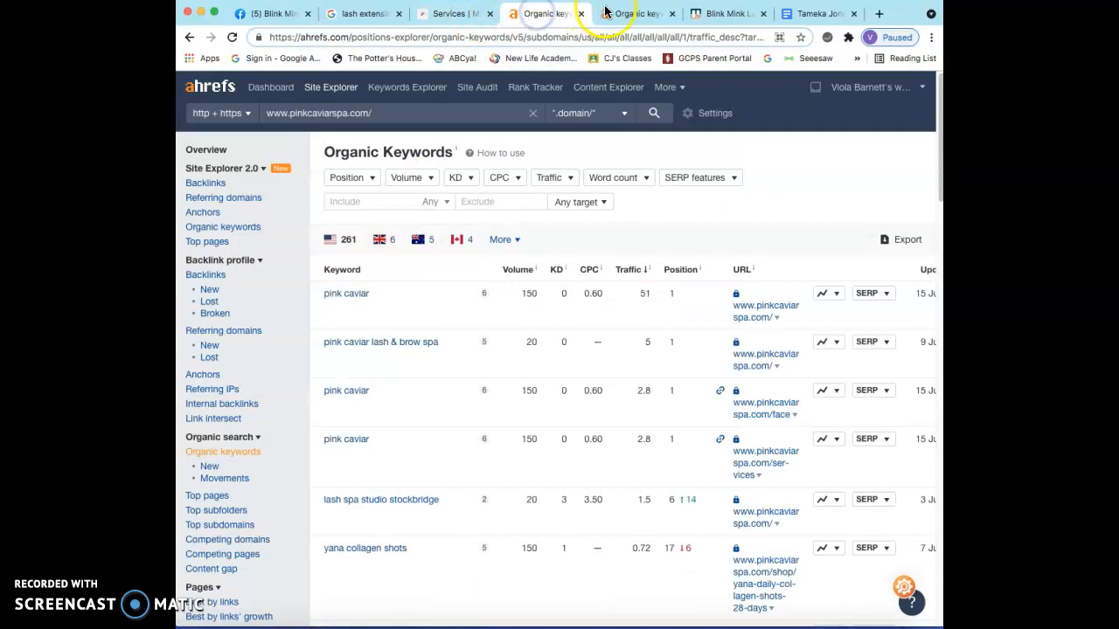
pyautogui.click(638, 13)
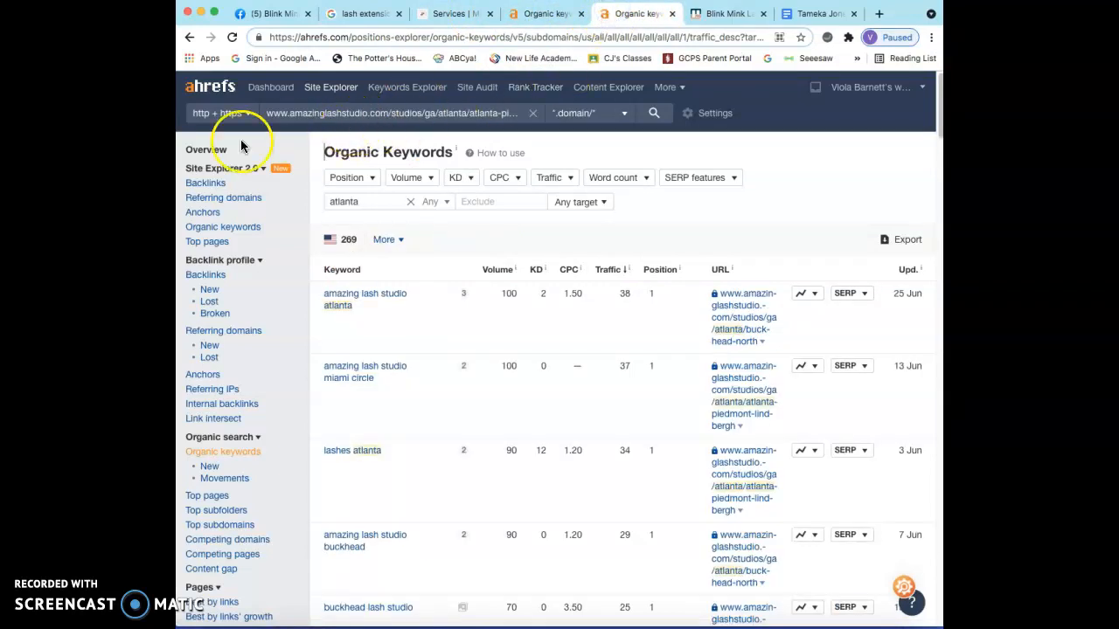
pyautogui.click(206, 149)
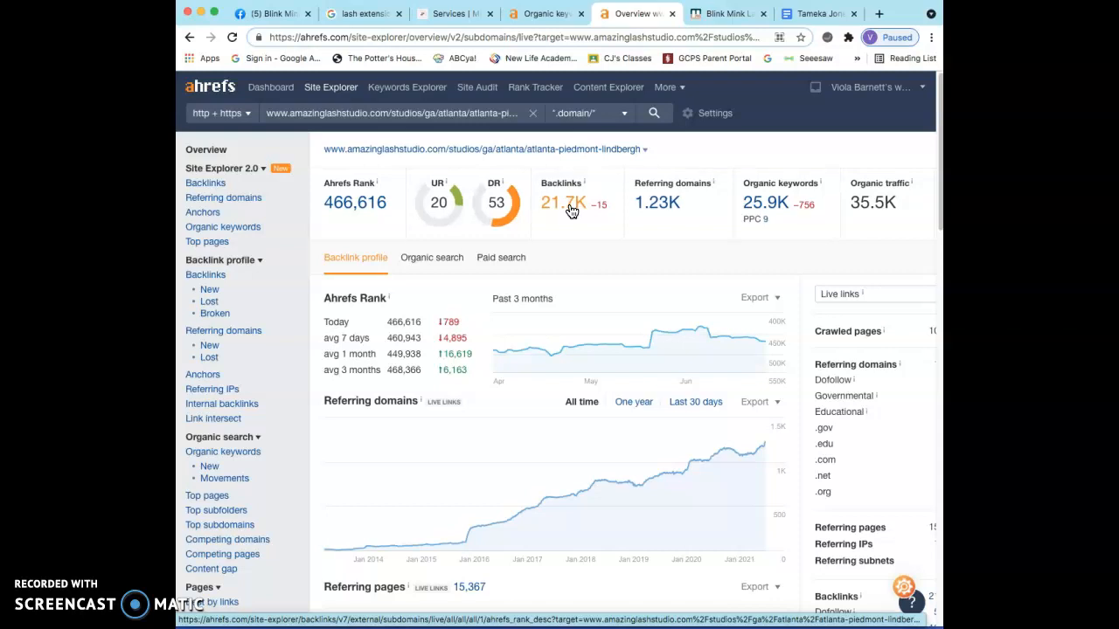
pyautogui.moveTo(463, 198)
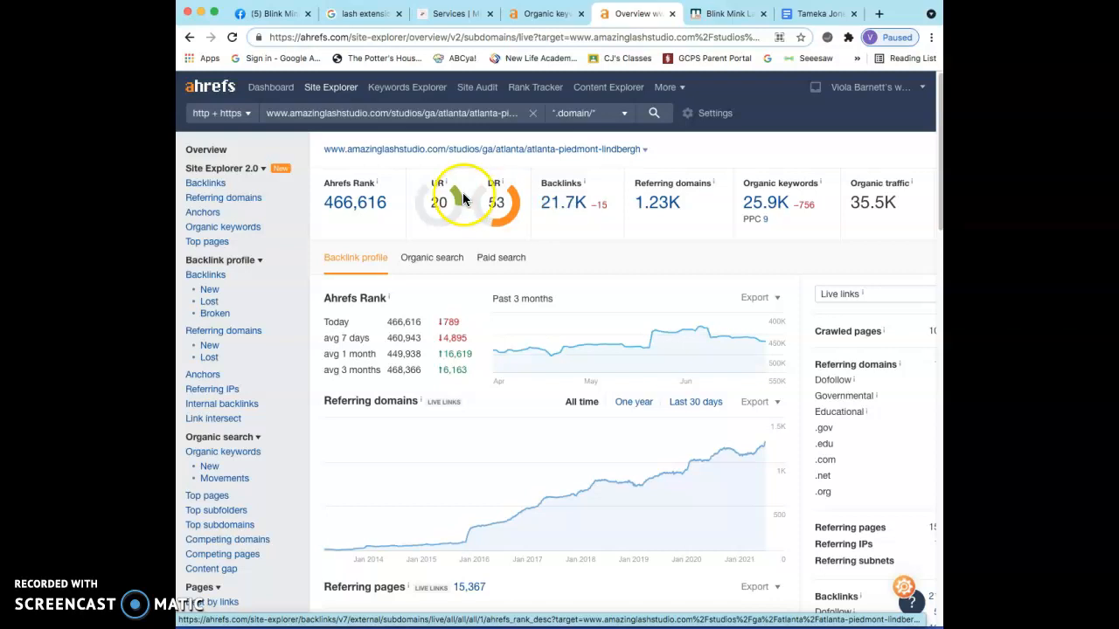
# Open Amazing Lash Studio's backlinks list and scroll referring pages from Fortune, Business Insider and YP.com.
pyautogui.click(569, 202)
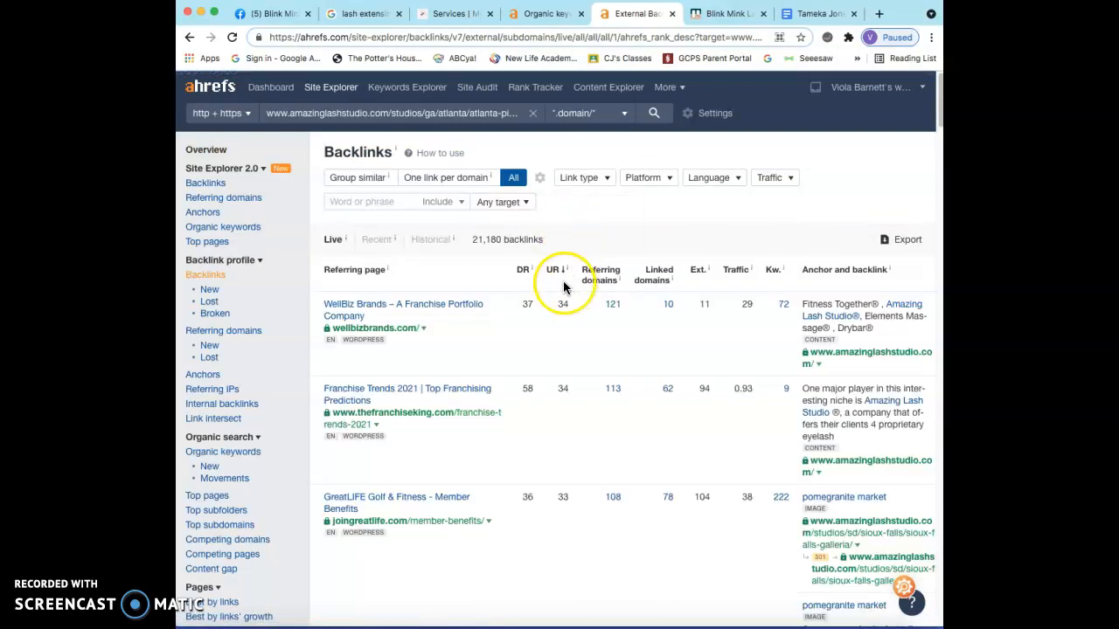
pyautogui.scroll(-3)
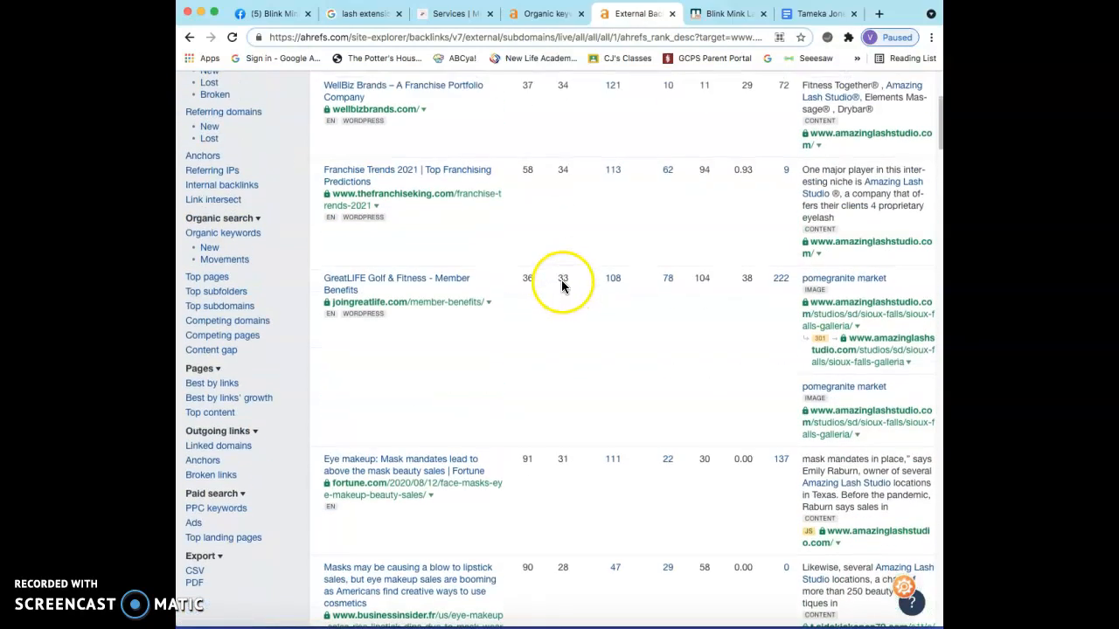
pyautogui.scroll(-3)
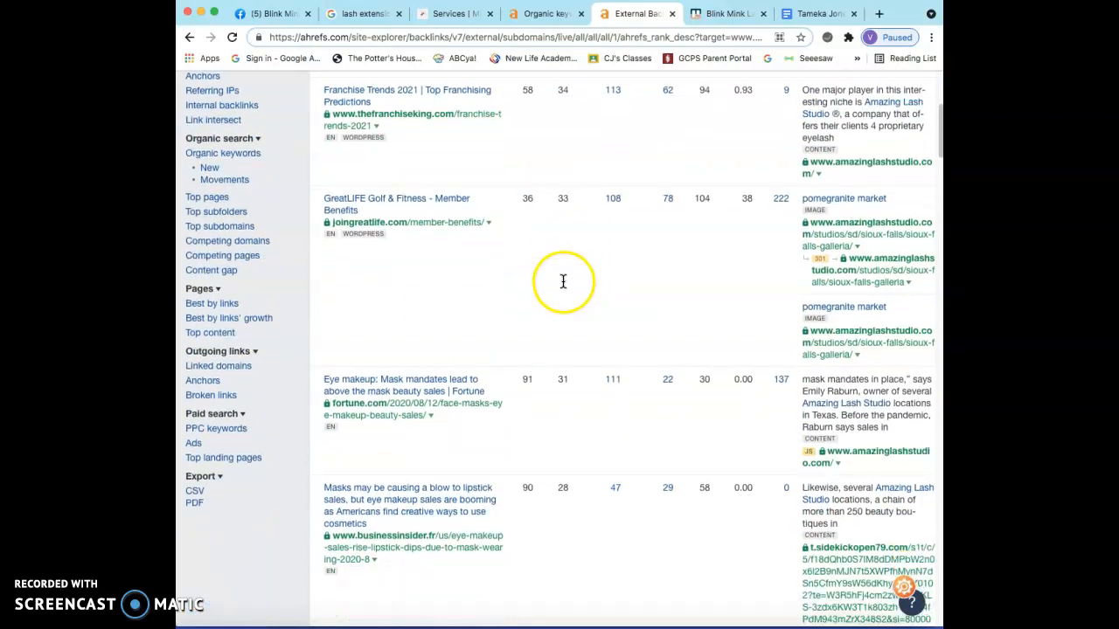
pyautogui.scroll(-3)
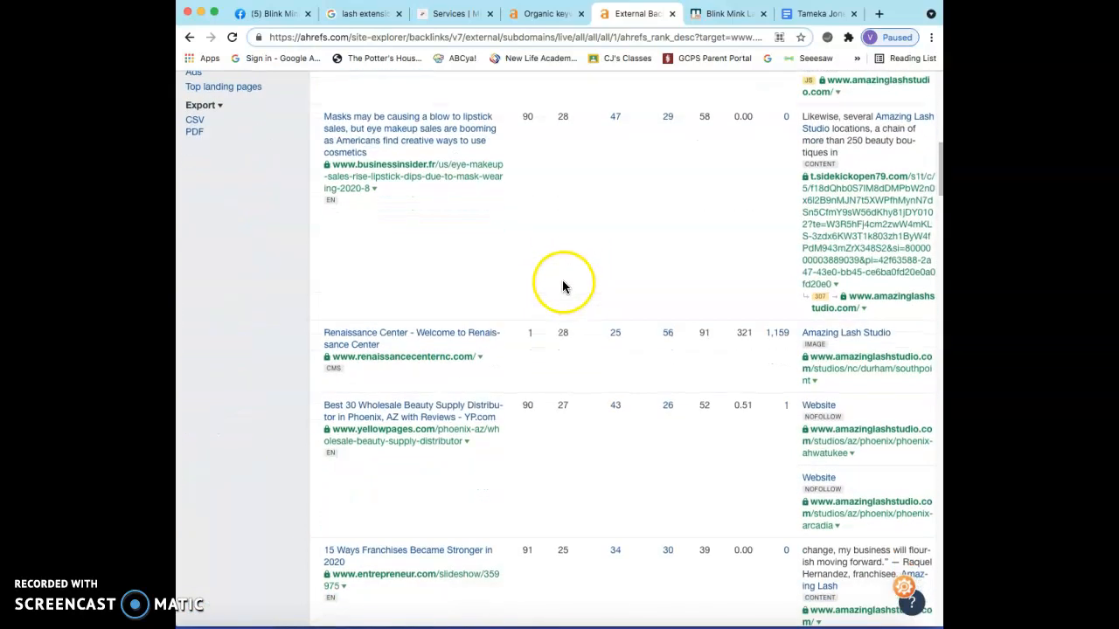
pyautogui.scroll(-3)
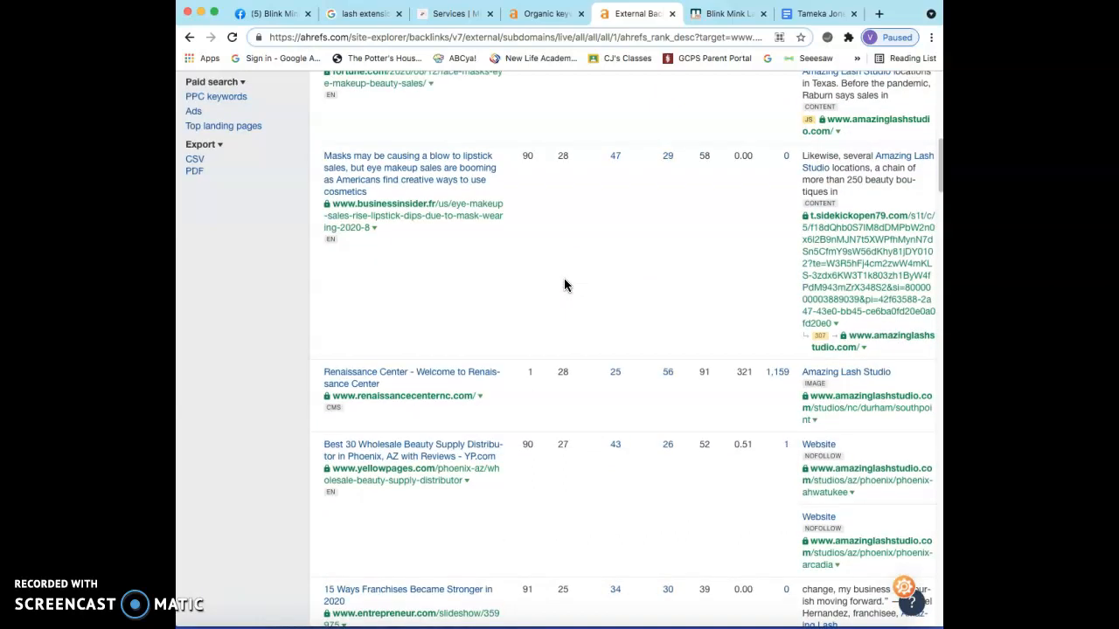
pyautogui.moveTo(565, 285)
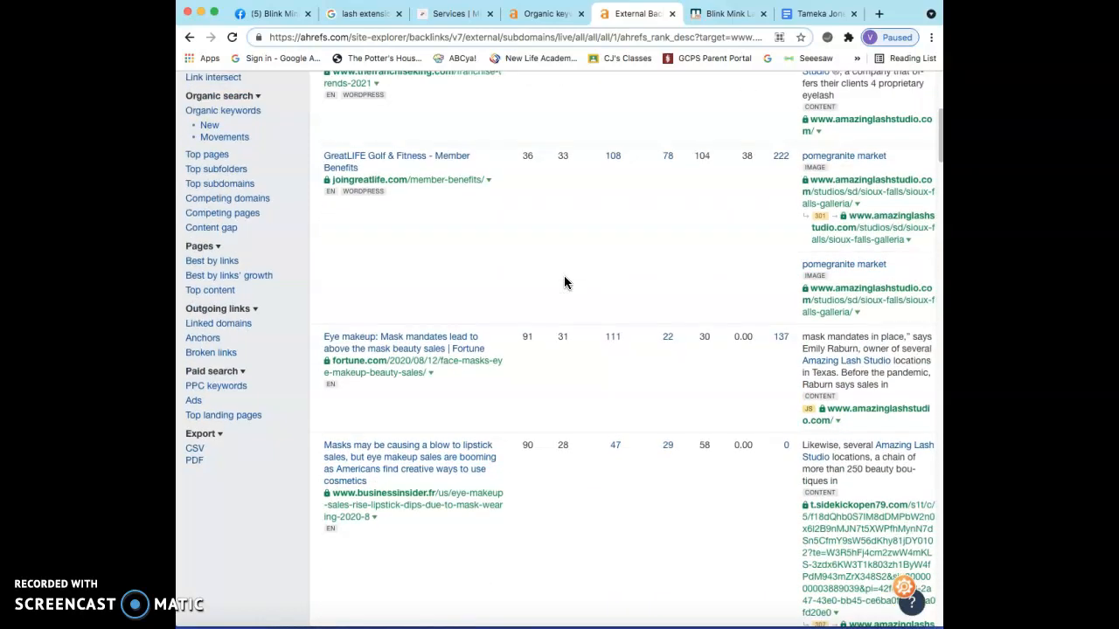
pyautogui.scroll(-3)
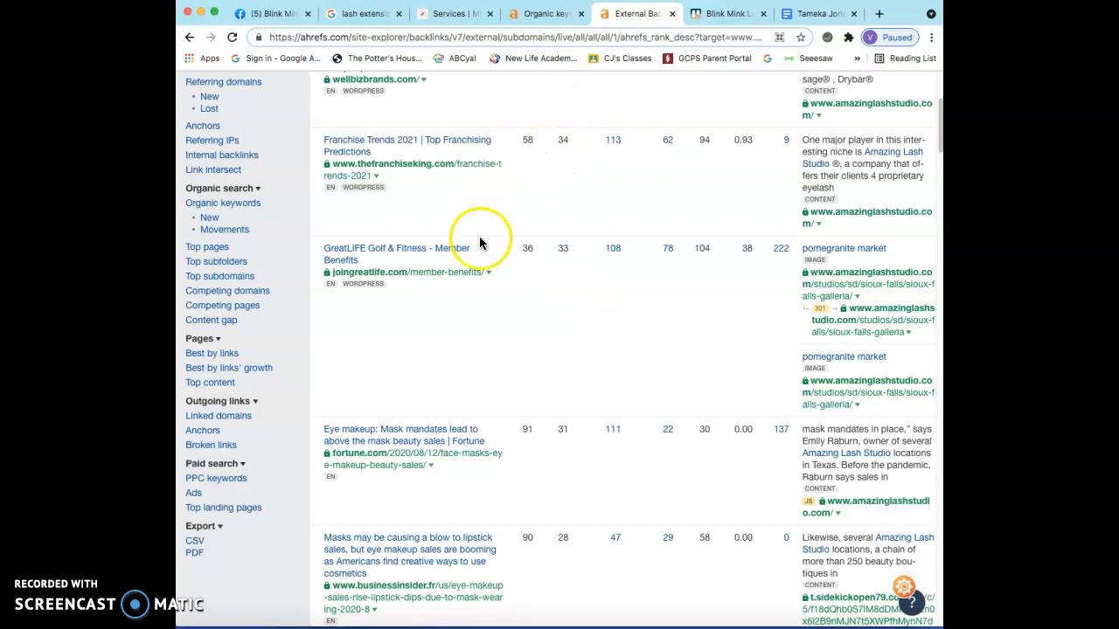
pyautogui.moveTo(505, 428)
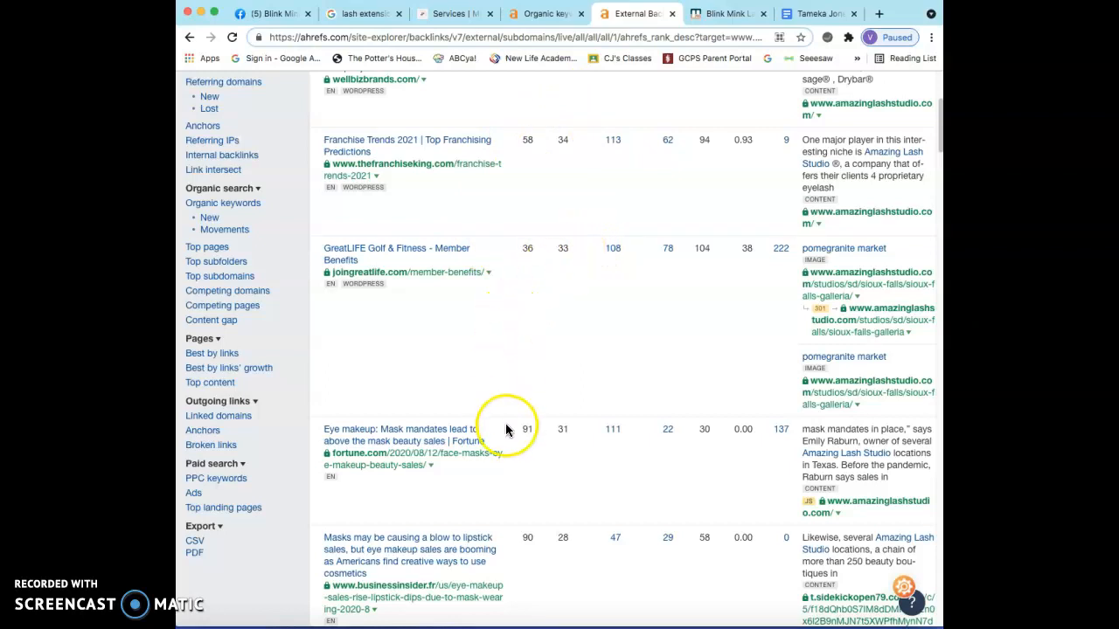
pyautogui.moveTo(527, 441)
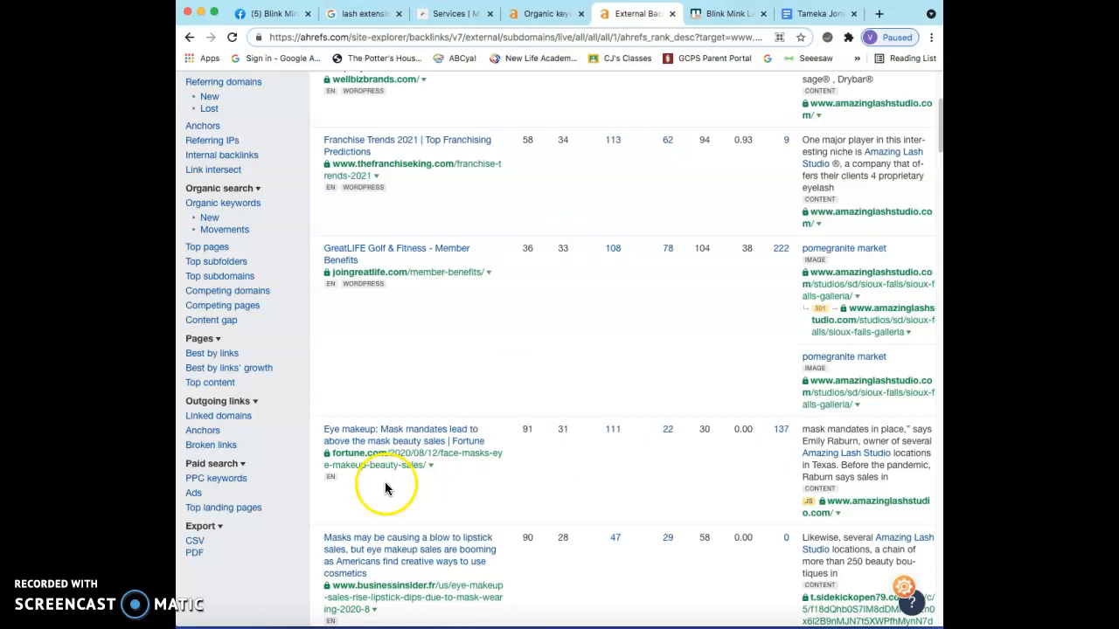
pyautogui.moveTo(367, 441)
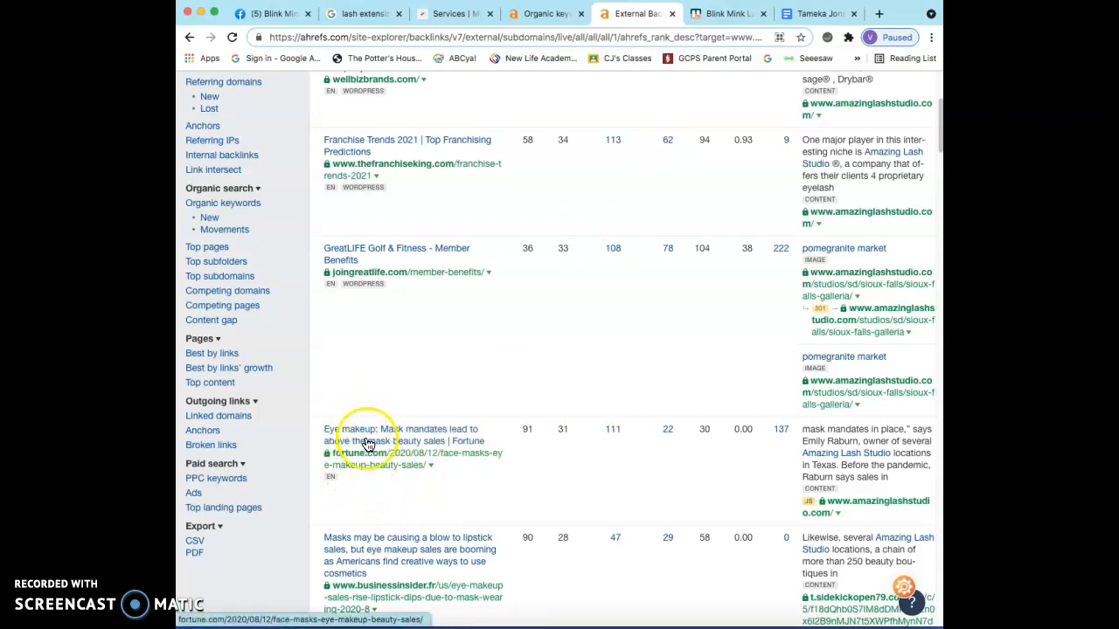
pyautogui.moveTo(415, 289)
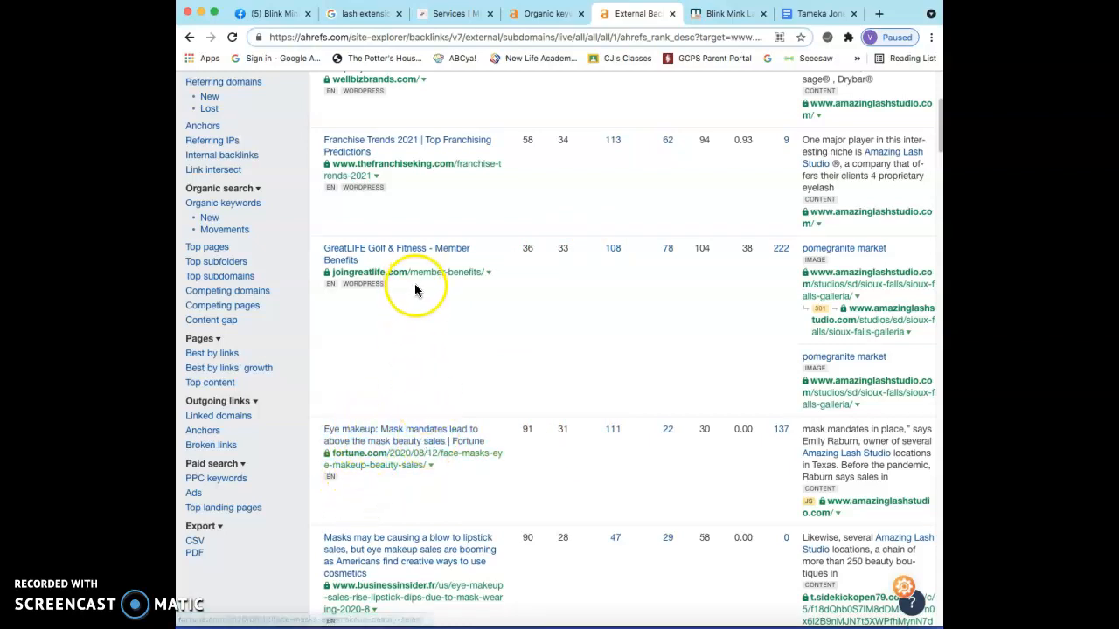
pyautogui.scroll(-3)
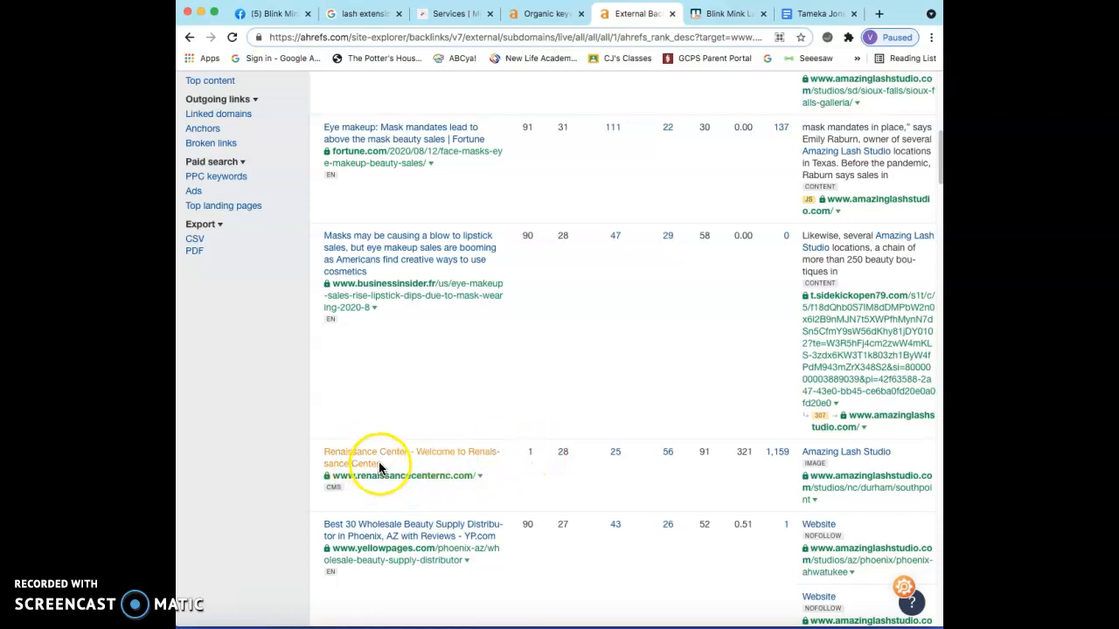
pyautogui.moveTo(373, 478)
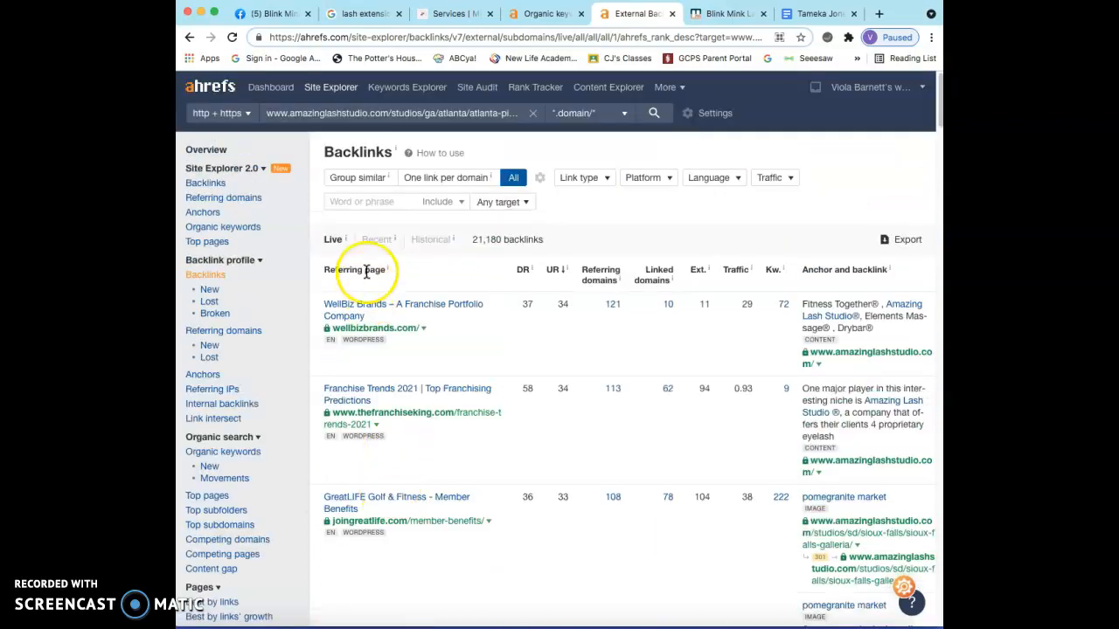
pyautogui.moveTo(280, 13)
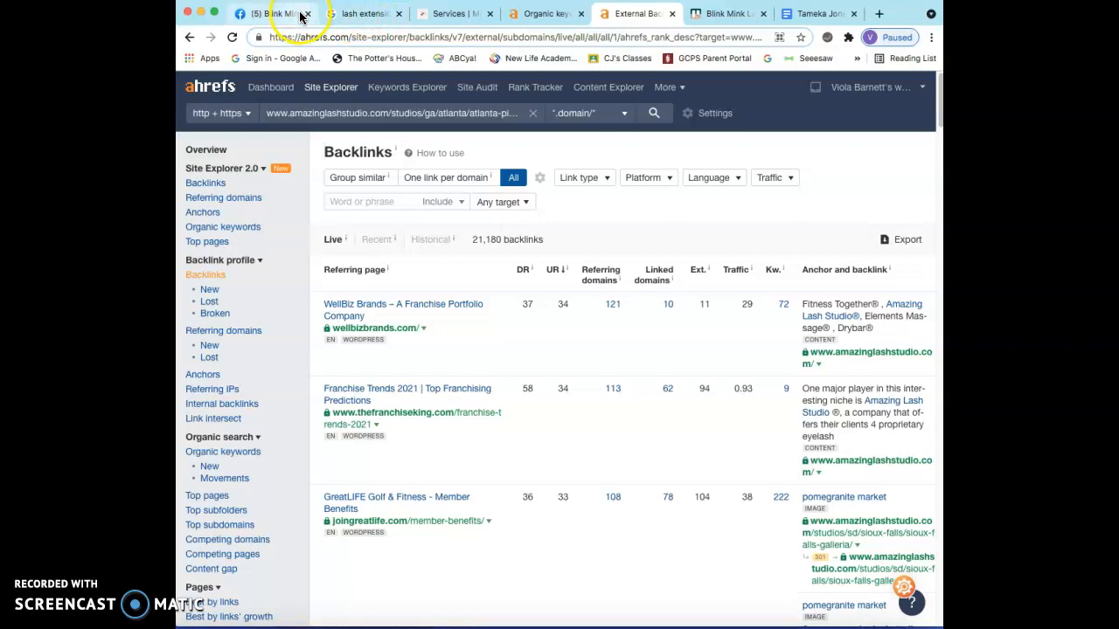
# Browse the Blink Mink Lash Bar Facebook timeline down to the June 'Boss is in the City' Atlanta photo.
pyautogui.click(273, 13)
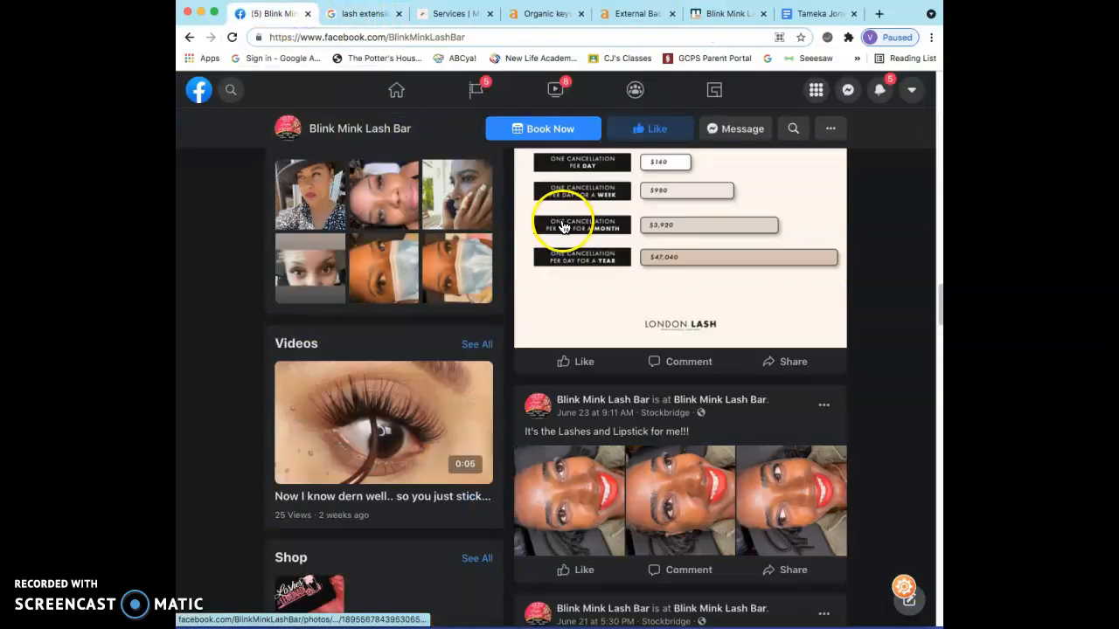
pyautogui.scroll(-3)
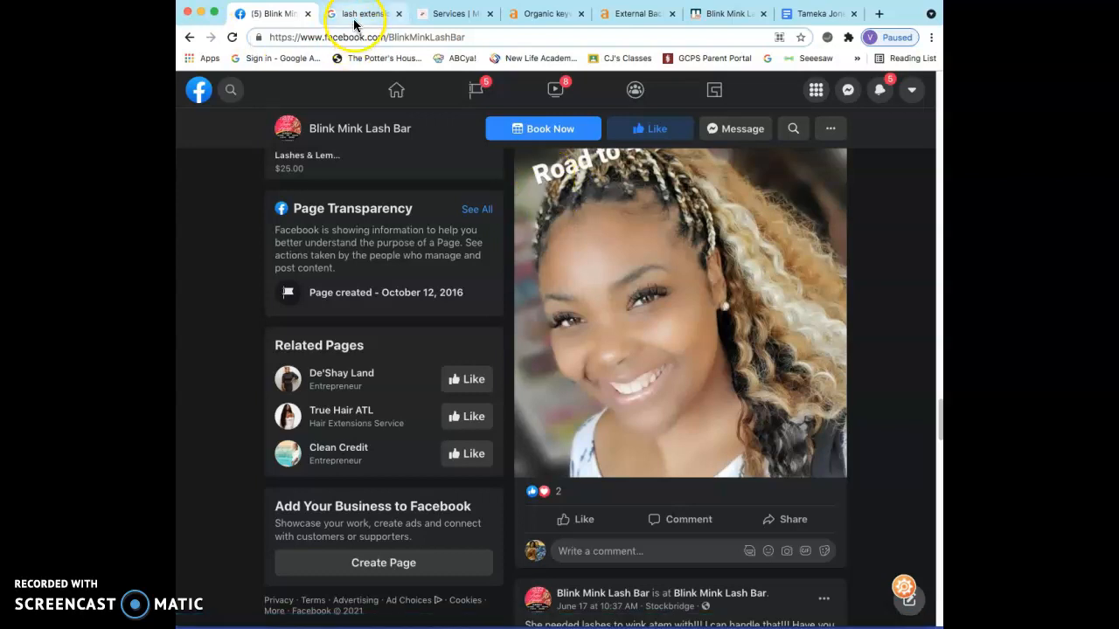
pyautogui.scroll(-3)
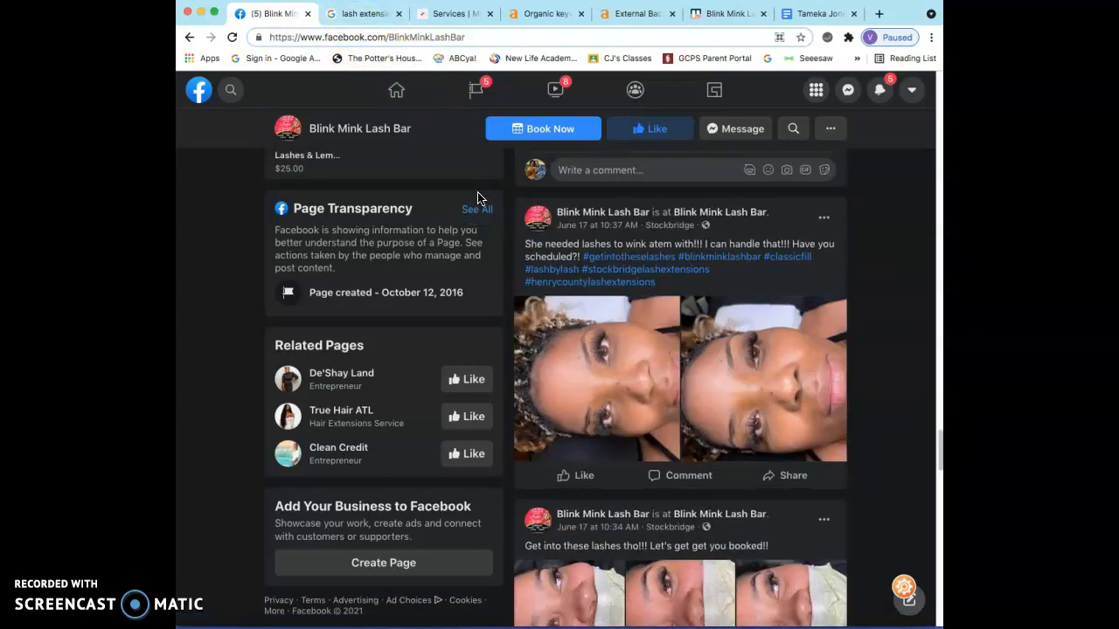
pyautogui.scroll(-3)
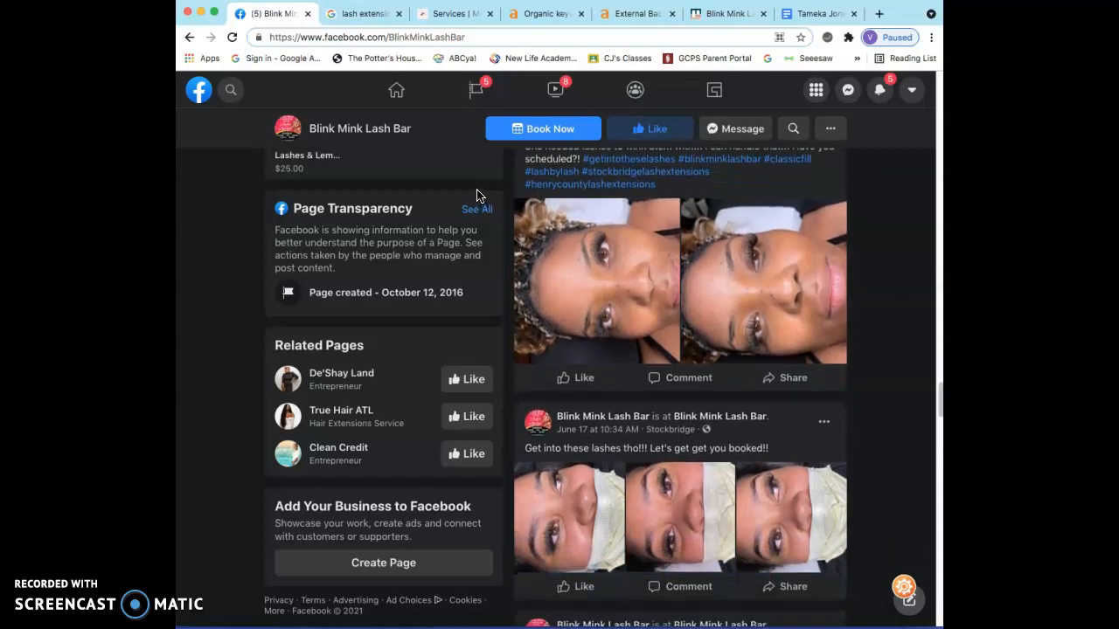
pyautogui.scroll(-3)
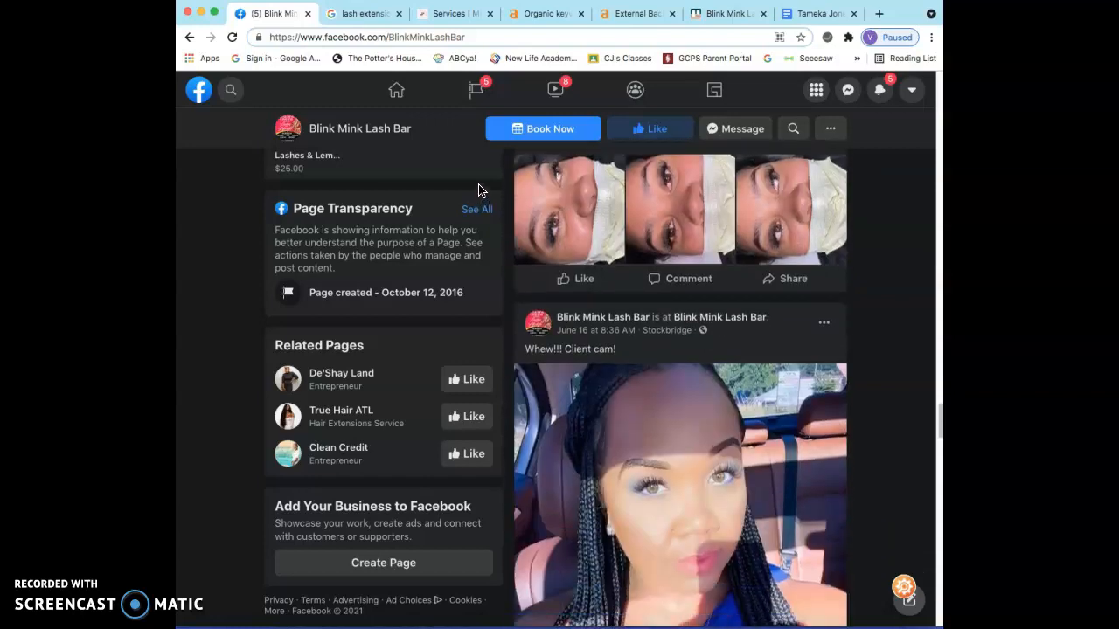
pyautogui.scroll(-3)
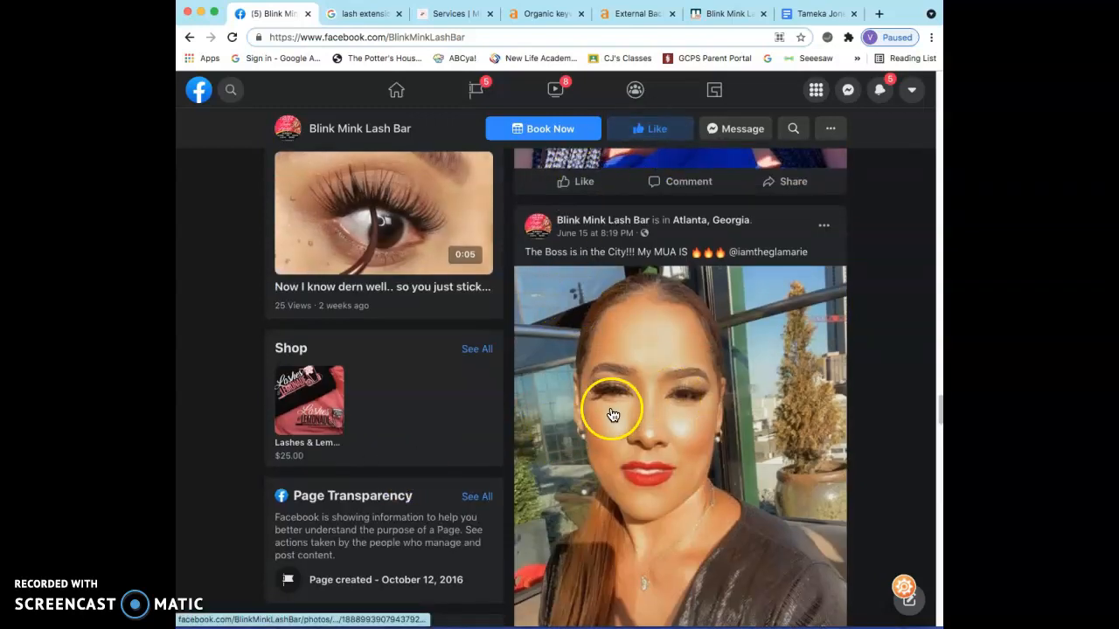
pyautogui.scroll(-3)
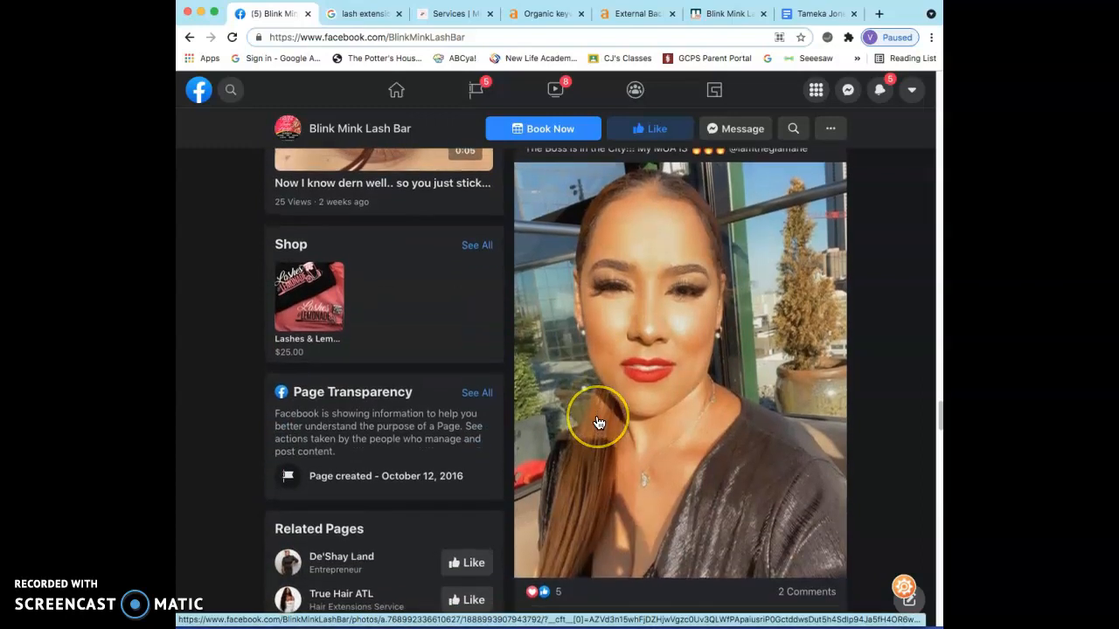